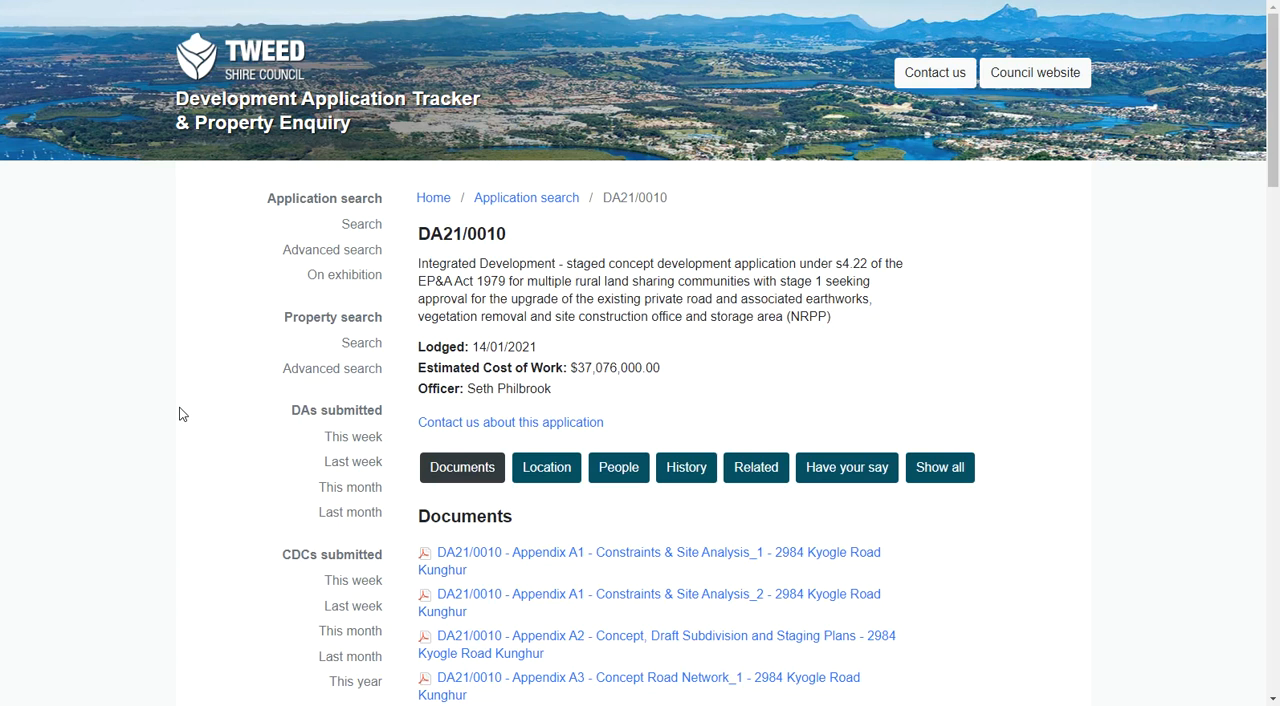
pyautogui.moveTo(190, 460)
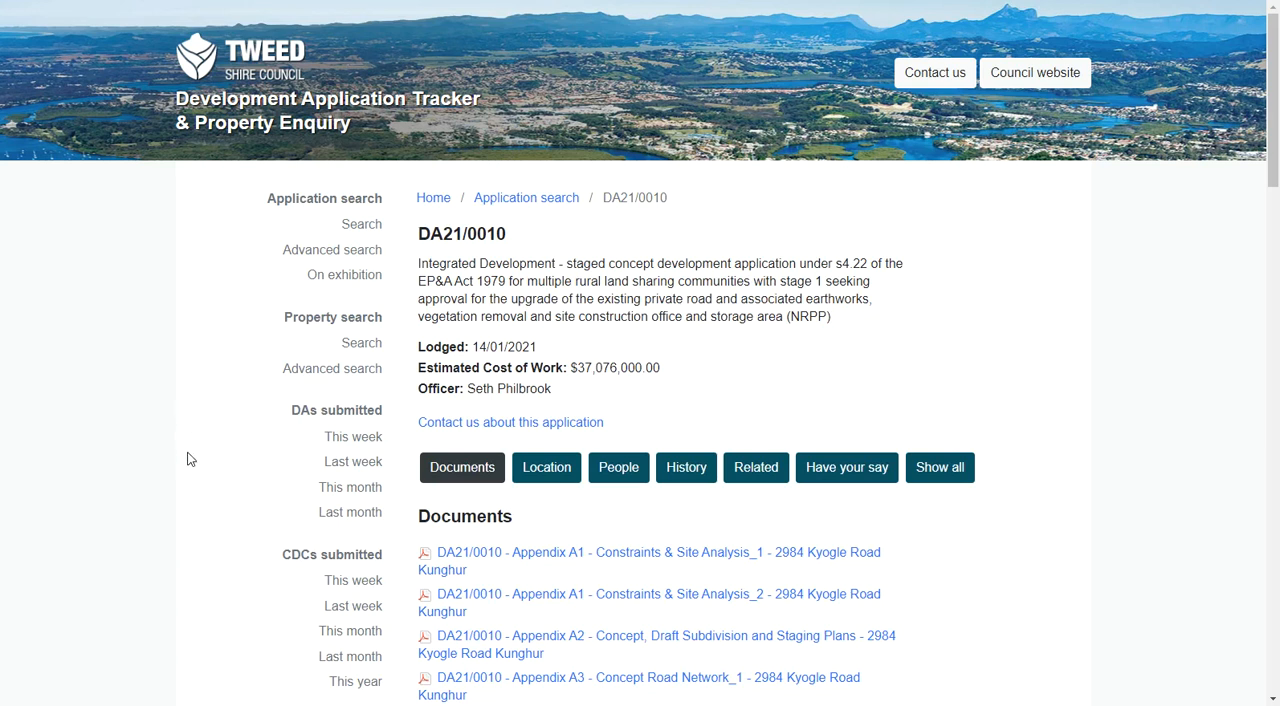
pyautogui.moveTo(204, 528)
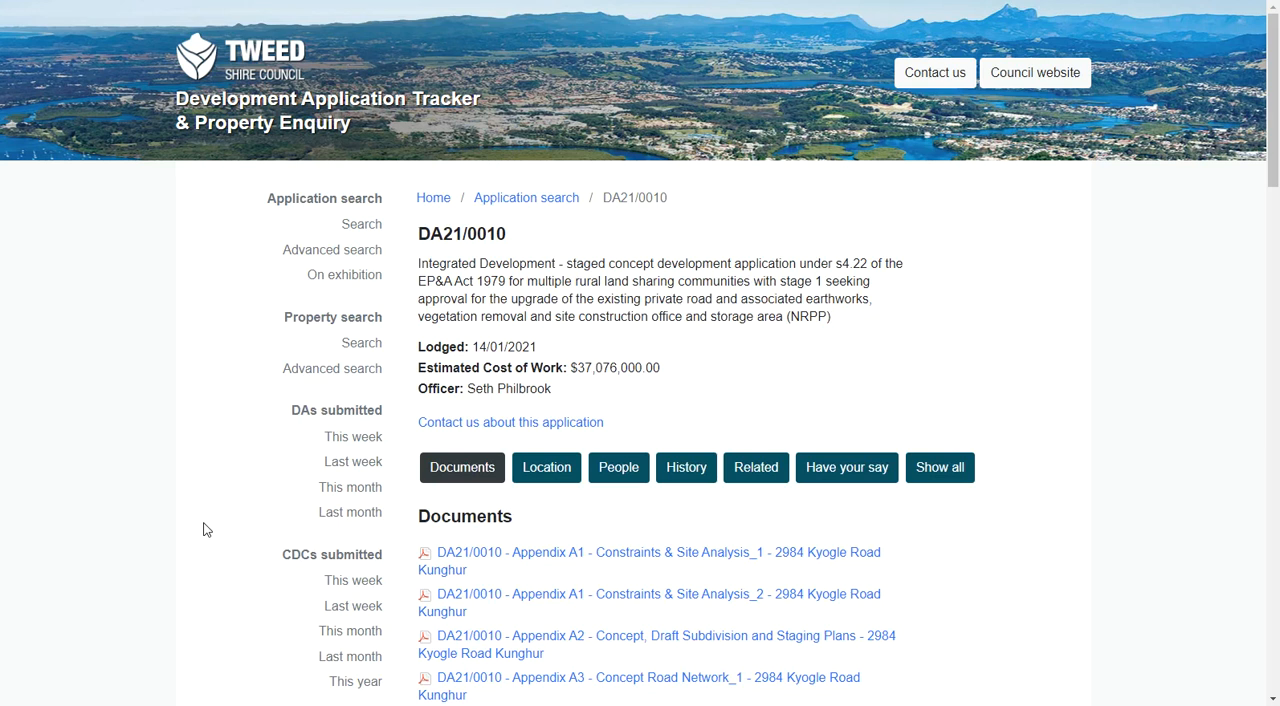
# Scroll through DA21/0010's Documents list down to the Appendix G Preliminary Site Contamination Assessments
pyautogui.scroll(-3)
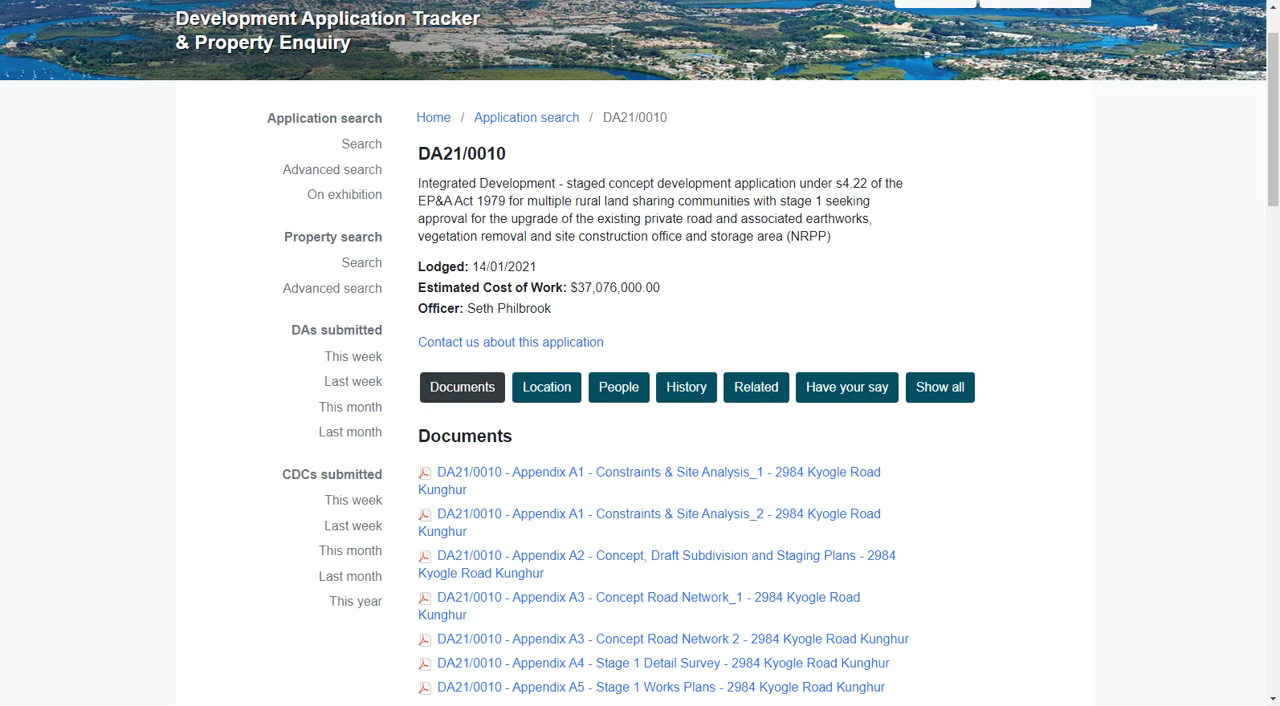
pyautogui.scroll(-3)
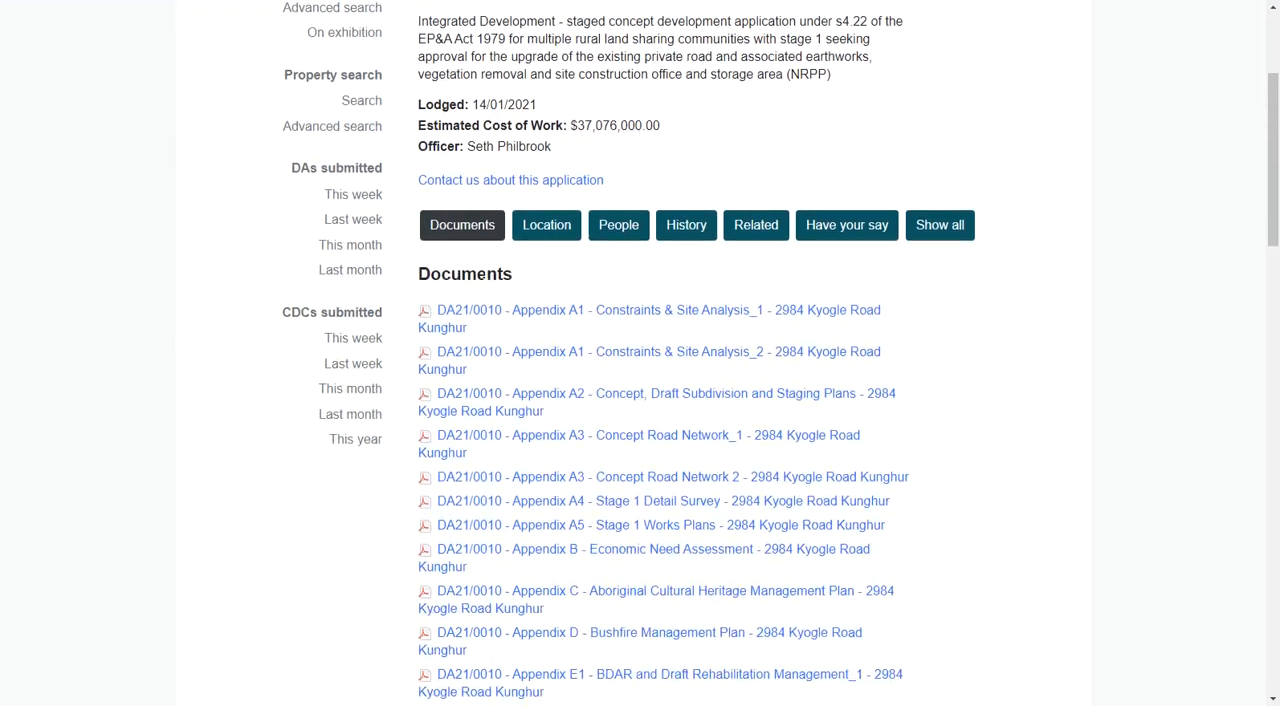
pyautogui.scroll(-3)
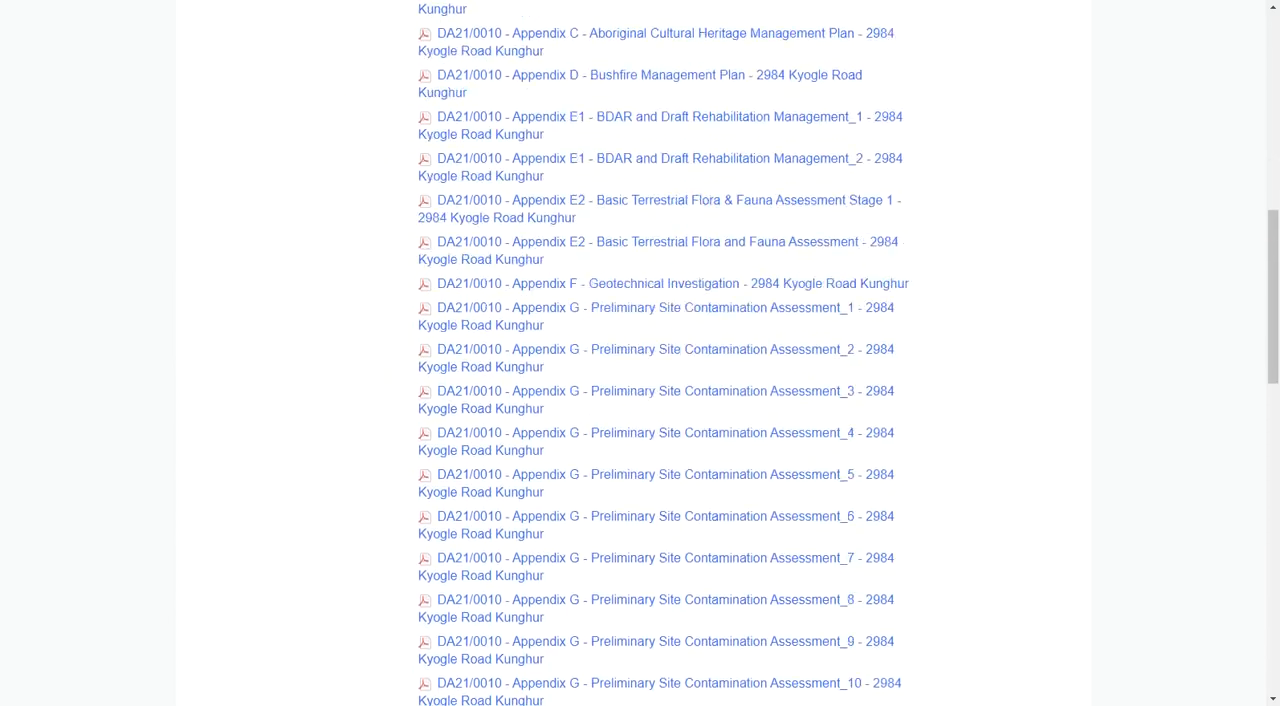
pyautogui.scroll(-3)
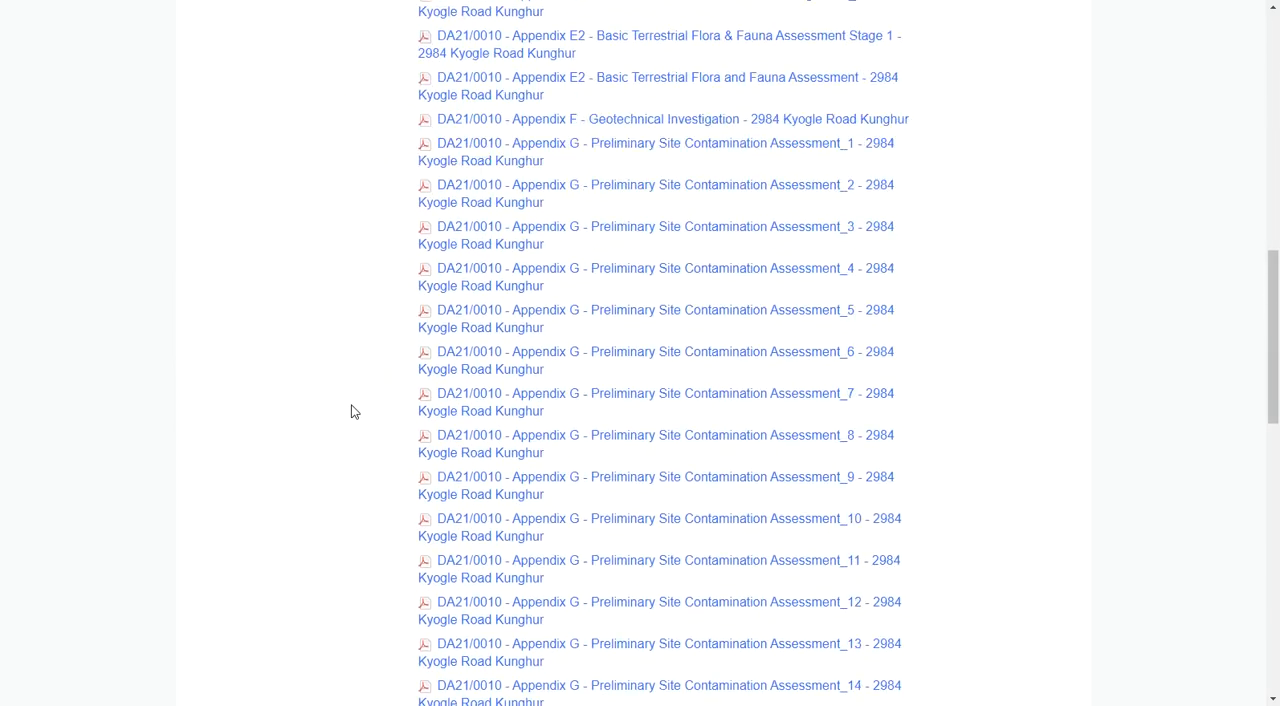
pyautogui.scroll(-3)
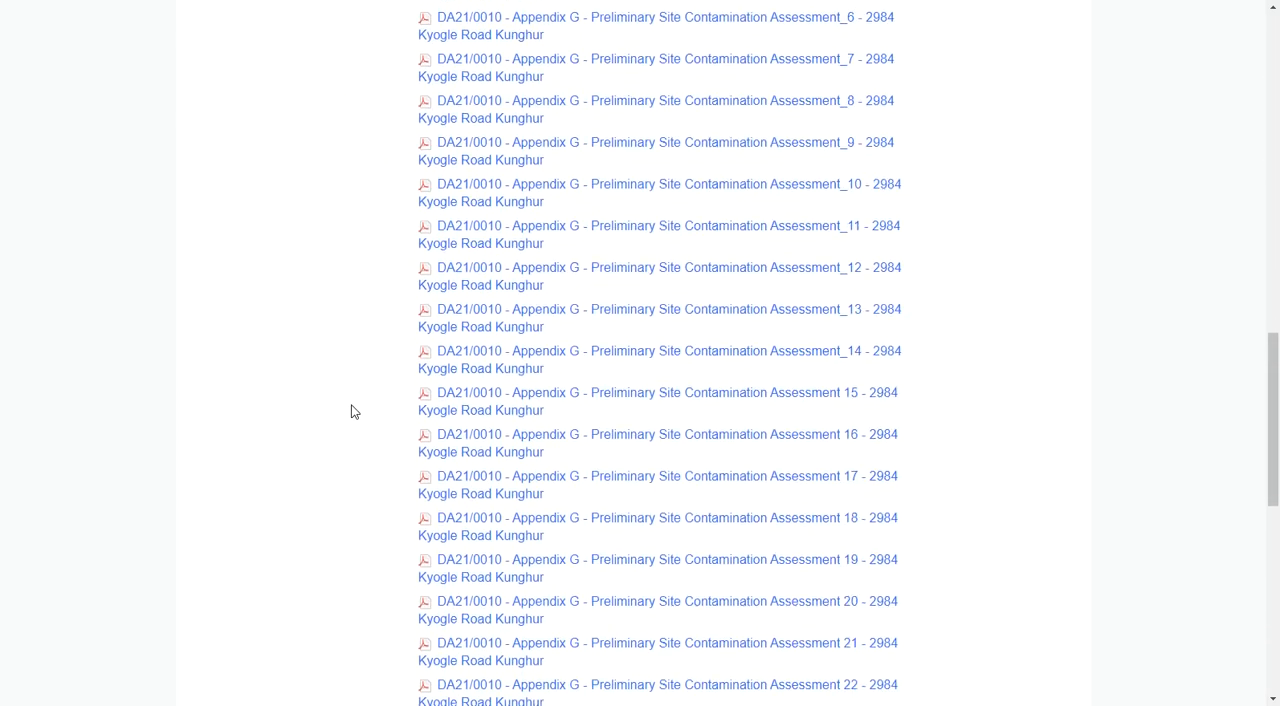
pyautogui.scroll(-3)
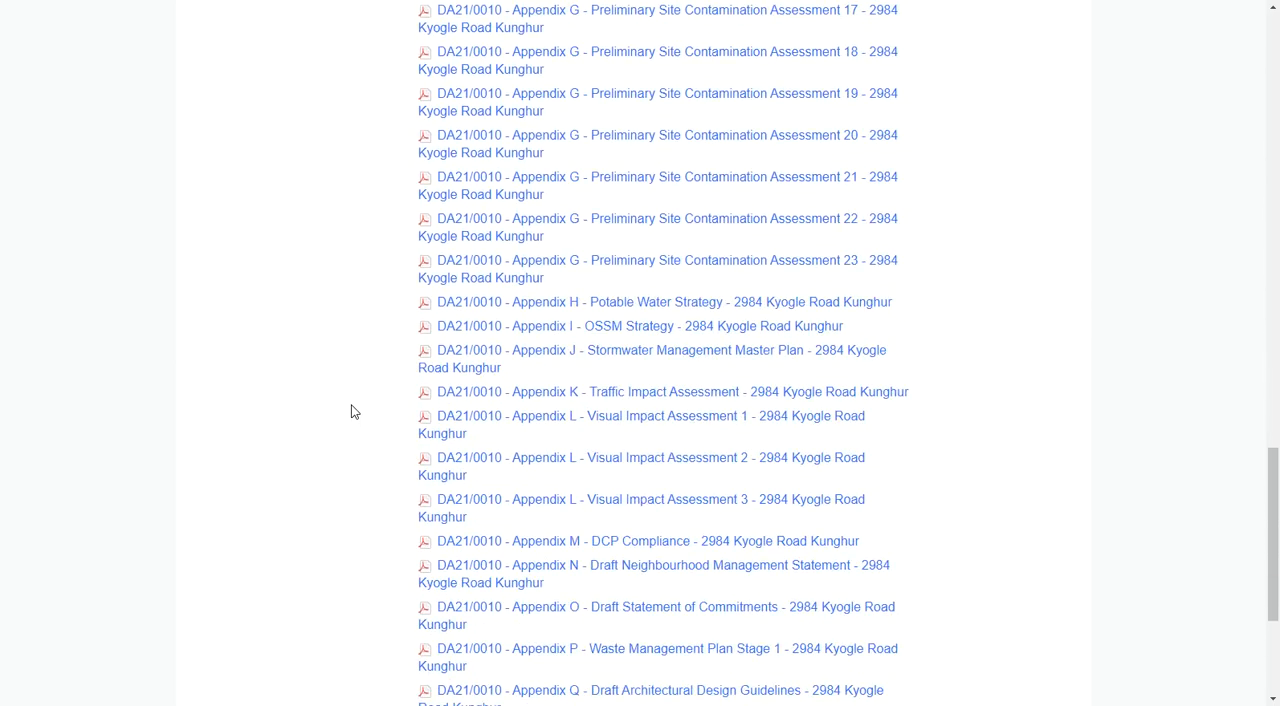
pyautogui.scroll(-3)
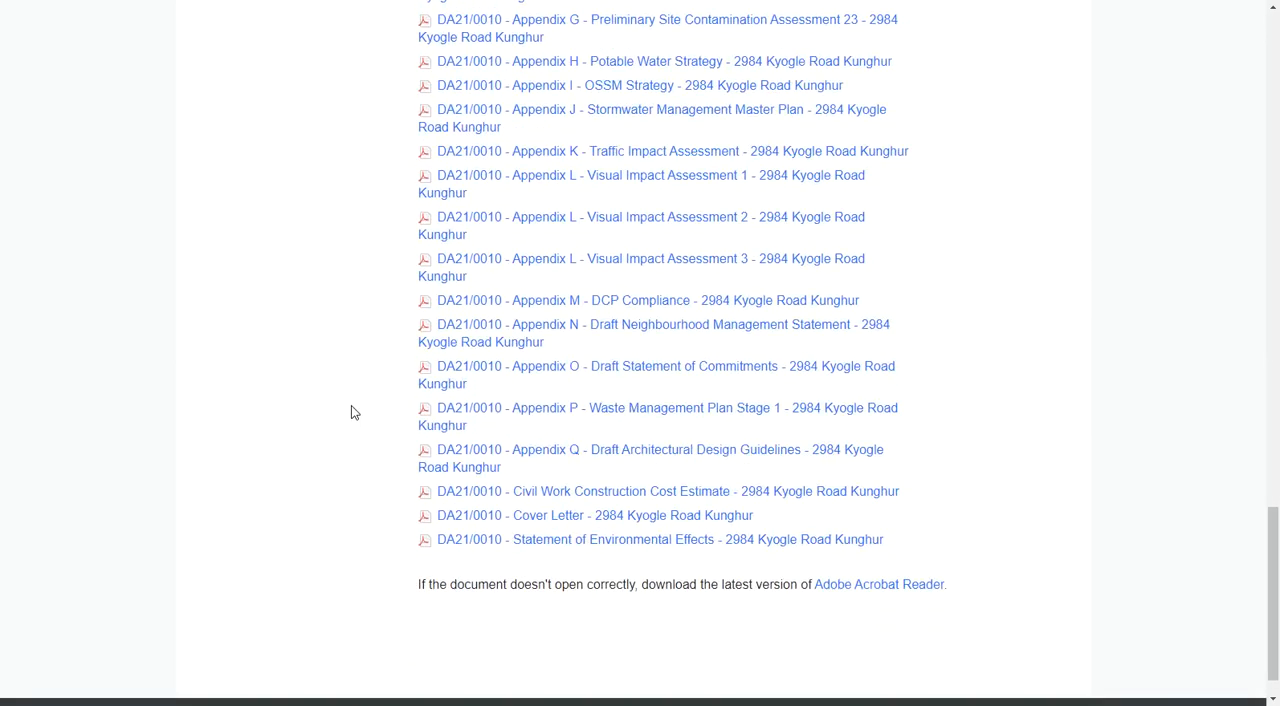
pyautogui.scroll(3)
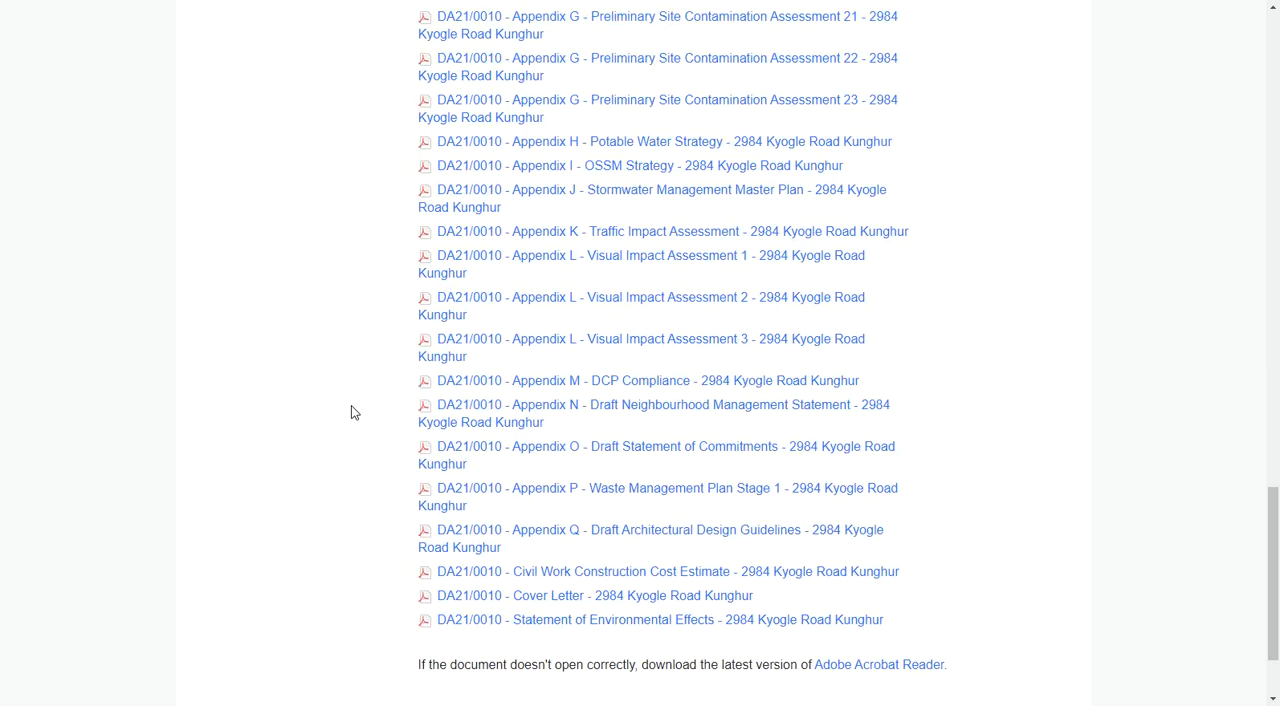
pyautogui.scroll(3)
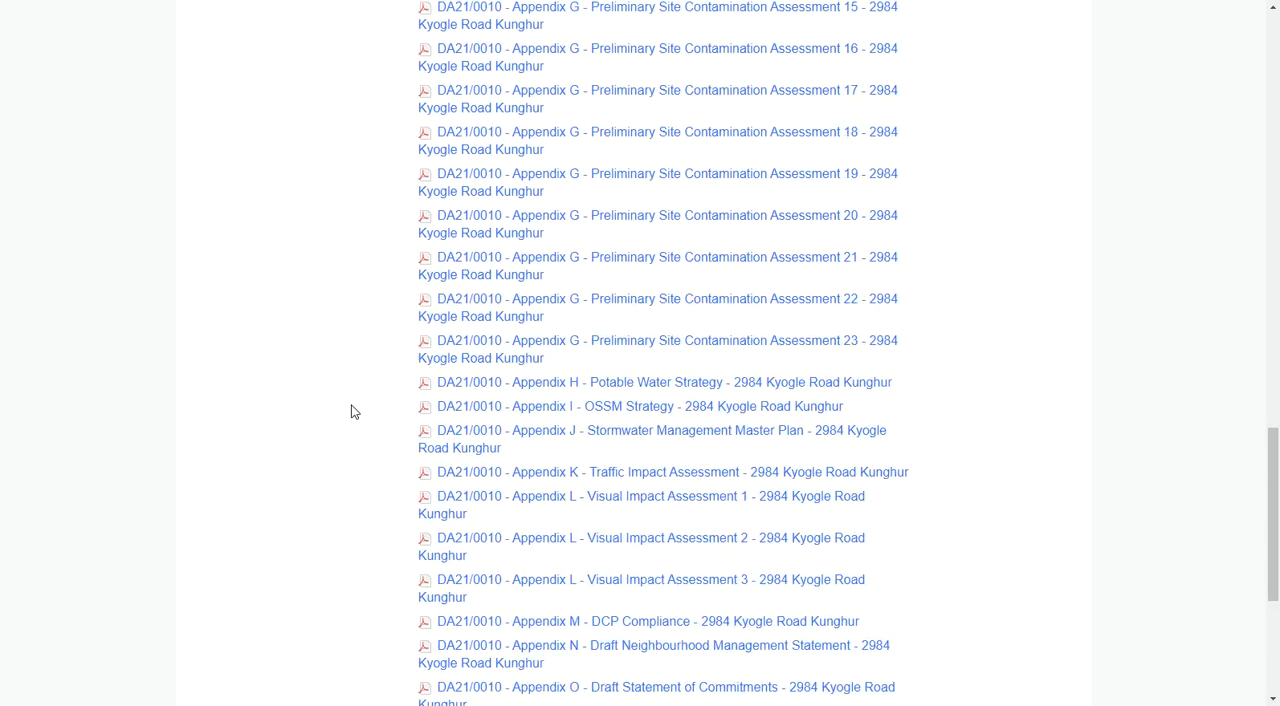
pyautogui.moveTo(368, 404)
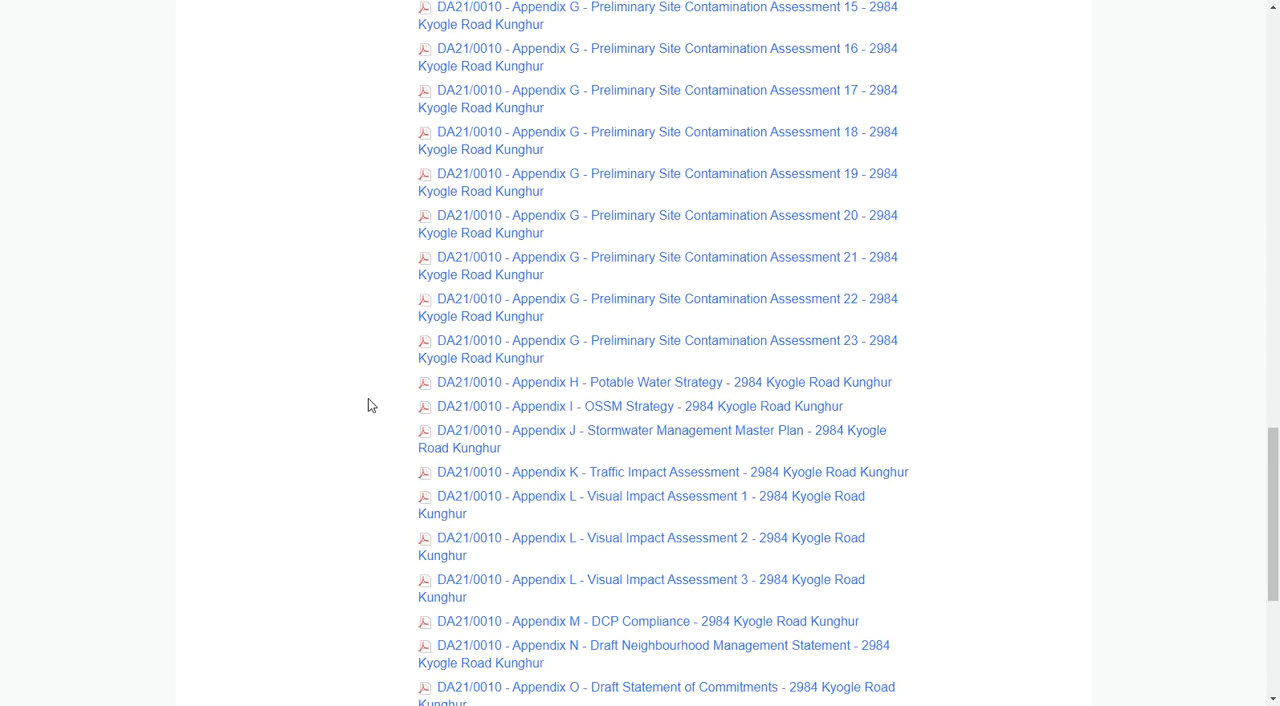
pyautogui.moveTo(348, 372)
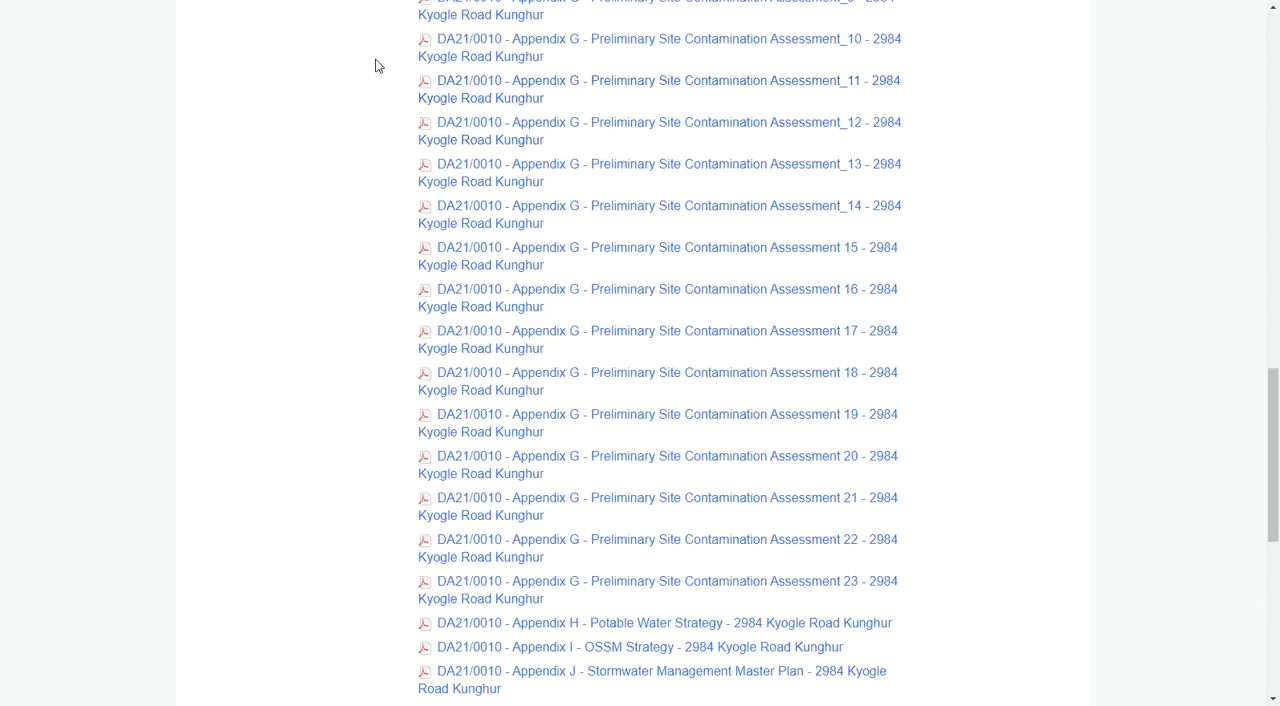
pyautogui.moveTo(568, 276)
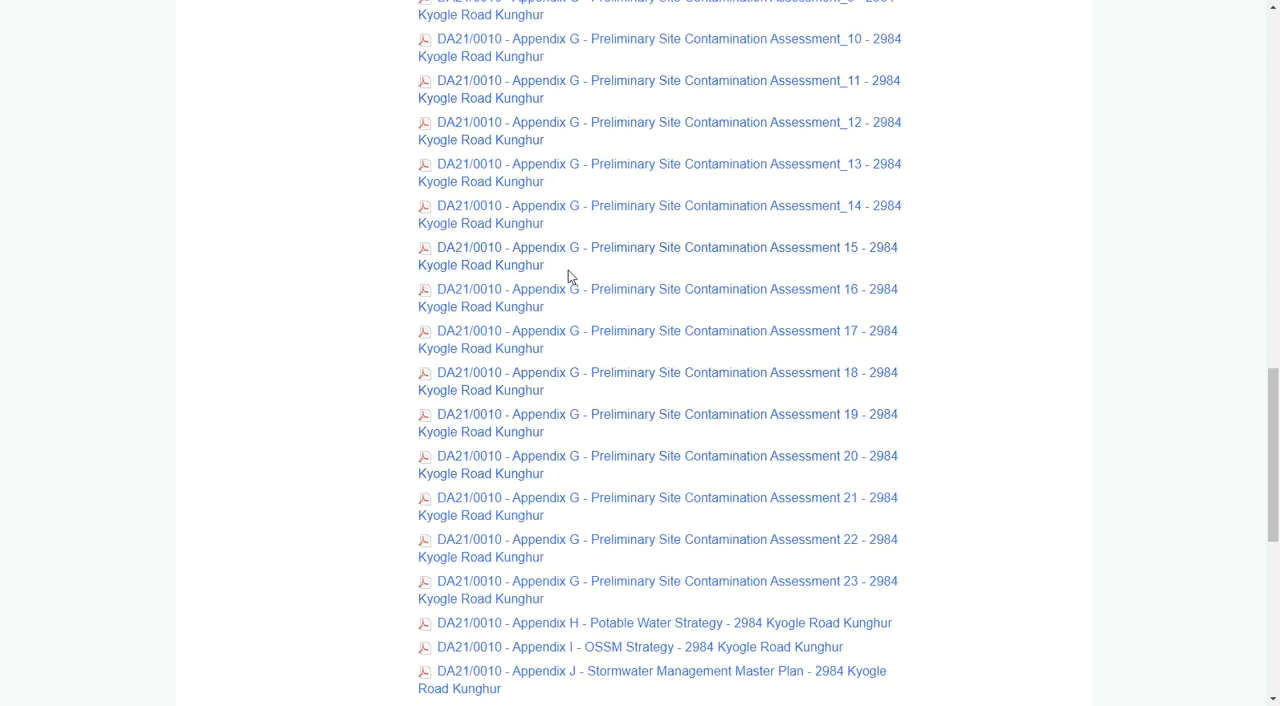
pyautogui.moveTo(368, 292)
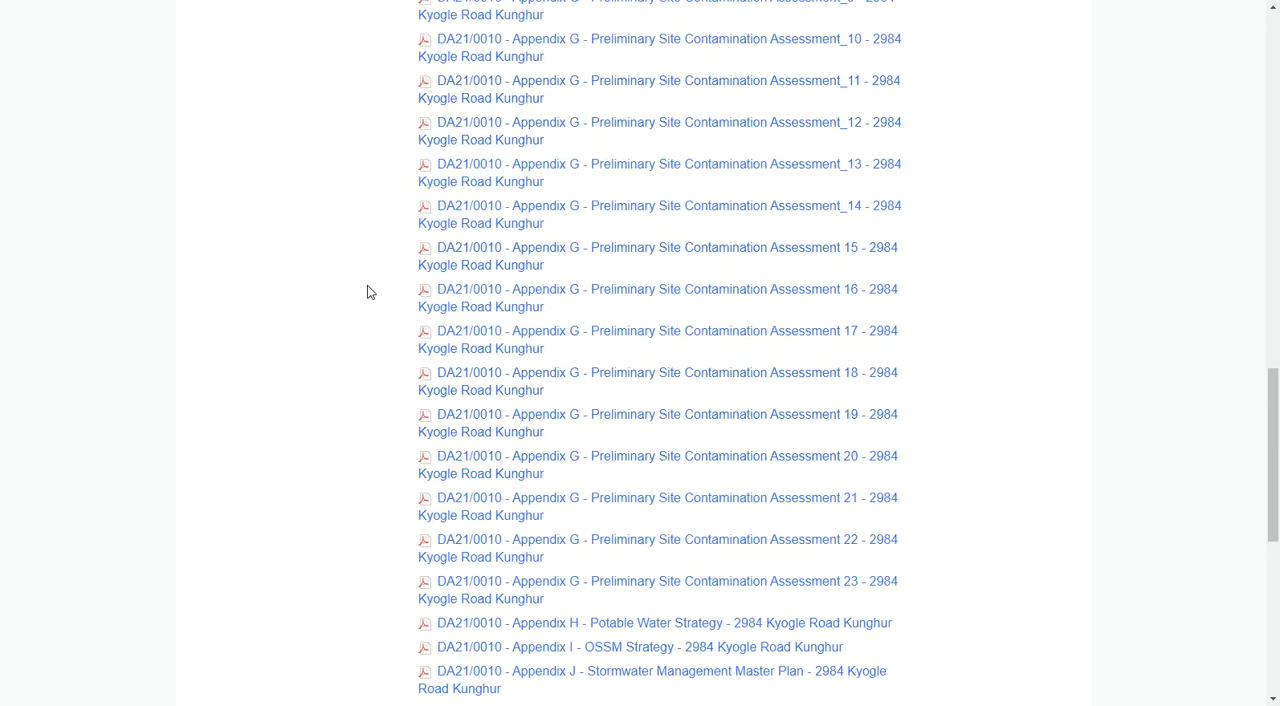
# Scroll to the list's end showing the Cover Letter and Statement of Environmental Effects
pyautogui.scroll(-3)
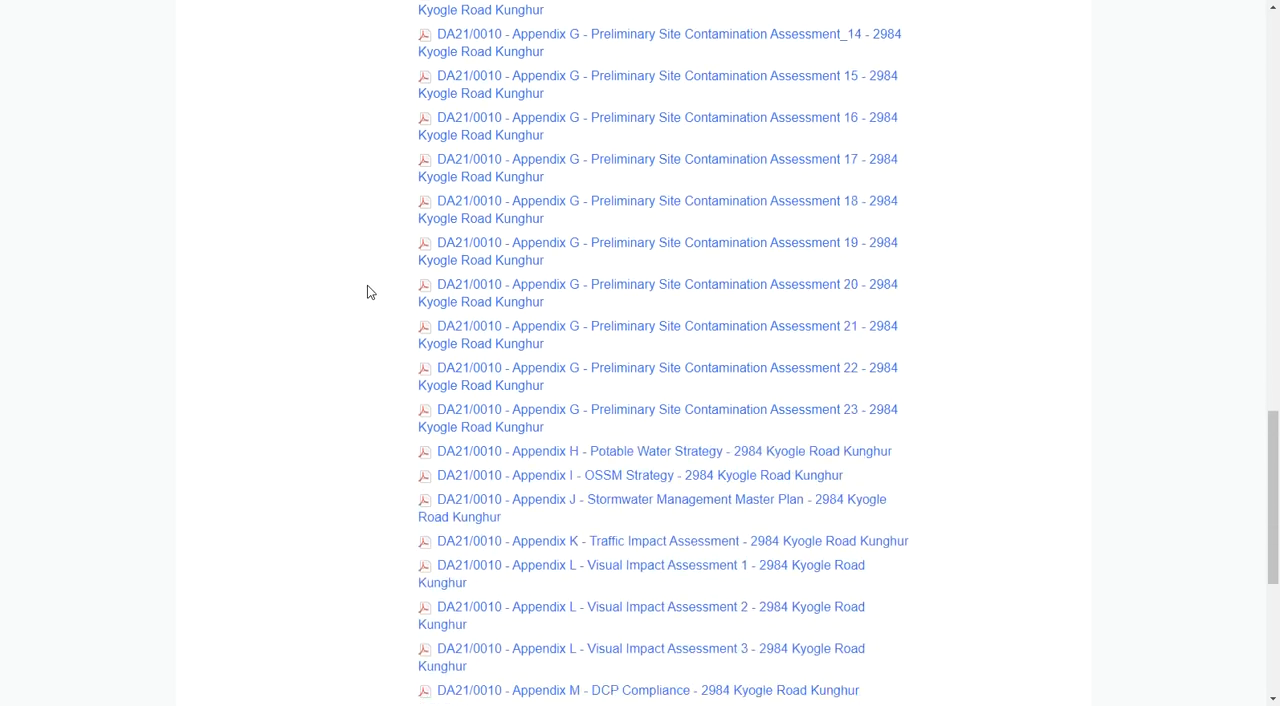
pyautogui.scroll(-3)
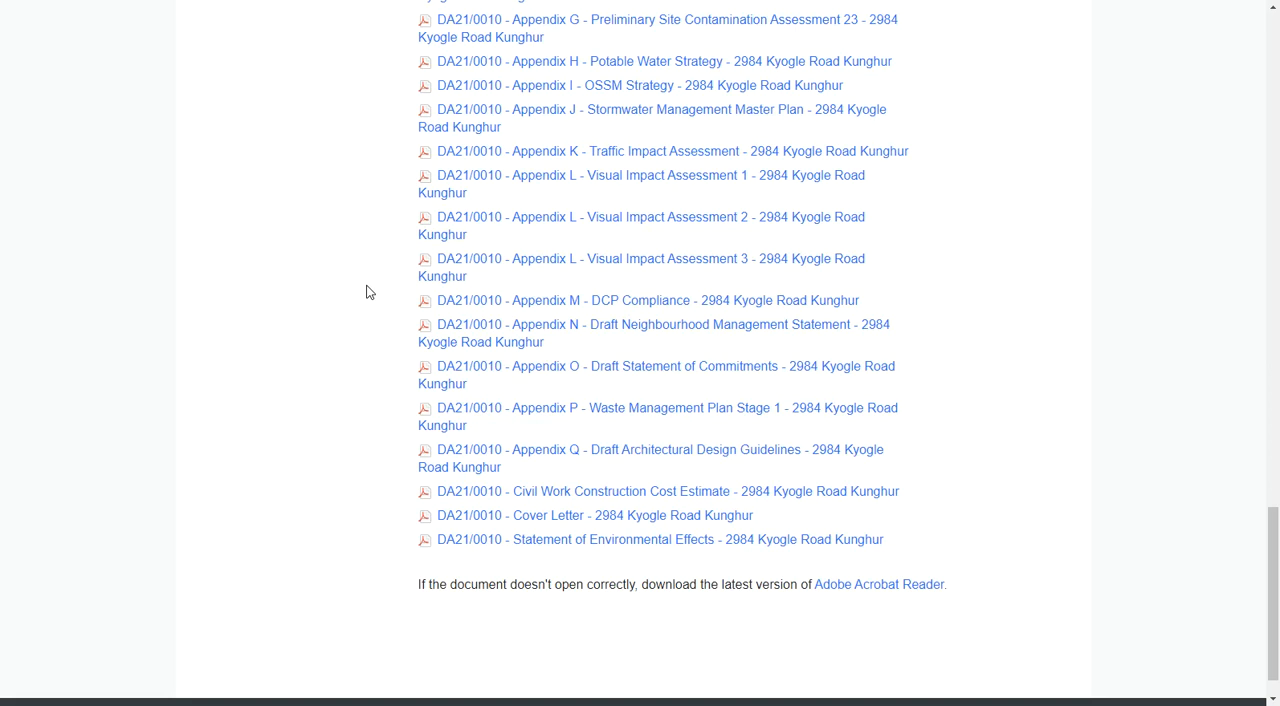
pyautogui.moveTo(484, 528)
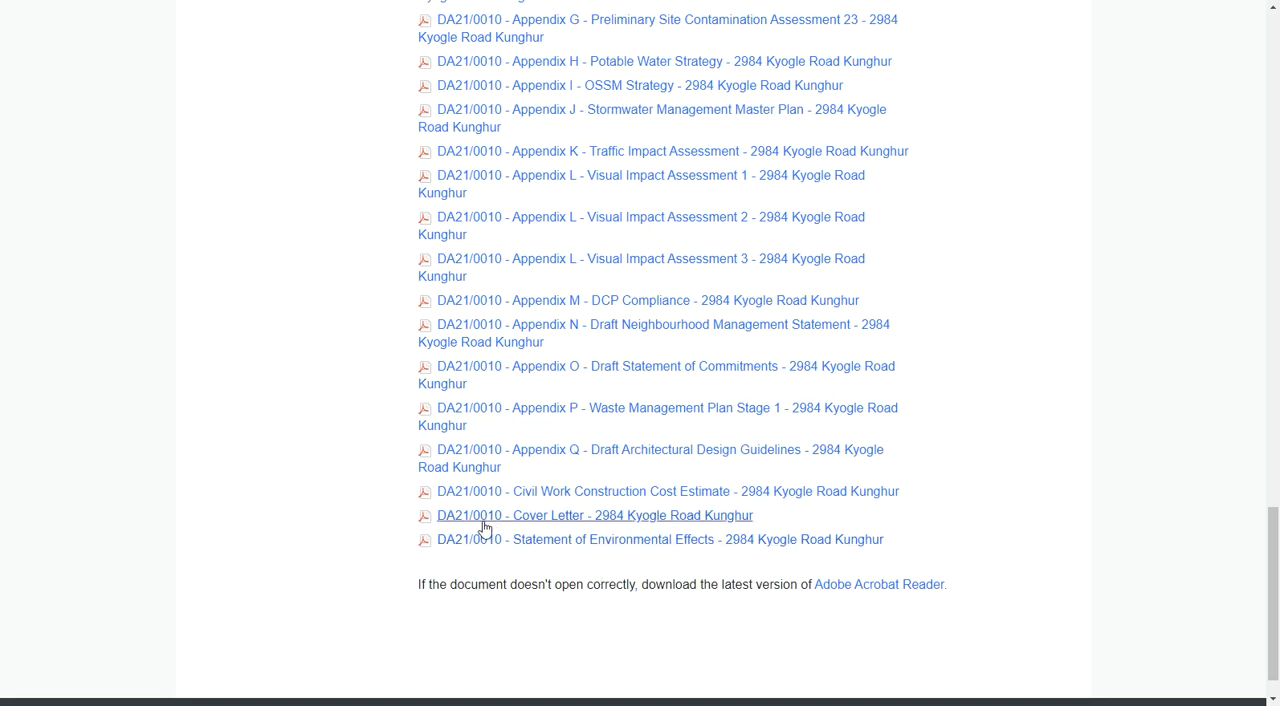
pyautogui.moveTo(520, 492)
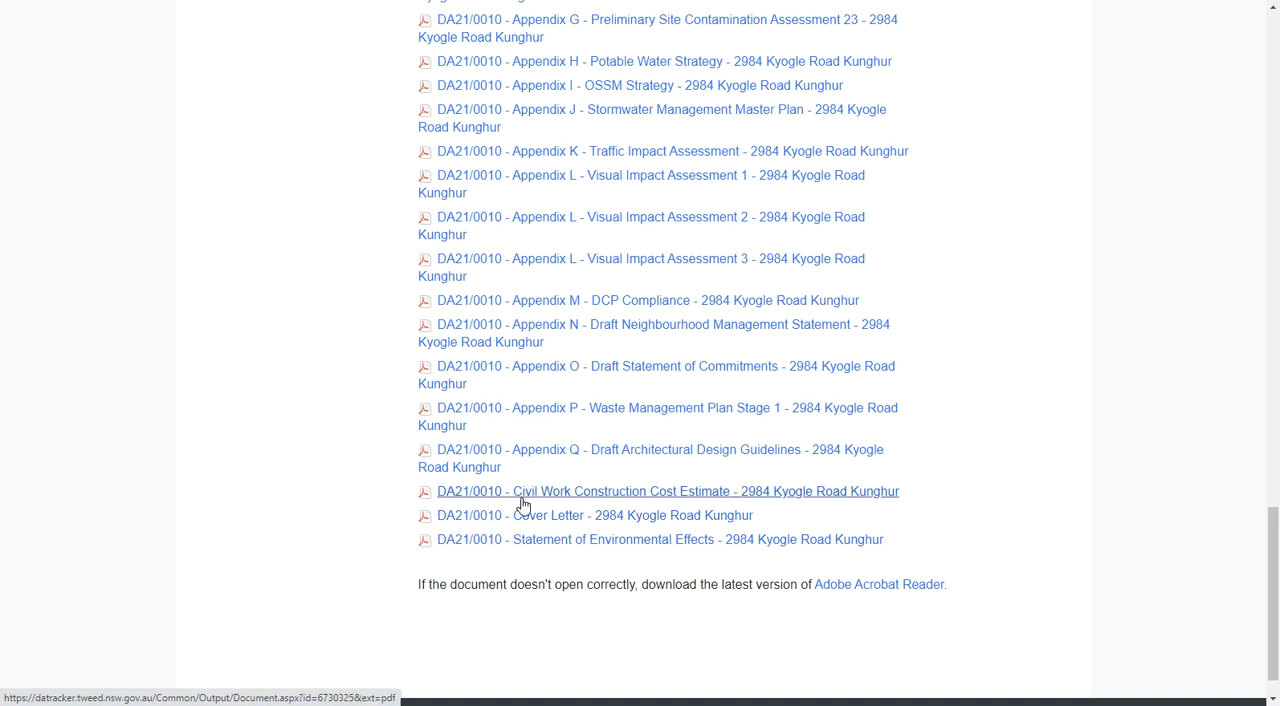
pyautogui.moveTo(644, 498)
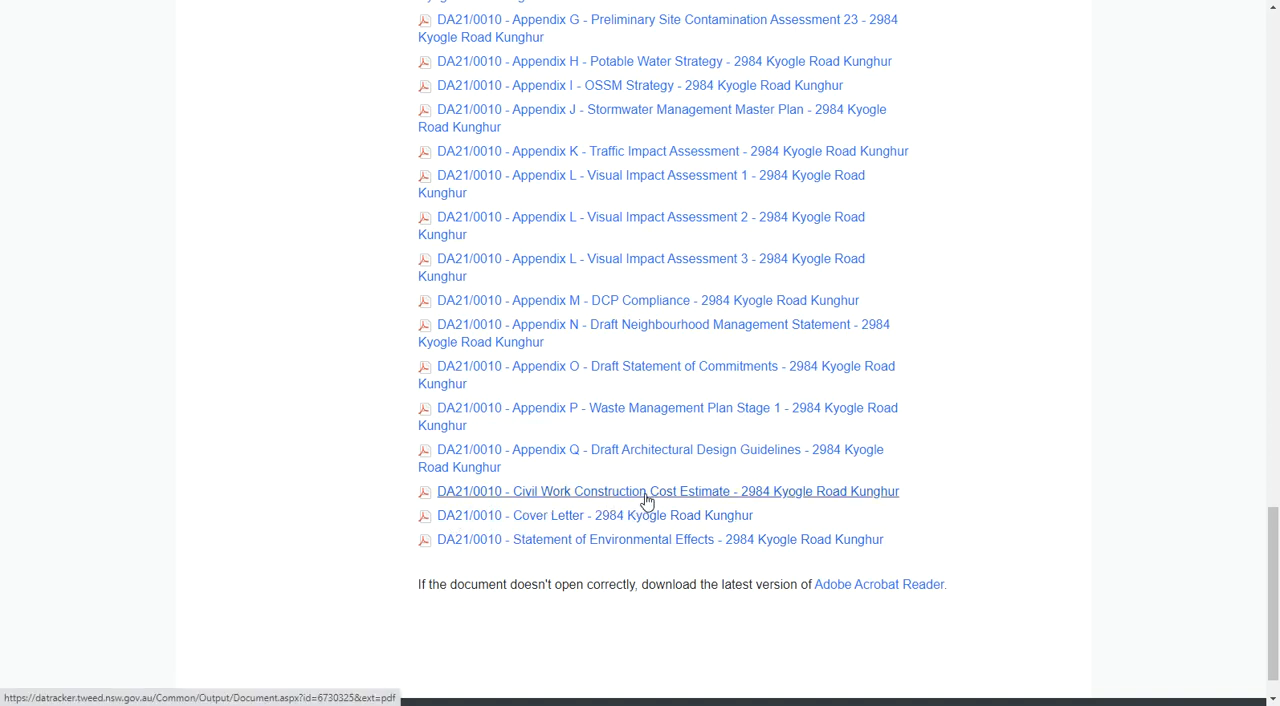
pyautogui.moveTo(714, 504)
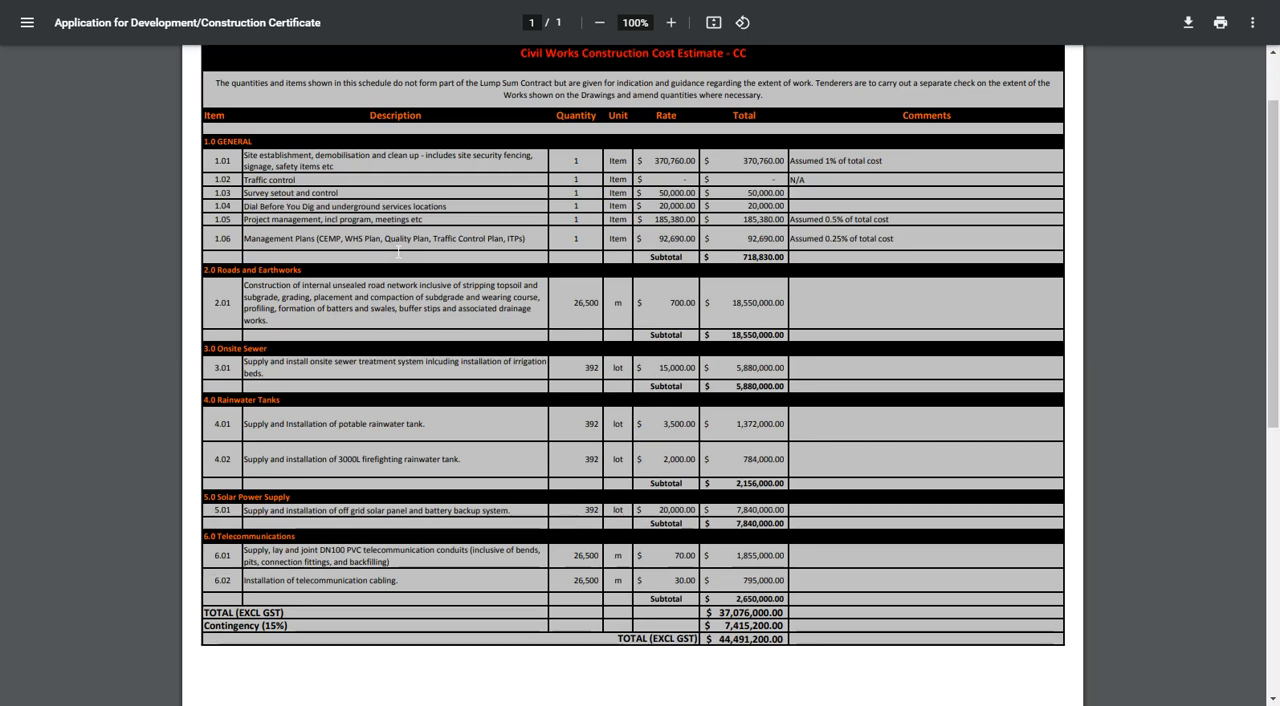
pyautogui.moveTo(324, 392)
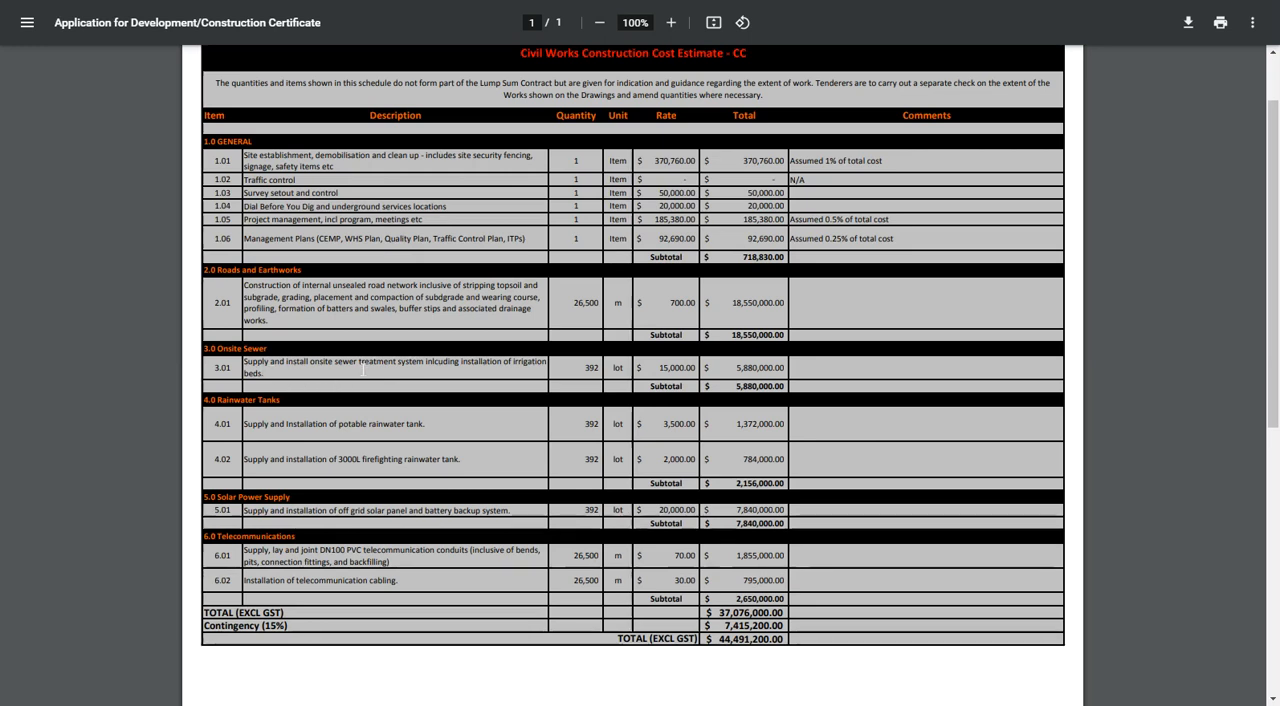
pyautogui.moveTo(370, 388)
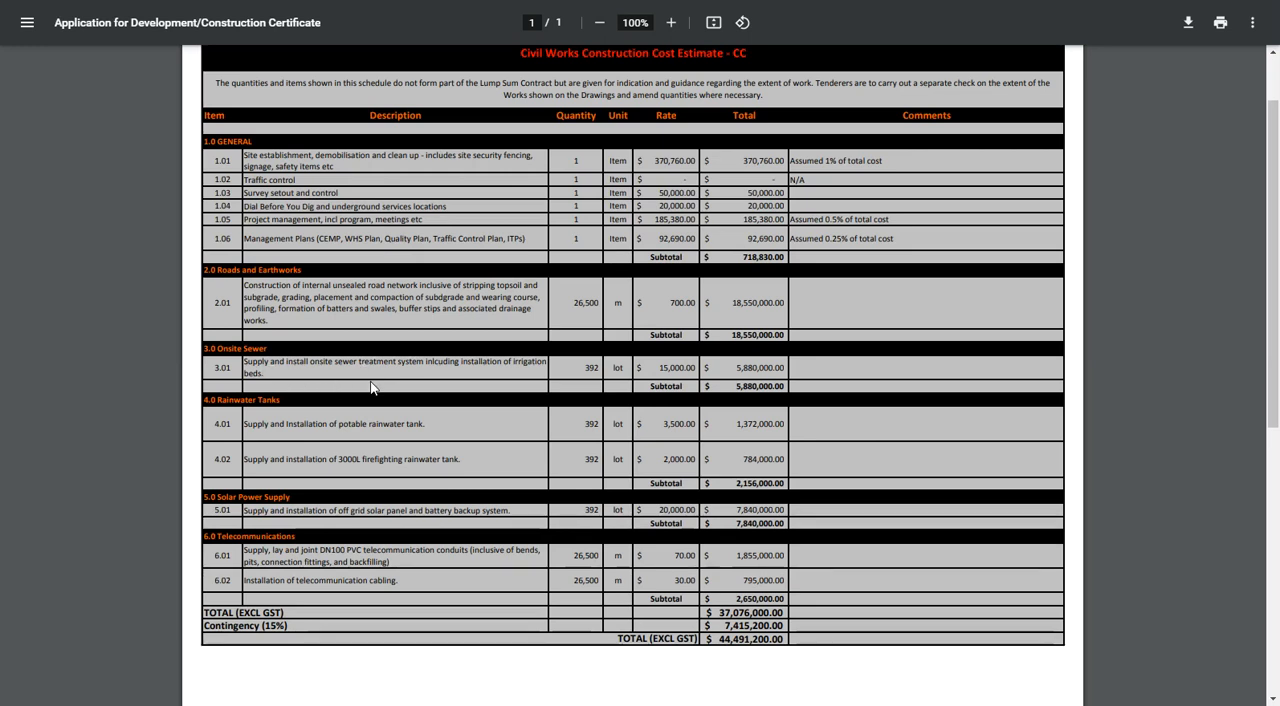
pyautogui.moveTo(364, 452)
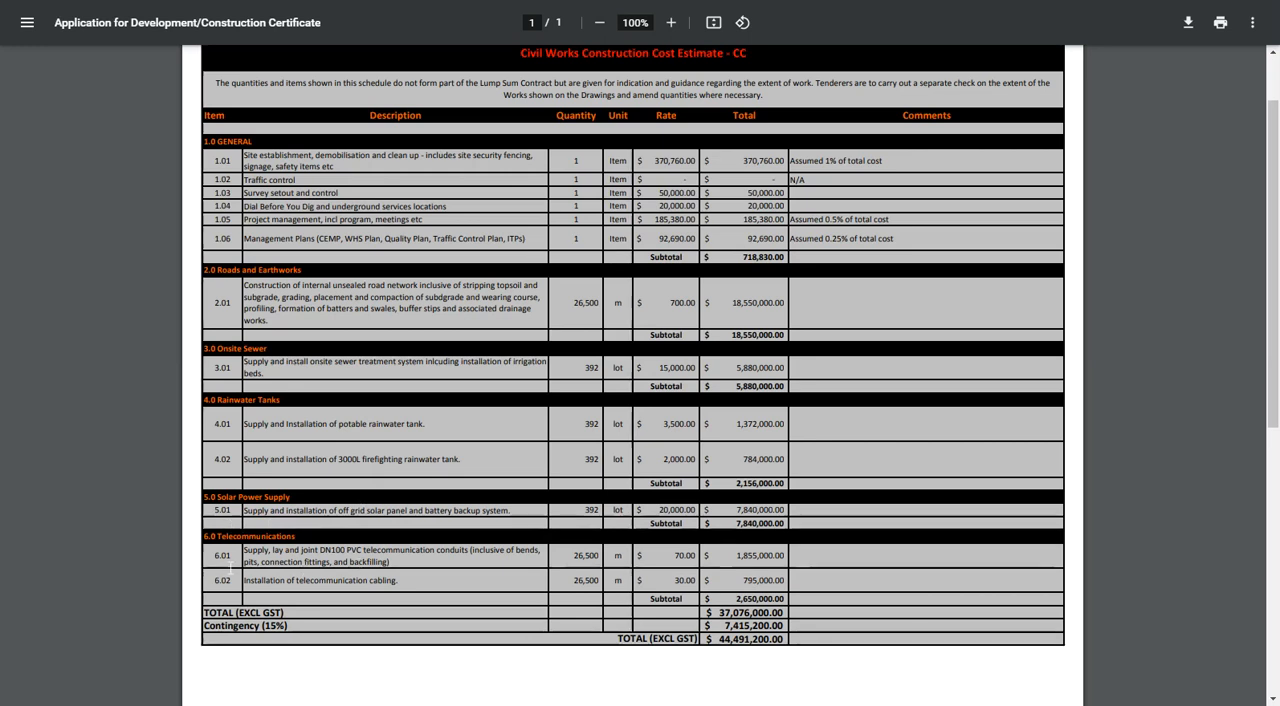
pyautogui.moveTo(416, 576)
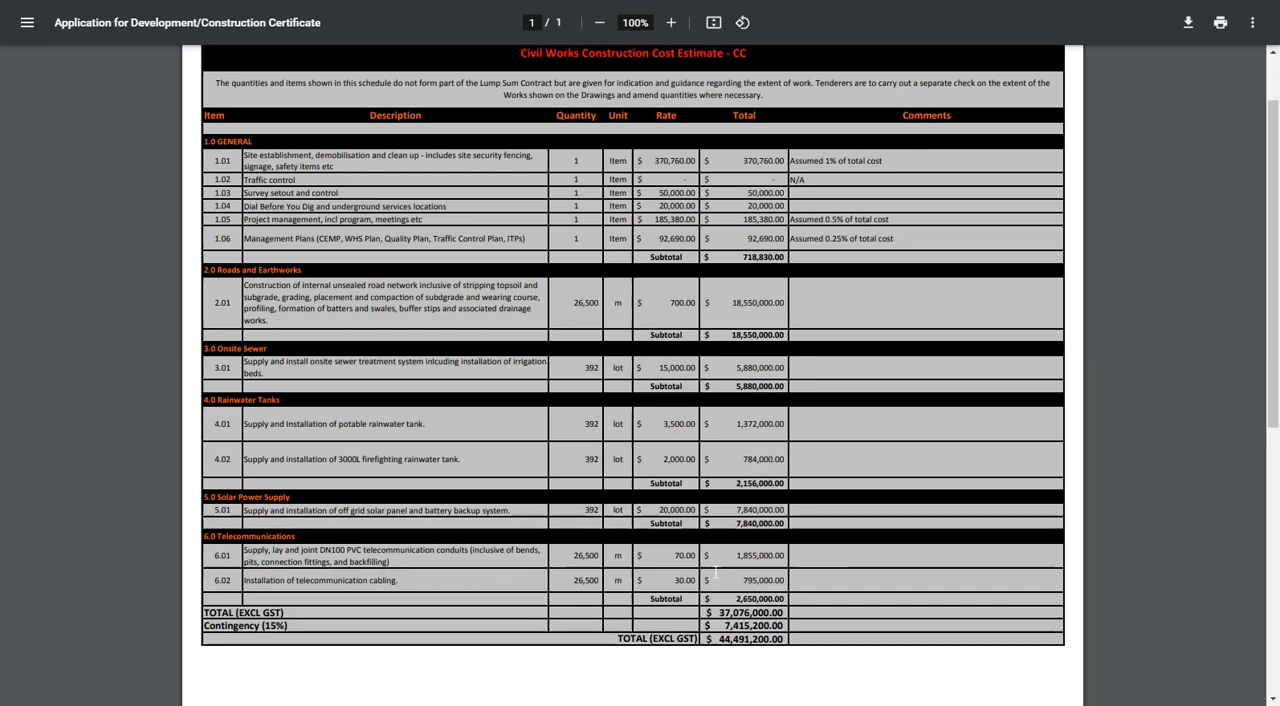
pyautogui.moveTo(532, 590)
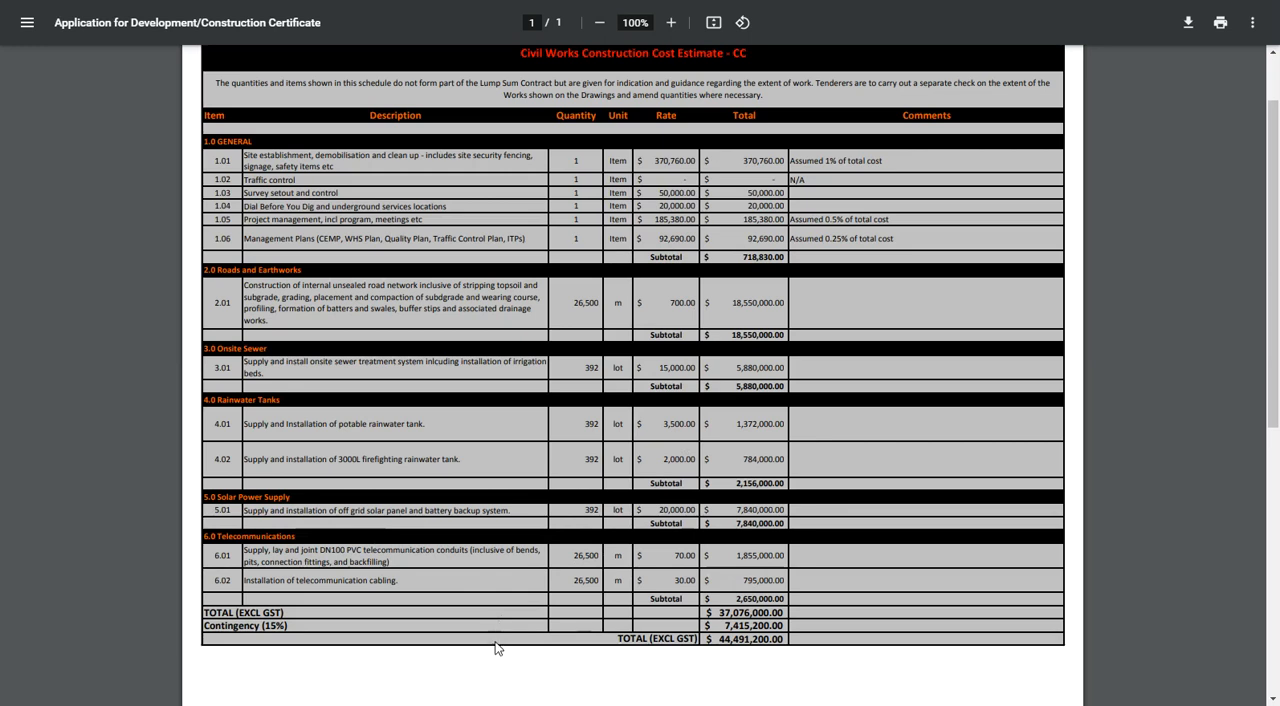
pyautogui.moveTo(492, 672)
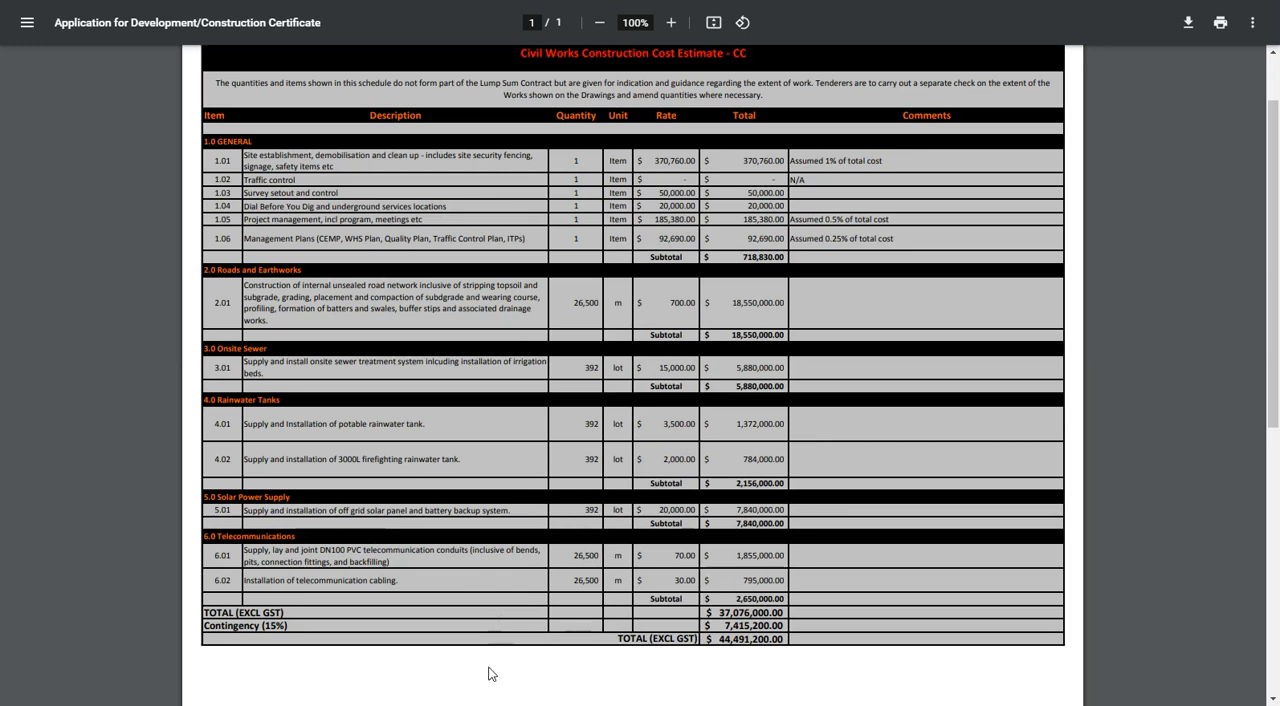
pyautogui.moveTo(232, 144)
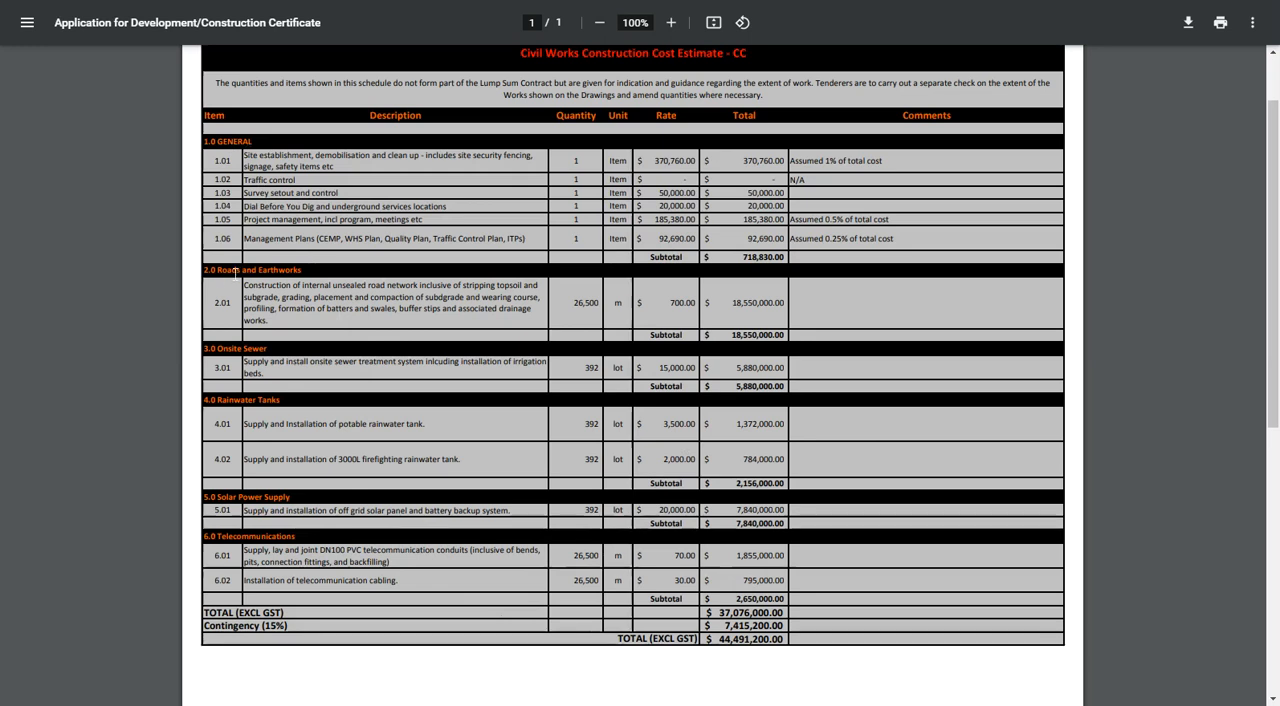
pyautogui.moveTo(304, 336)
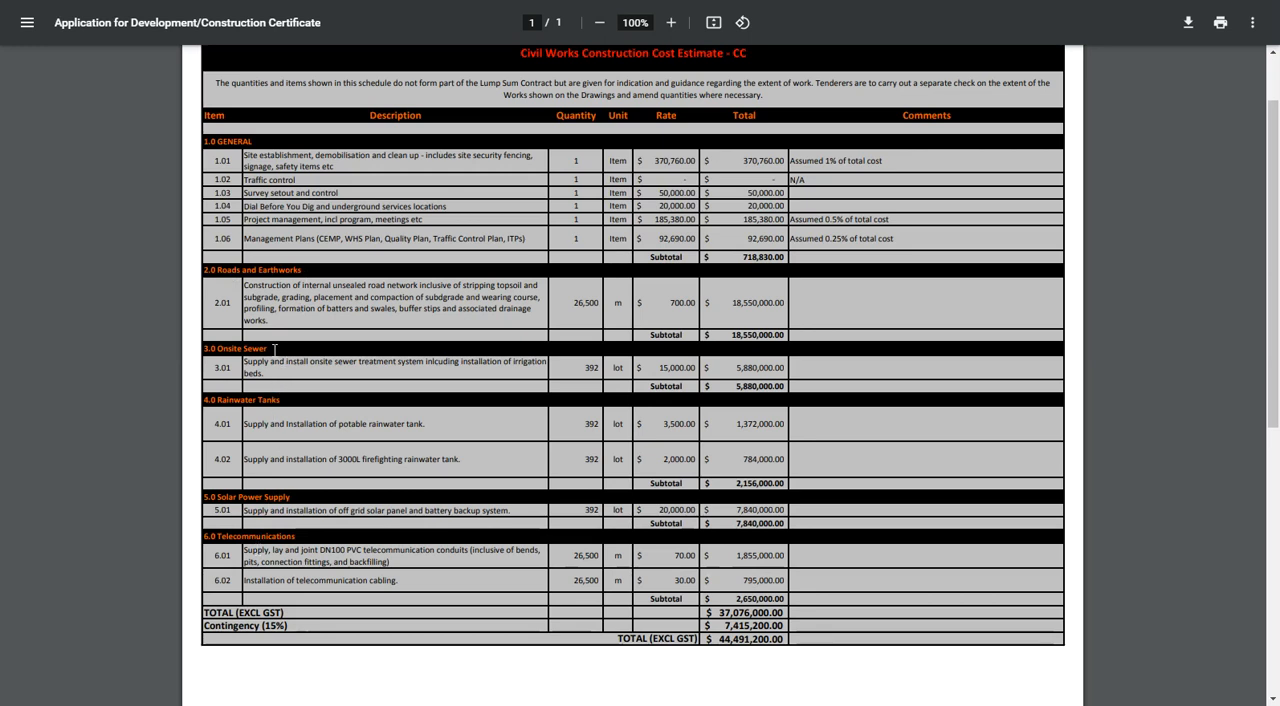
pyautogui.moveTo(304, 500)
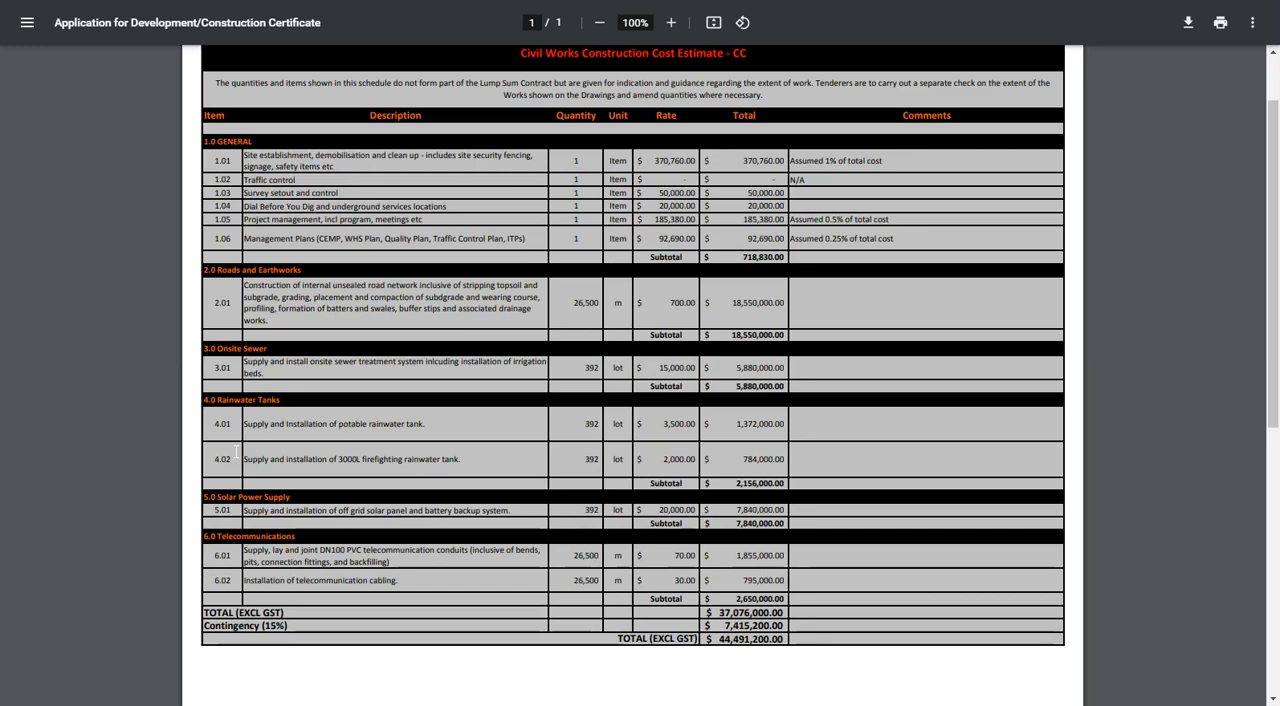
pyautogui.moveTo(296, 388)
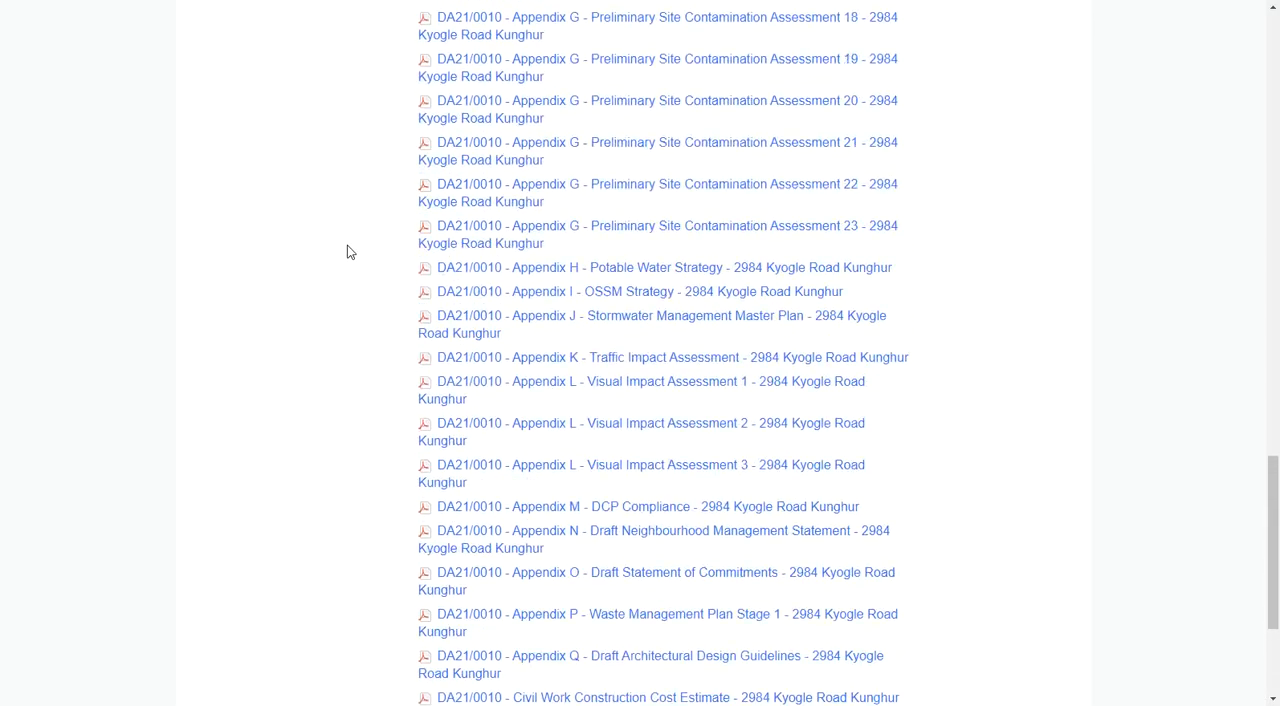
pyautogui.scroll(3)
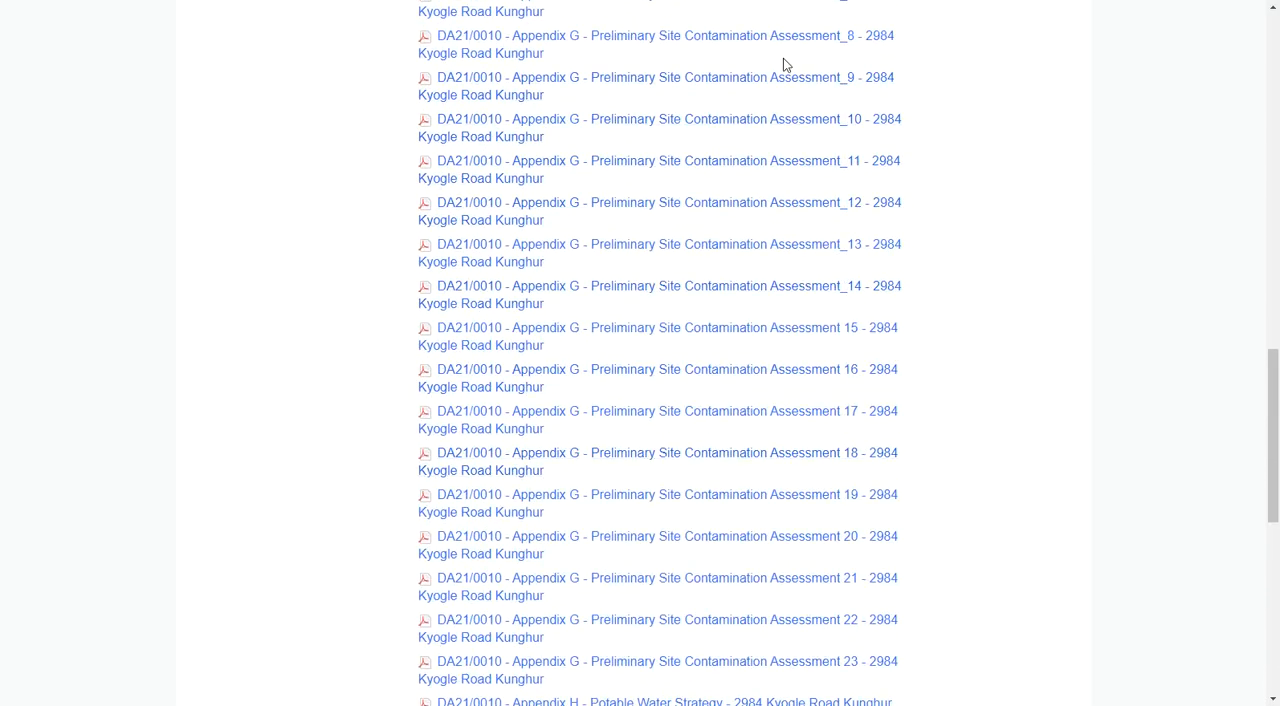
pyautogui.moveTo(332, 420)
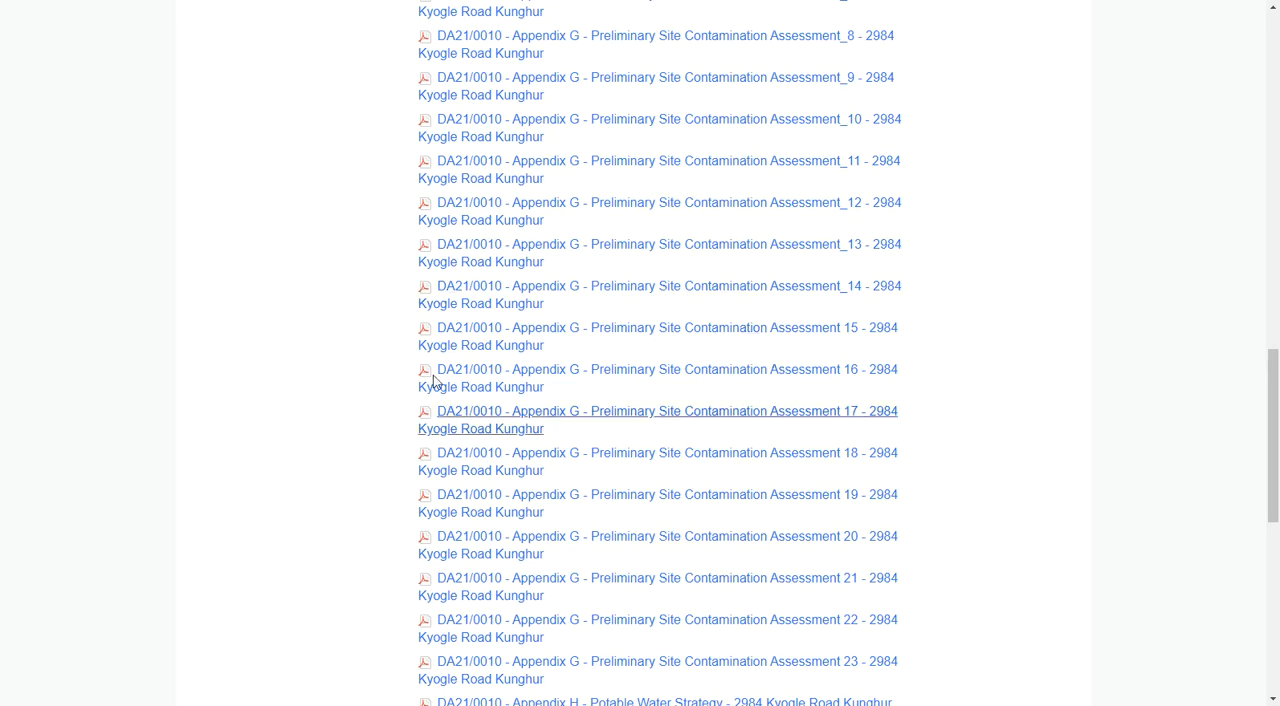
pyautogui.moveTo(344, 428)
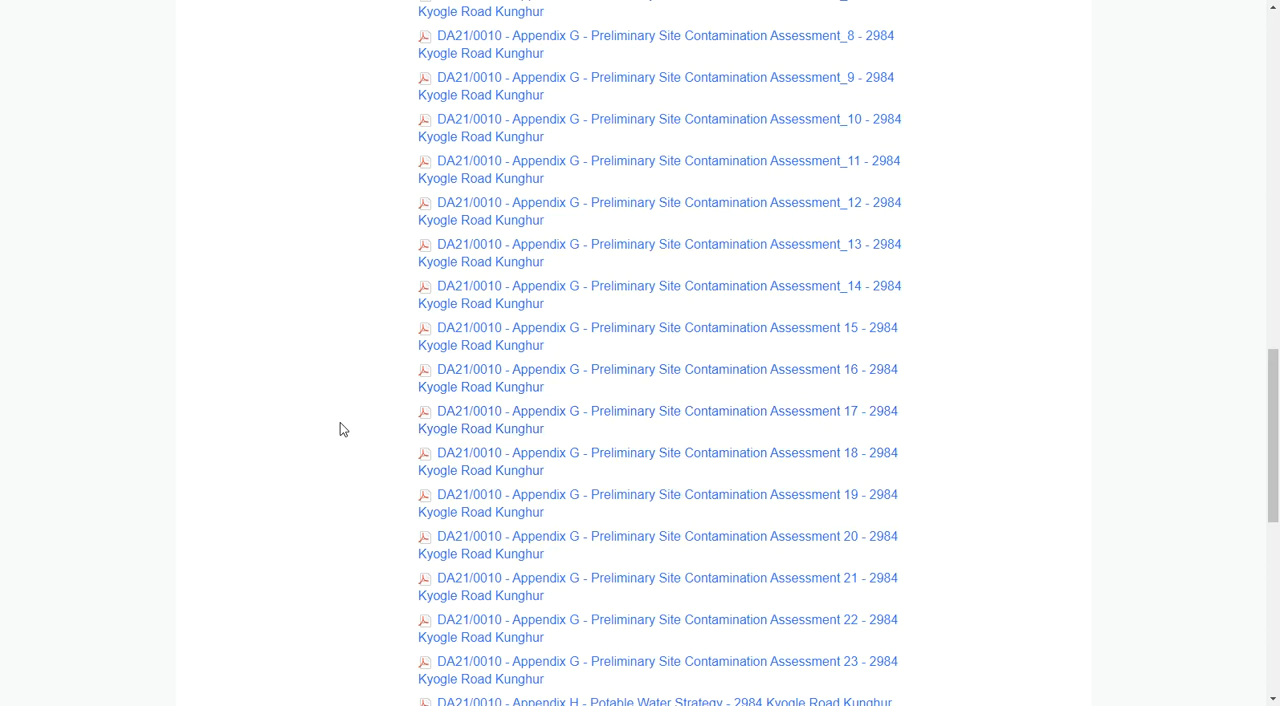
pyautogui.scroll(3)
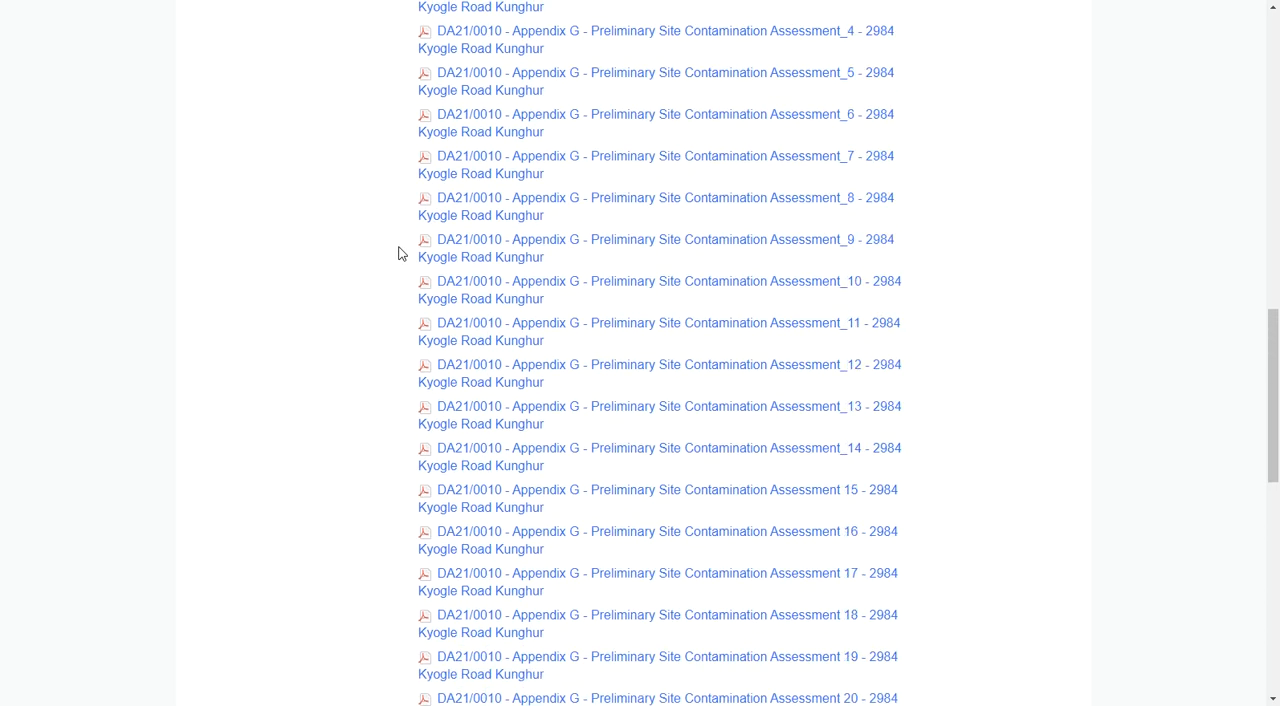
pyautogui.scroll(3)
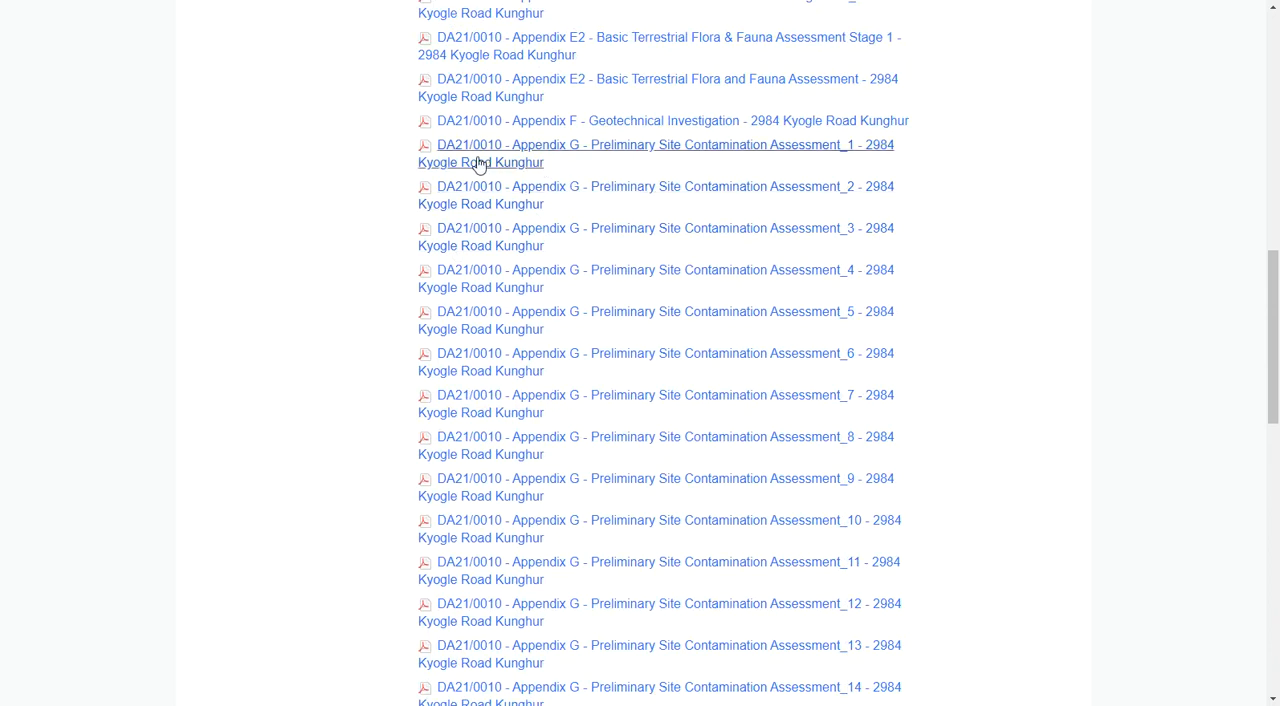
pyautogui.moveTo(842, 160)
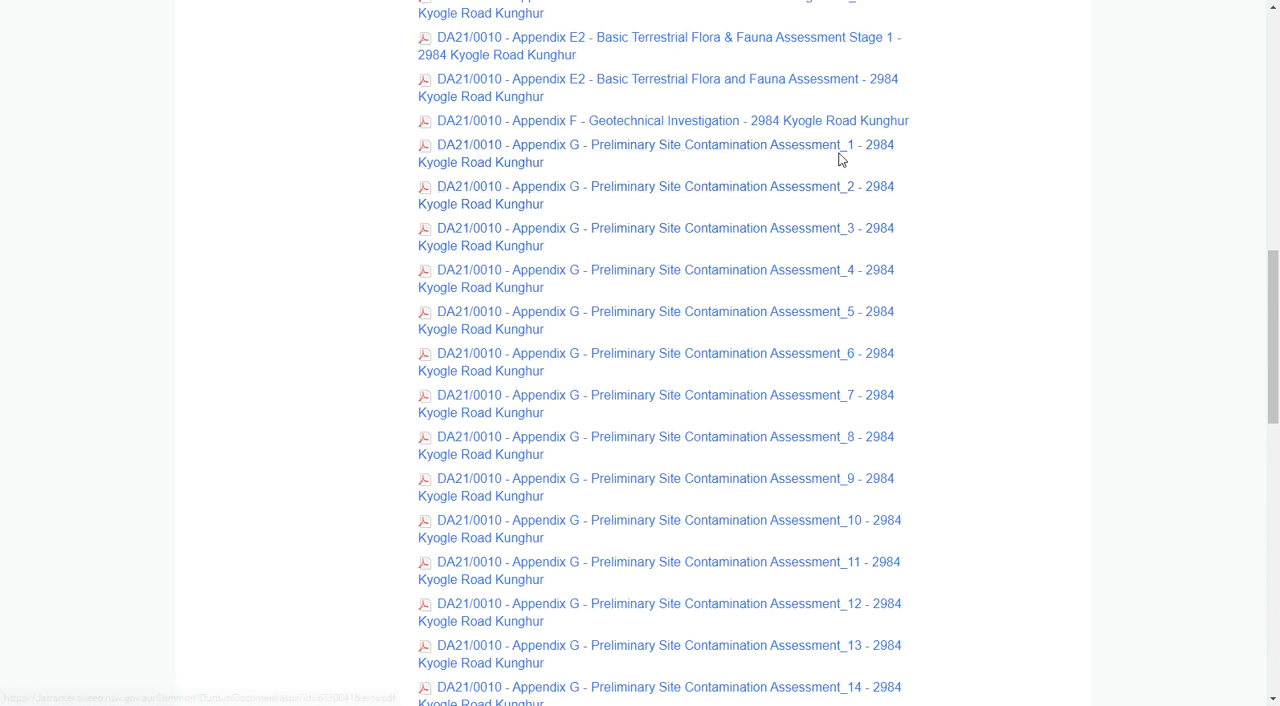
pyautogui.moveTo(496, 162)
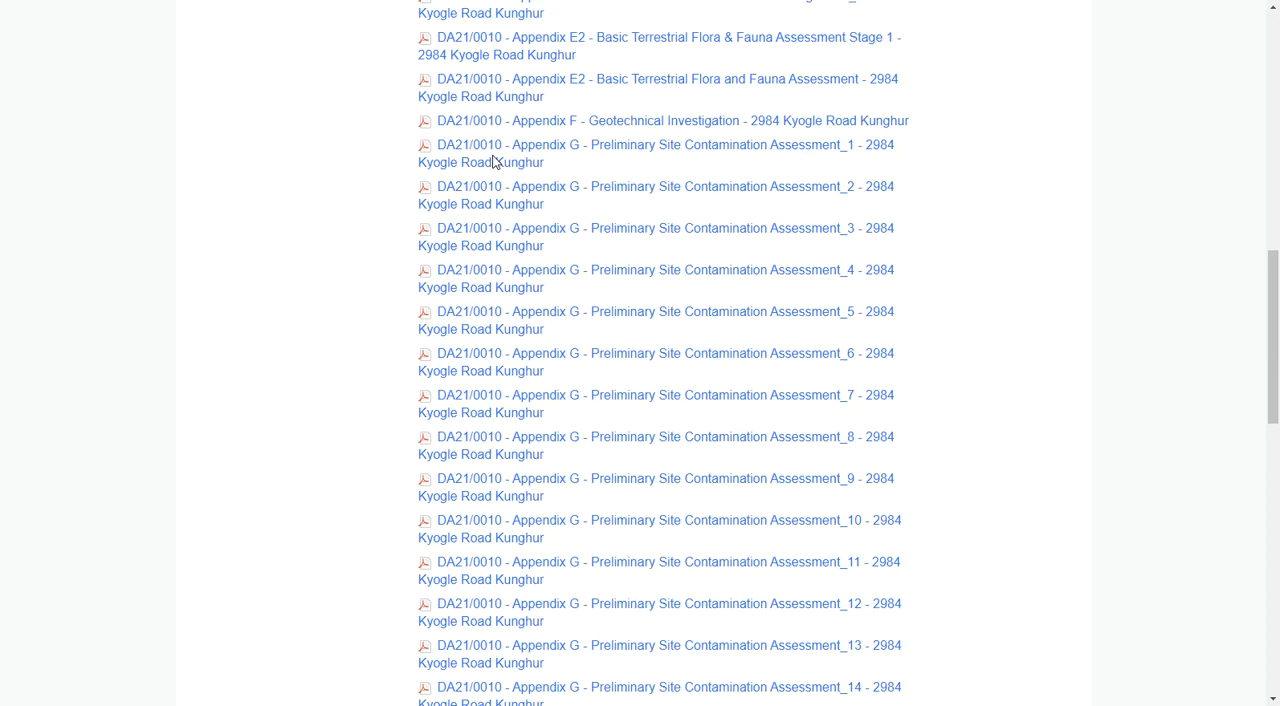
pyautogui.moveTo(528, 192)
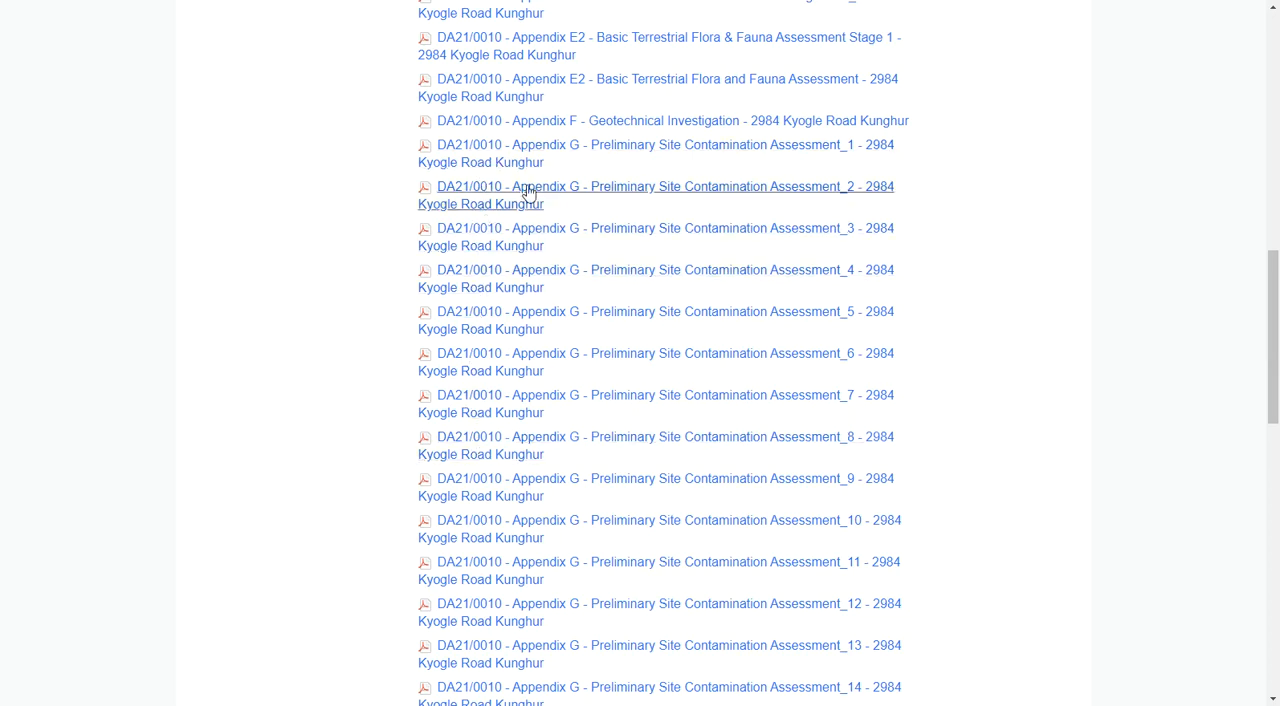
pyautogui.moveTo(480, 152)
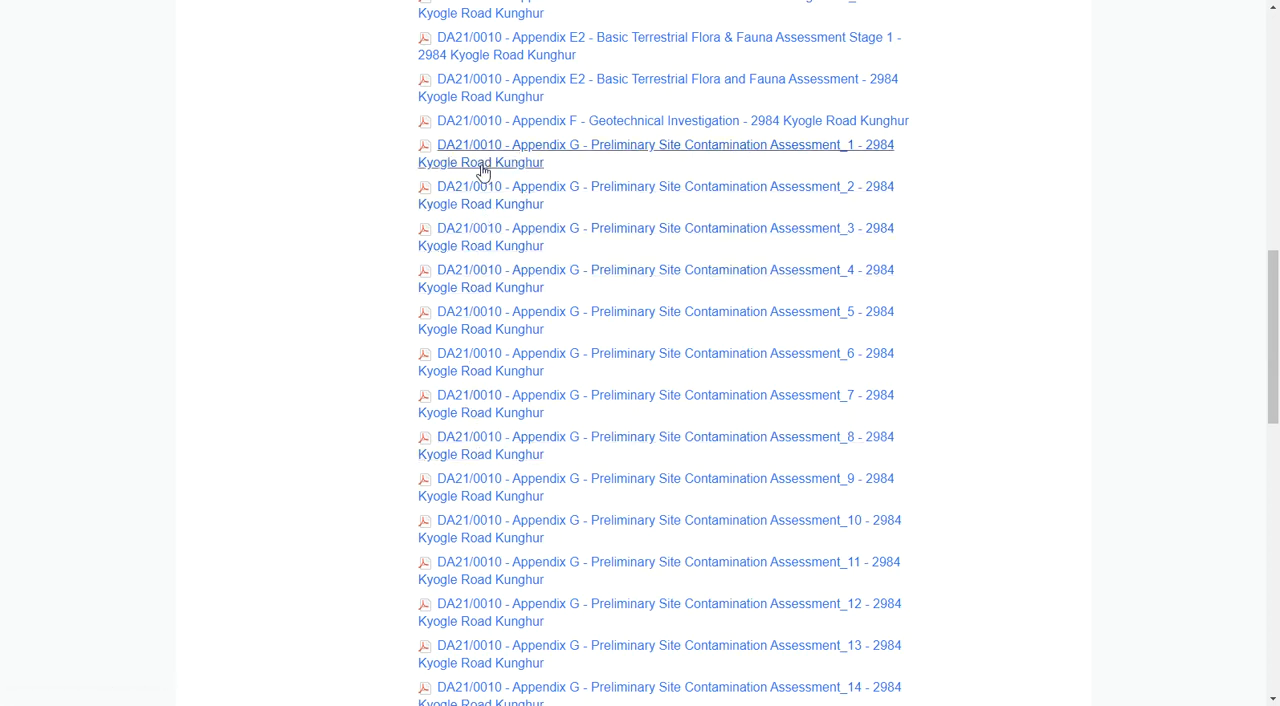
pyautogui.moveTo(352, 246)
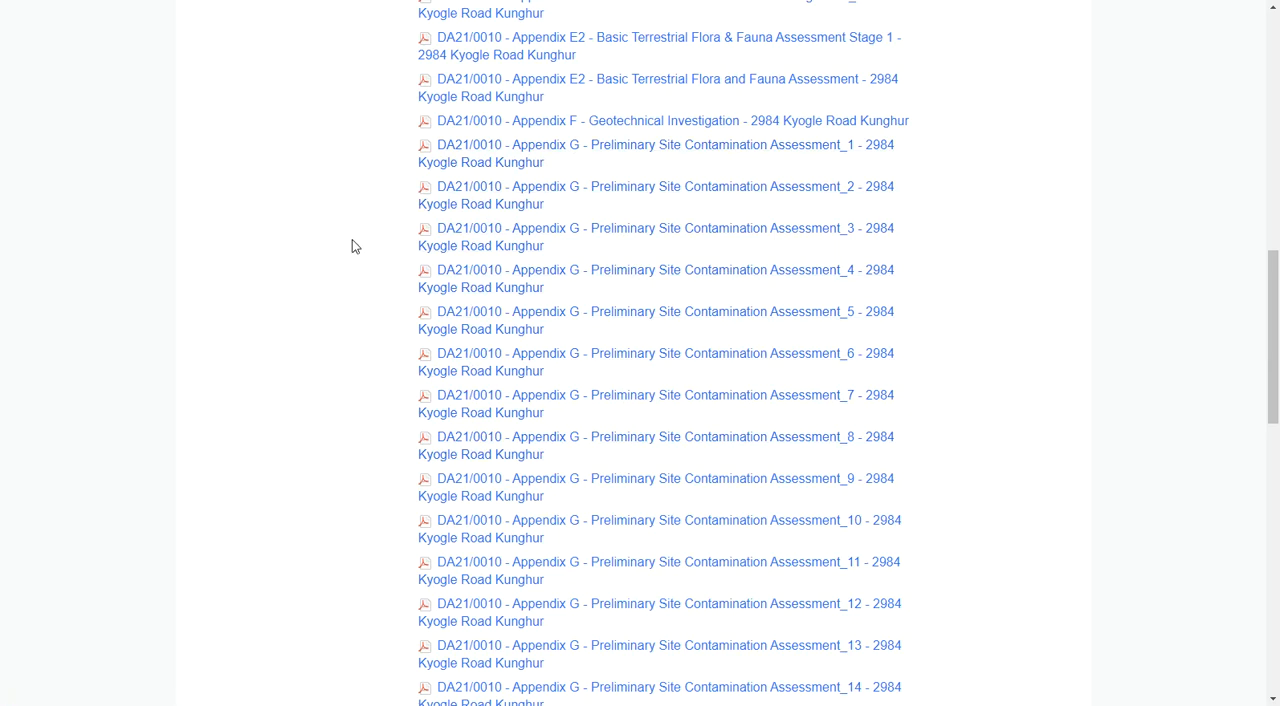
pyautogui.scroll(-3)
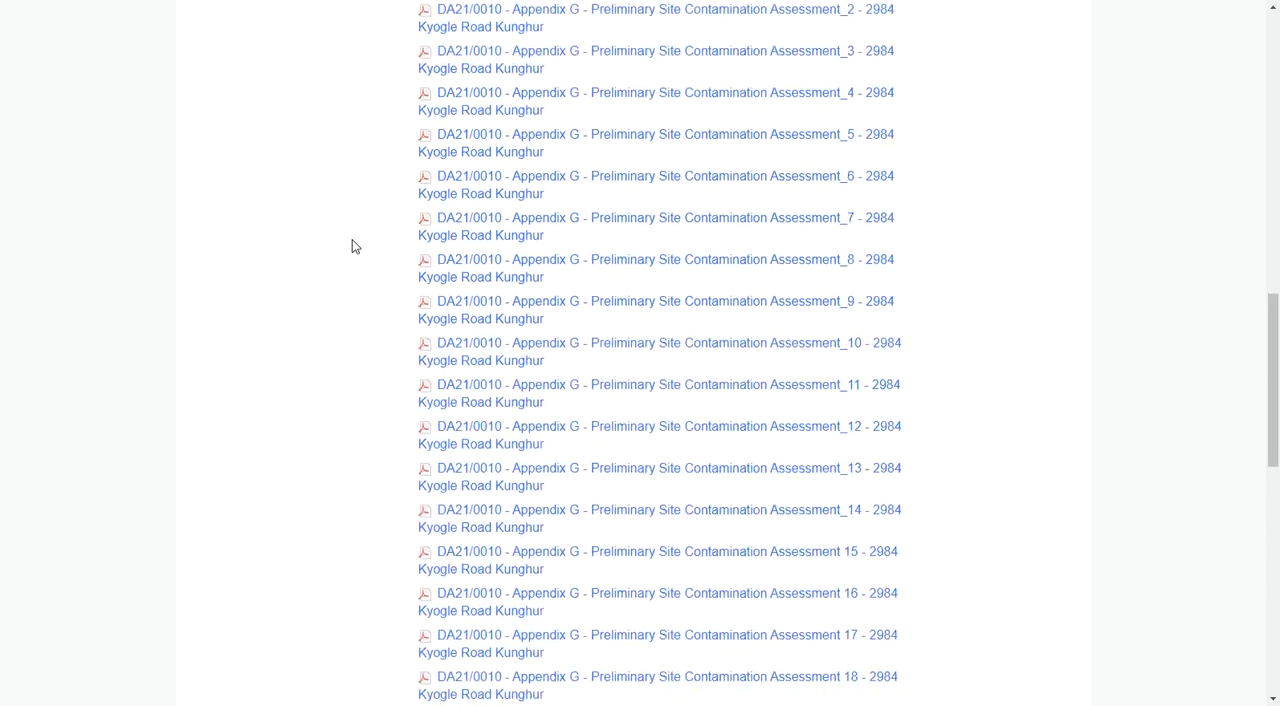
pyautogui.scroll(-3)
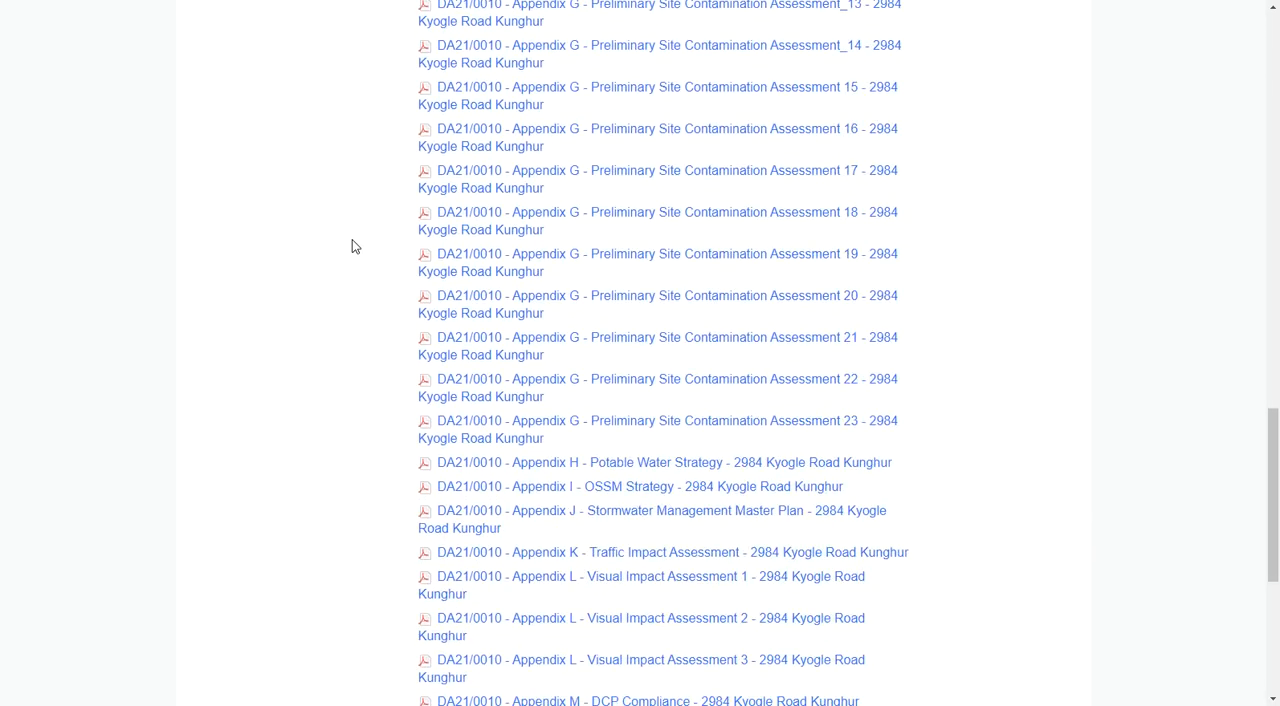
pyautogui.scroll(-3)
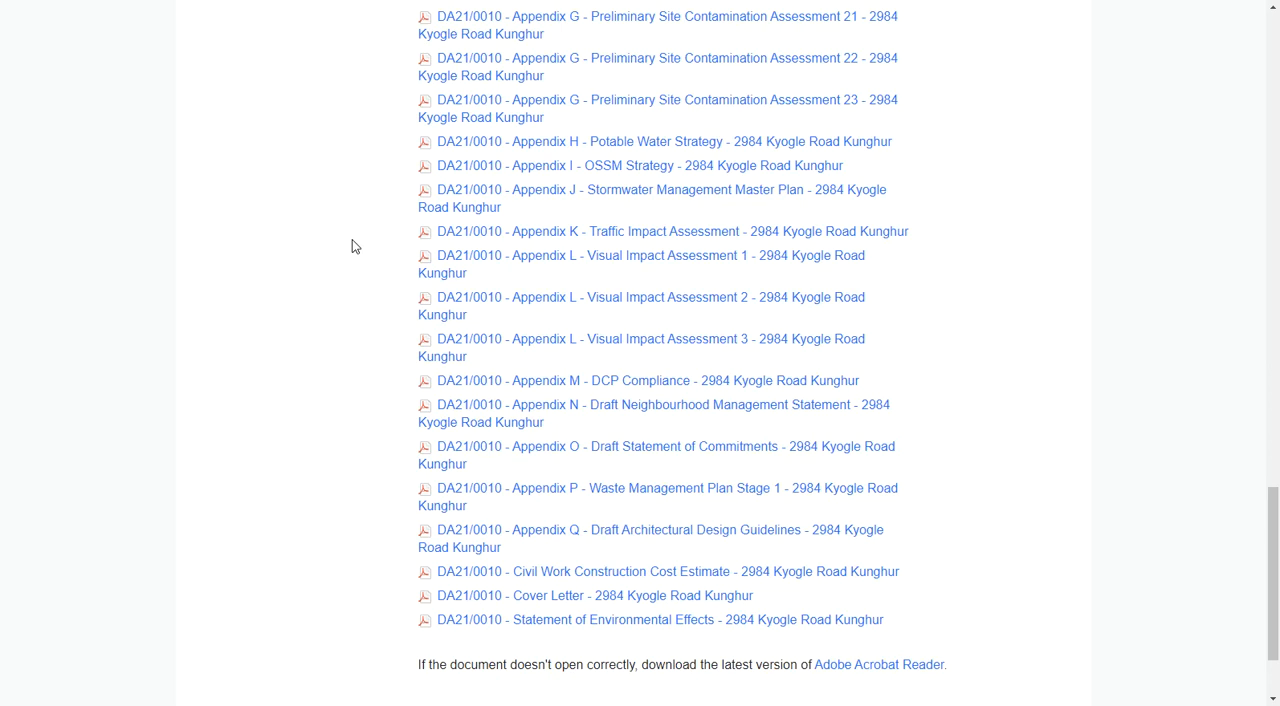
# Scroll past the Appendix G contamination assessments to the Statement of Environmental Effects
pyautogui.scroll(3)
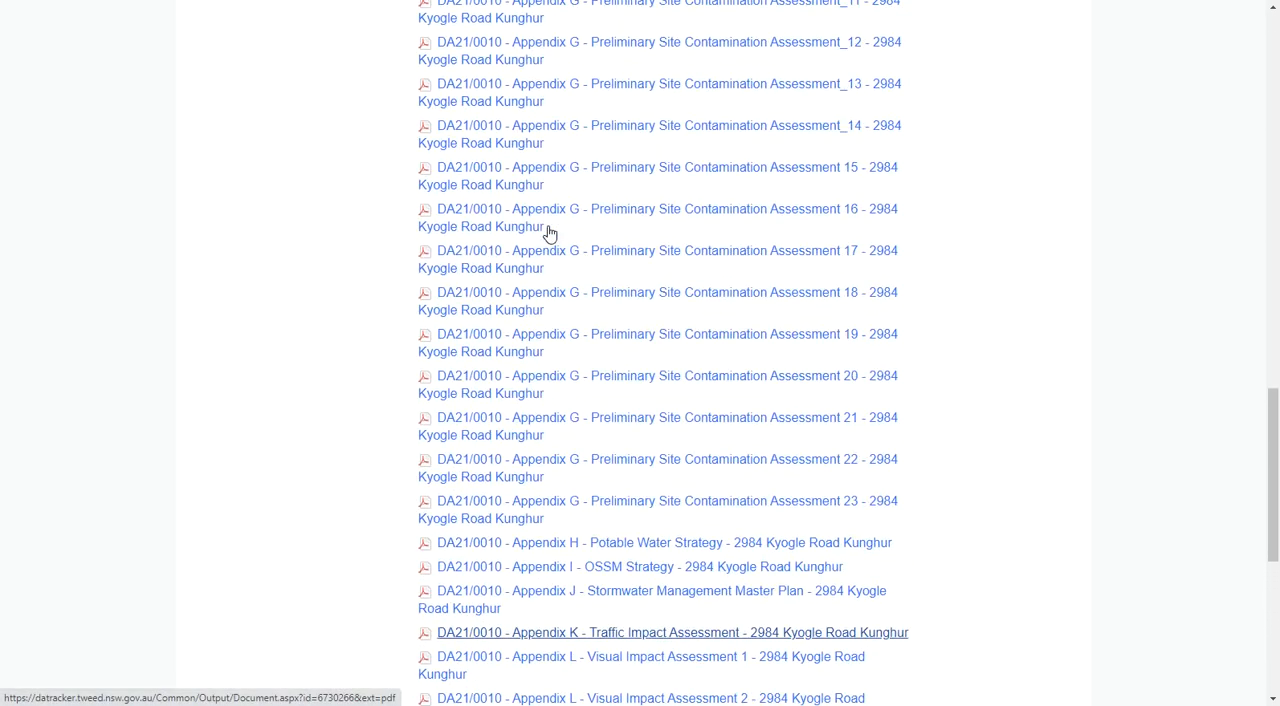
pyautogui.moveTo(456, 276)
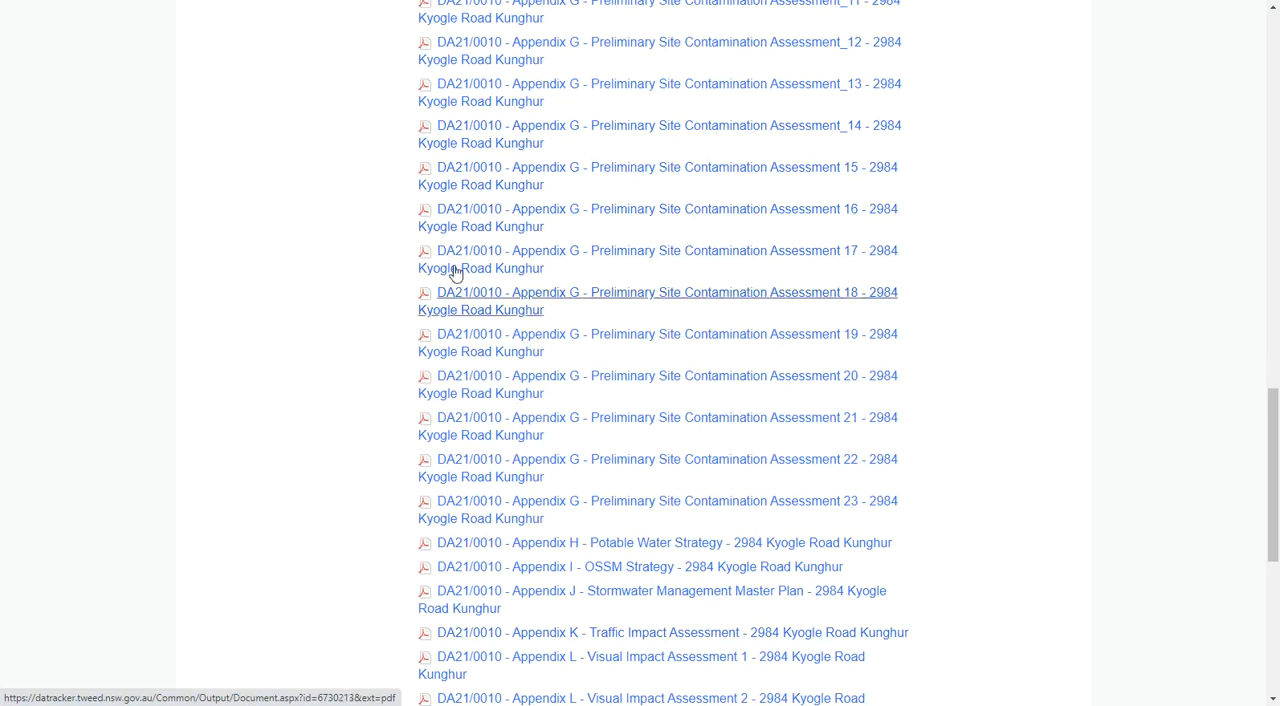
pyautogui.moveTo(446, 260)
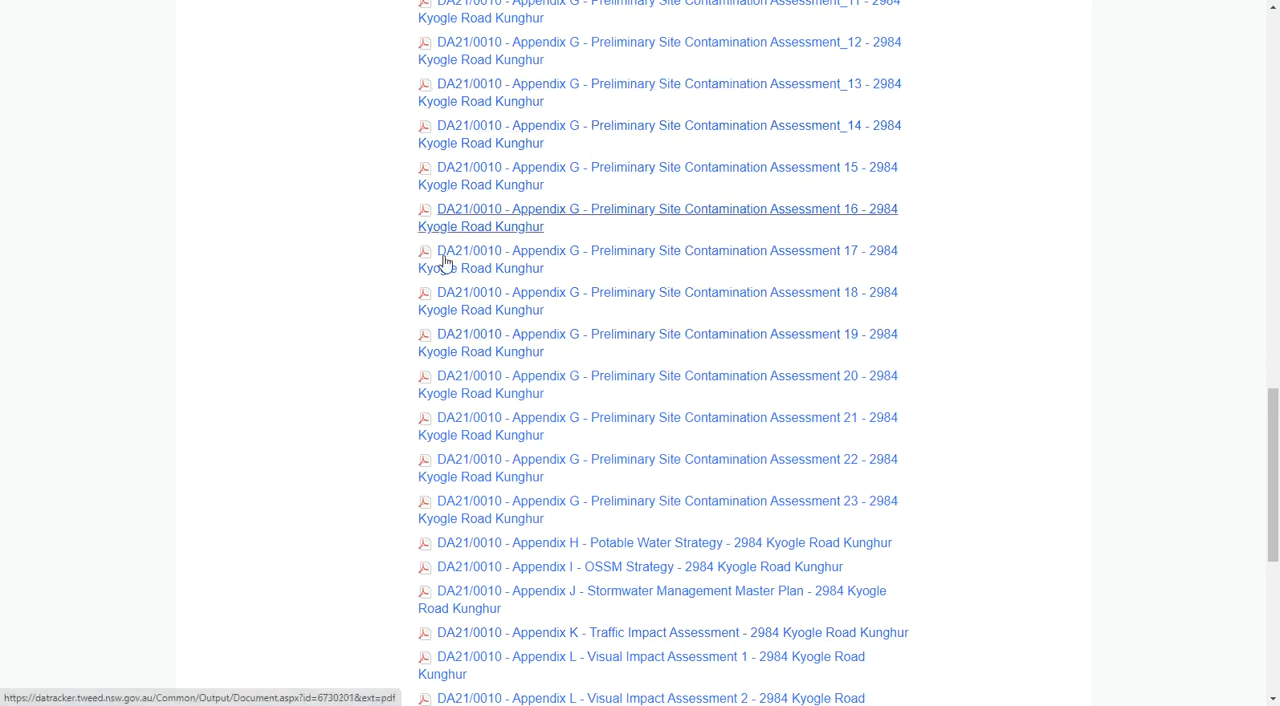
pyautogui.scroll(-3)
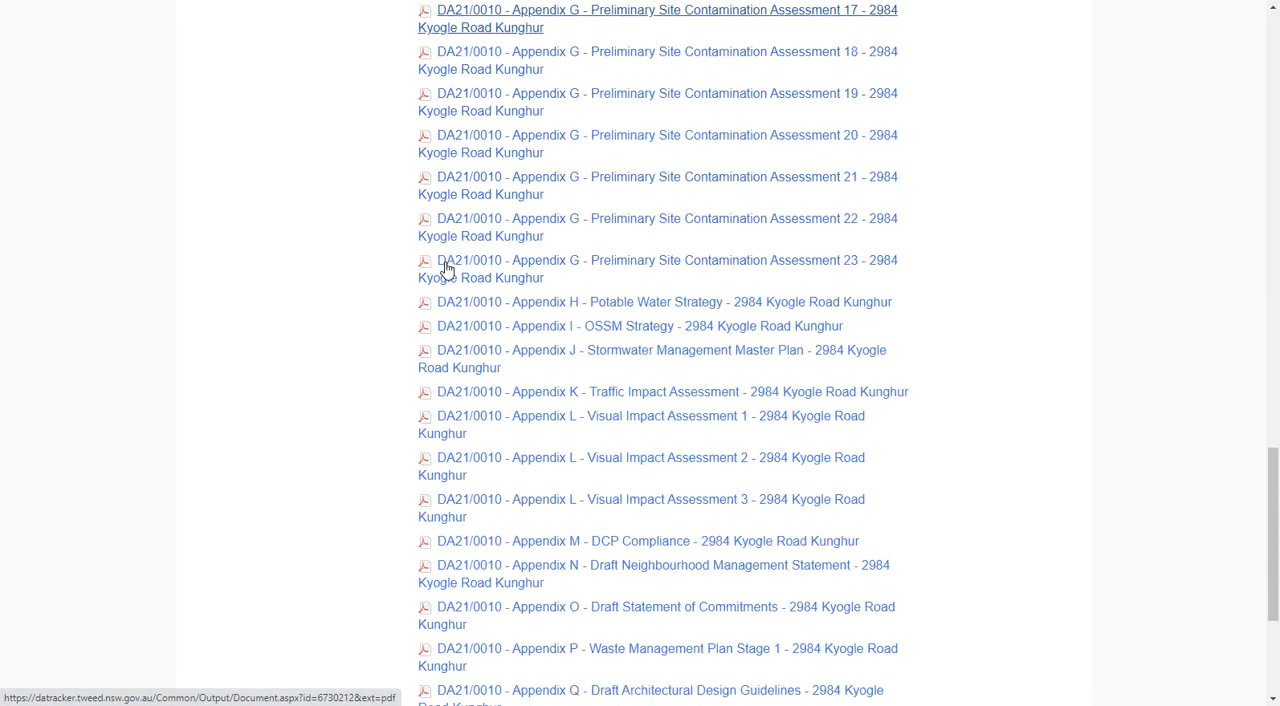
pyautogui.scroll(-3)
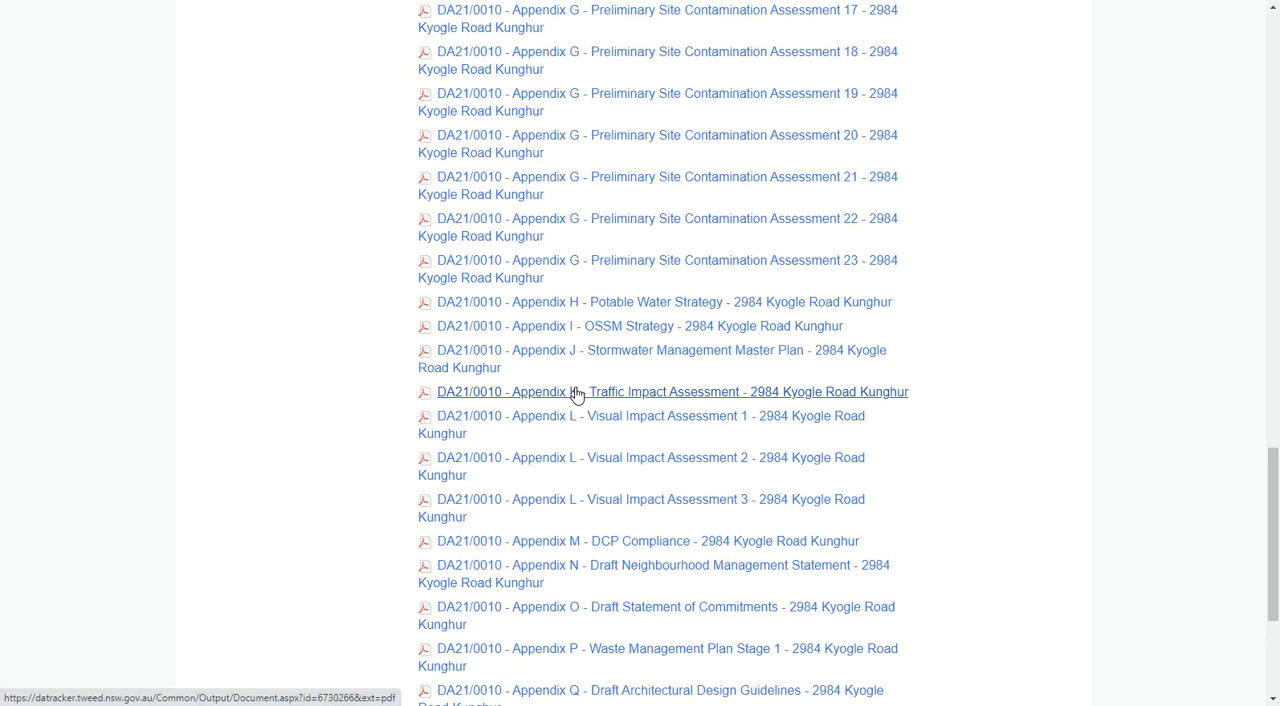
pyautogui.scroll(-3)
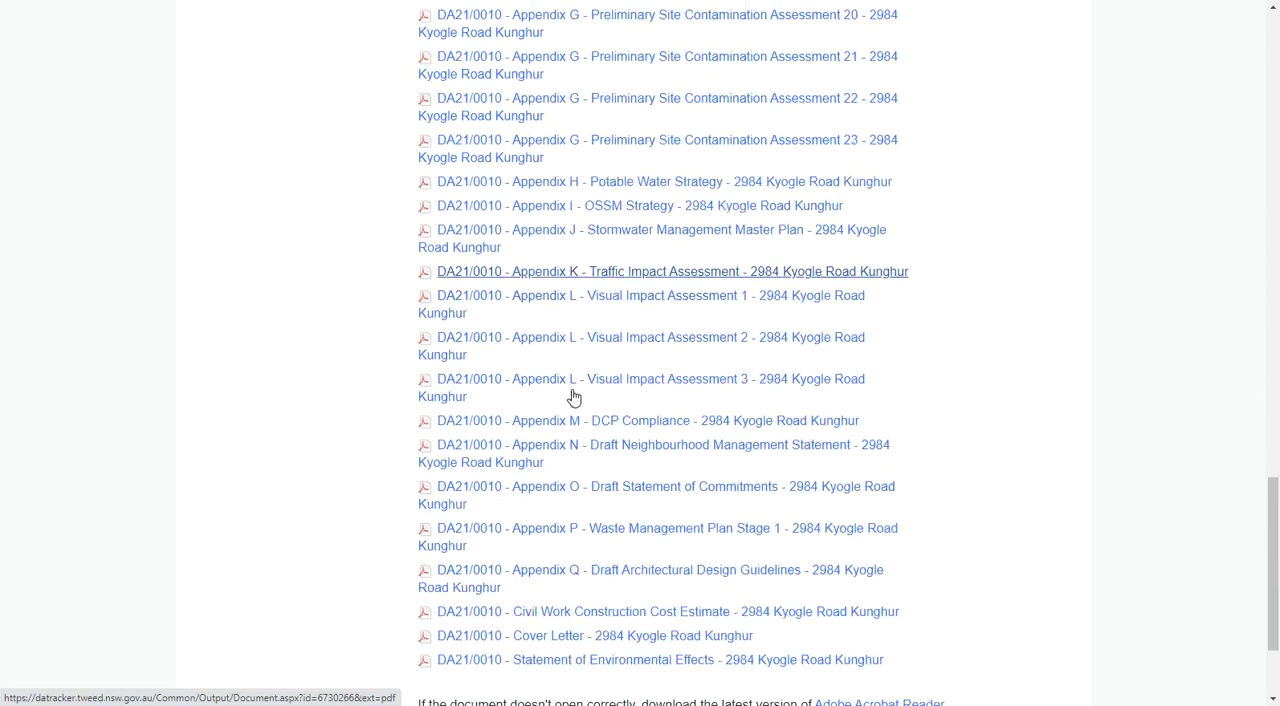
pyautogui.scroll(-3)
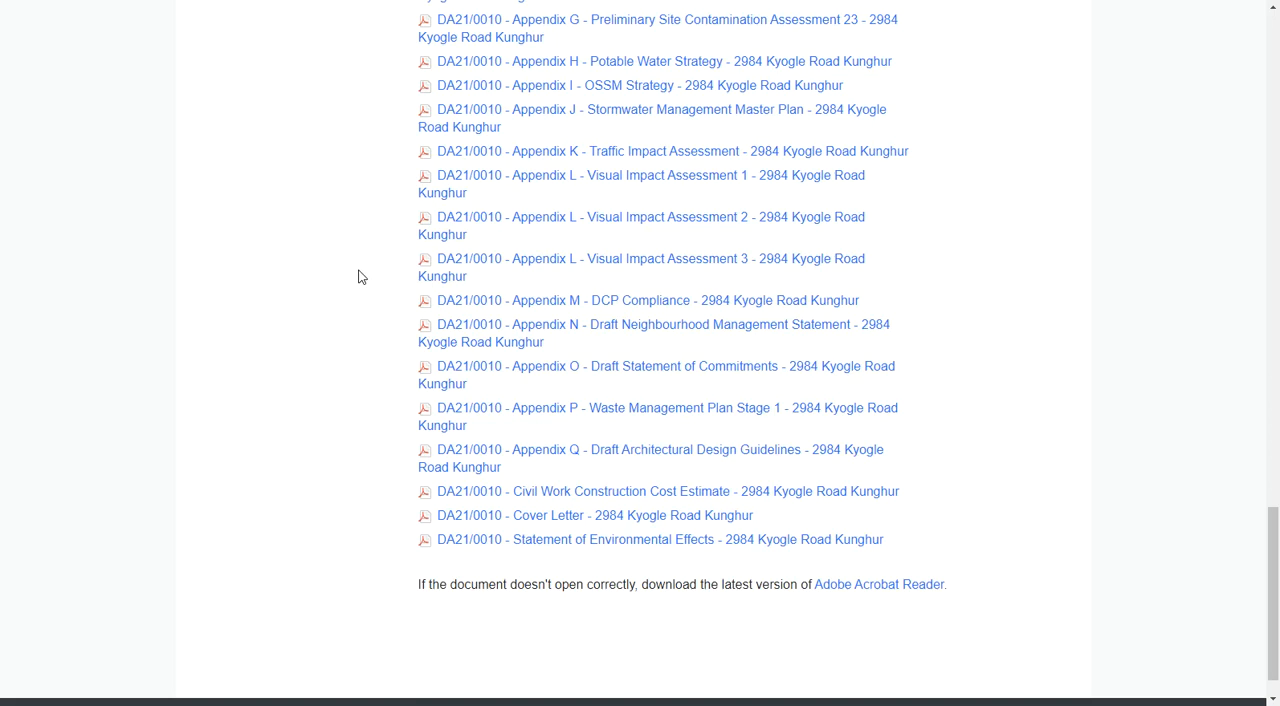
# Bring up the Tweed Daily News Nightcap village overvaluation article beside its PDF text copy
pyautogui.click(668, 492)
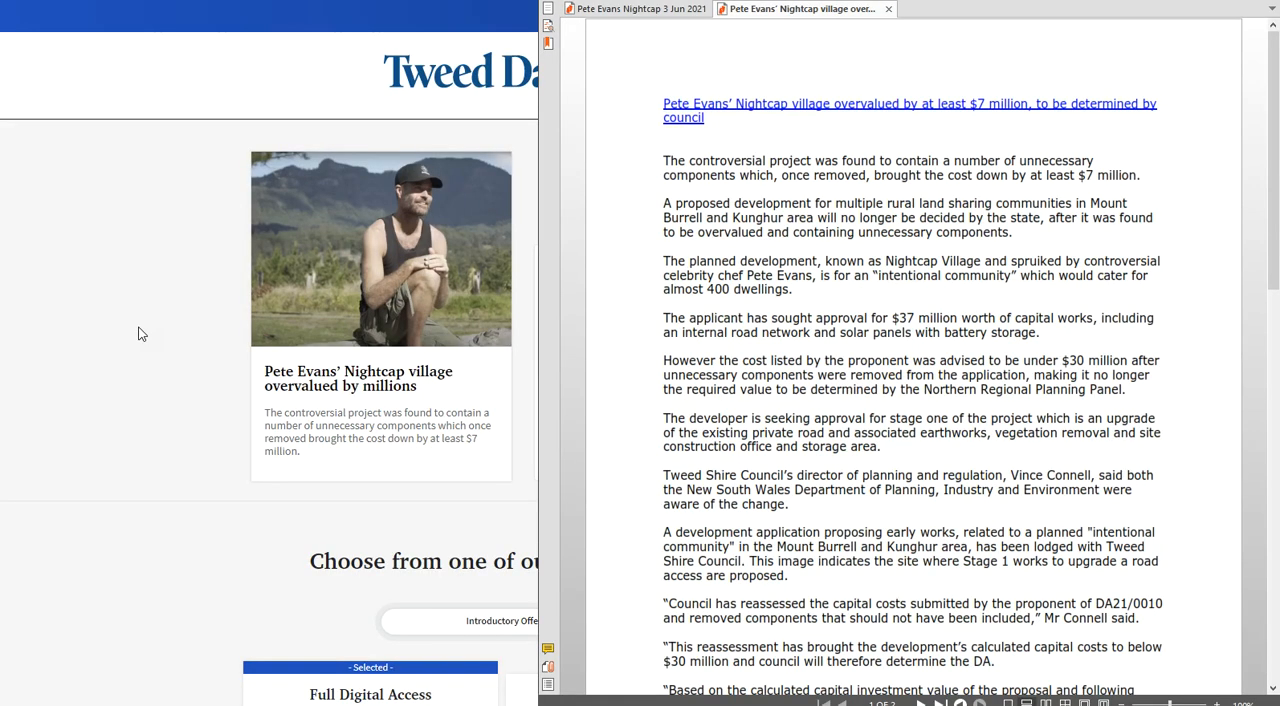
pyautogui.moveTo(788, 308)
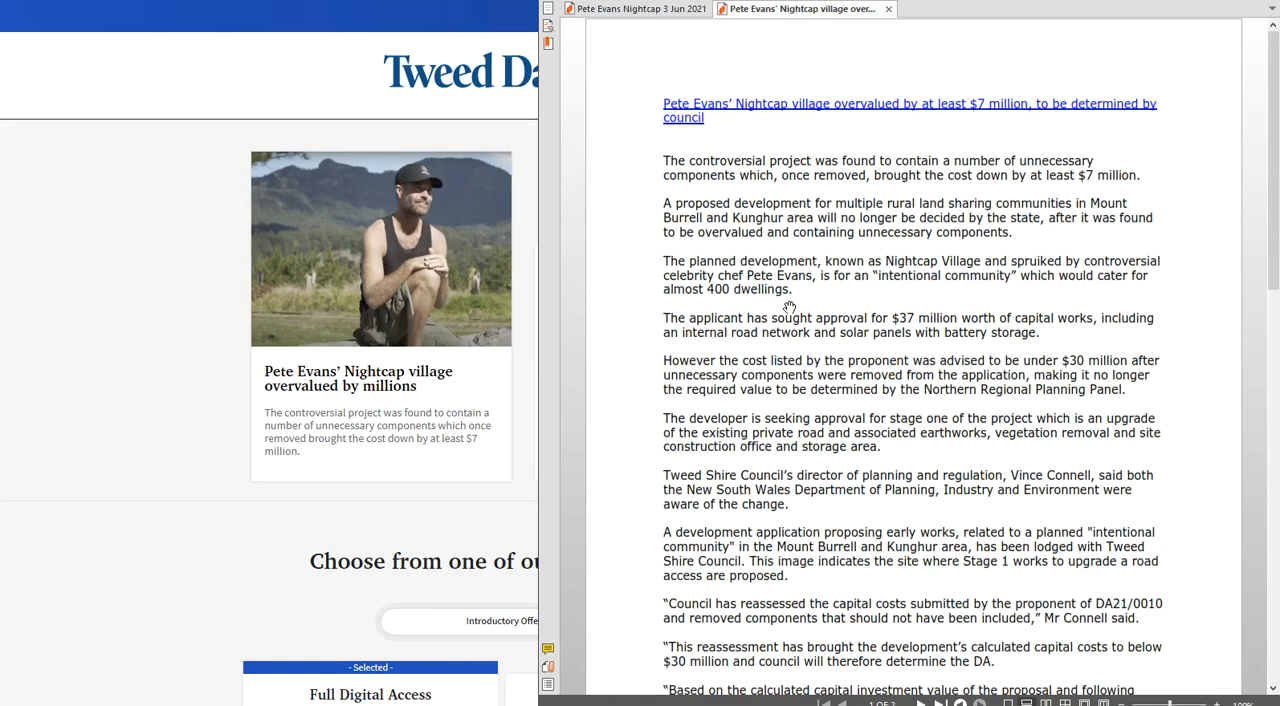
pyautogui.moveTo(624, 268)
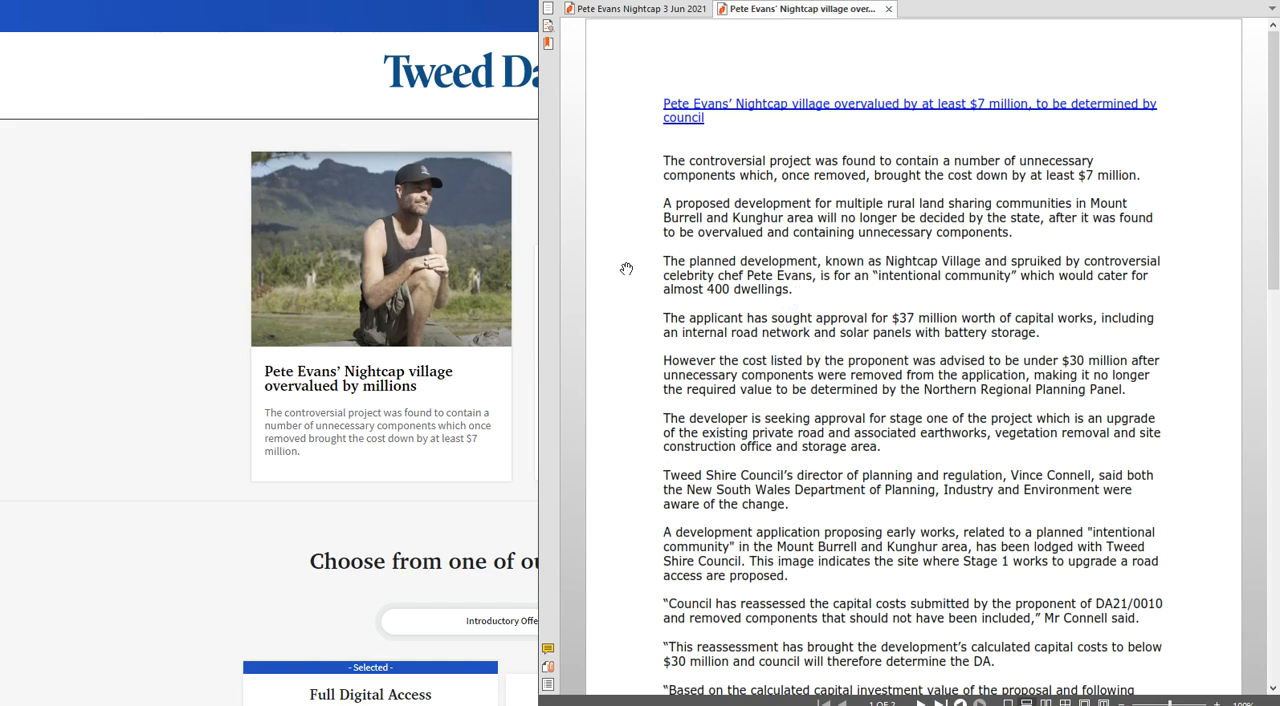
pyautogui.moveTo(688, 288)
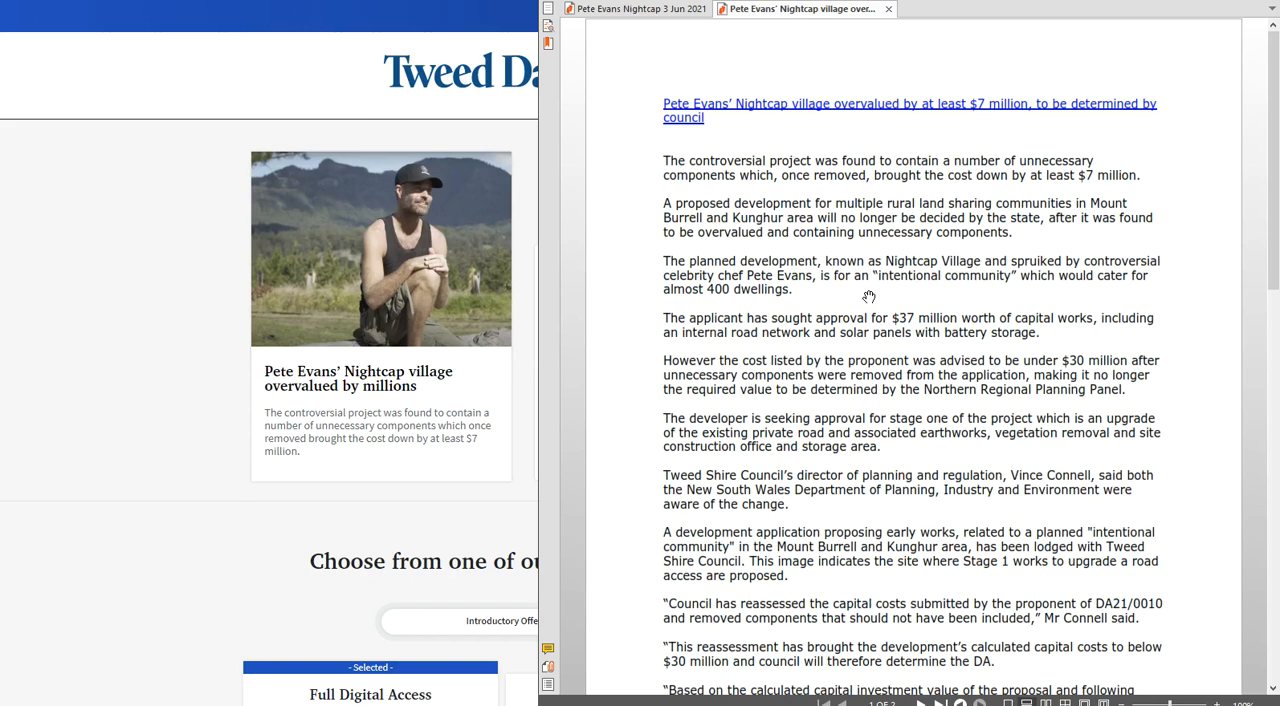
pyautogui.moveTo(724, 116)
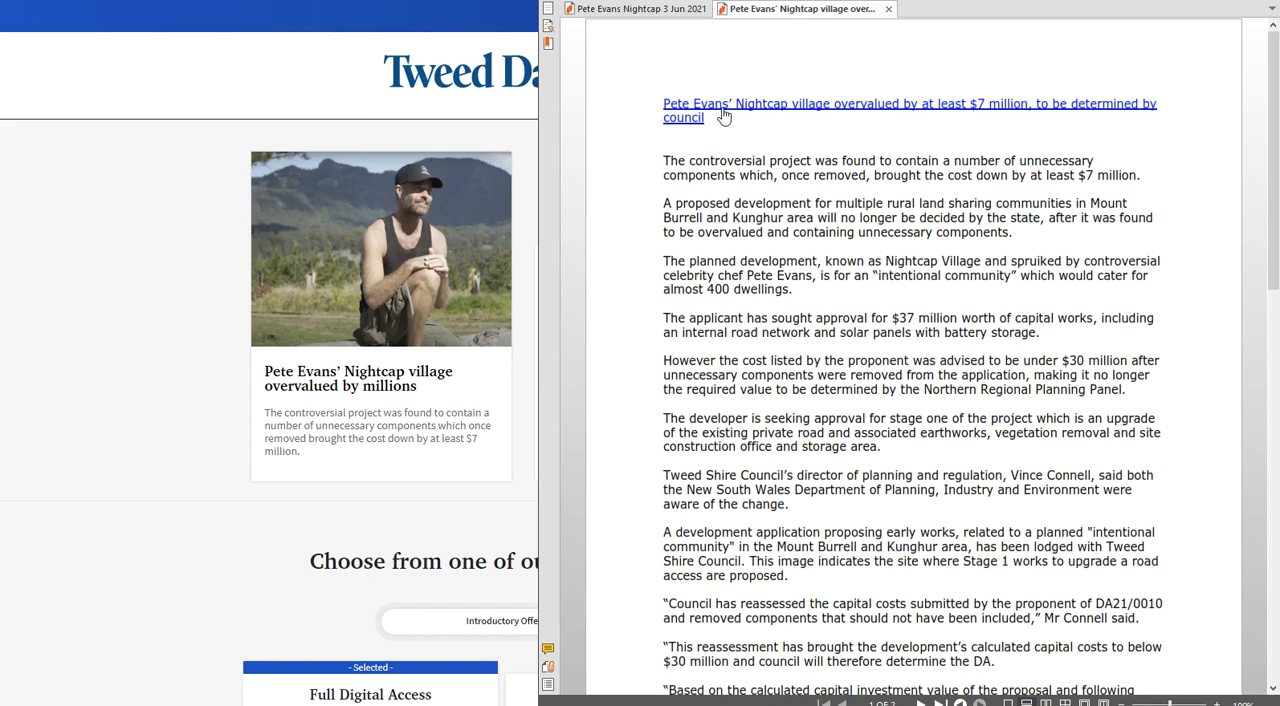
pyautogui.moveTo(752, 118)
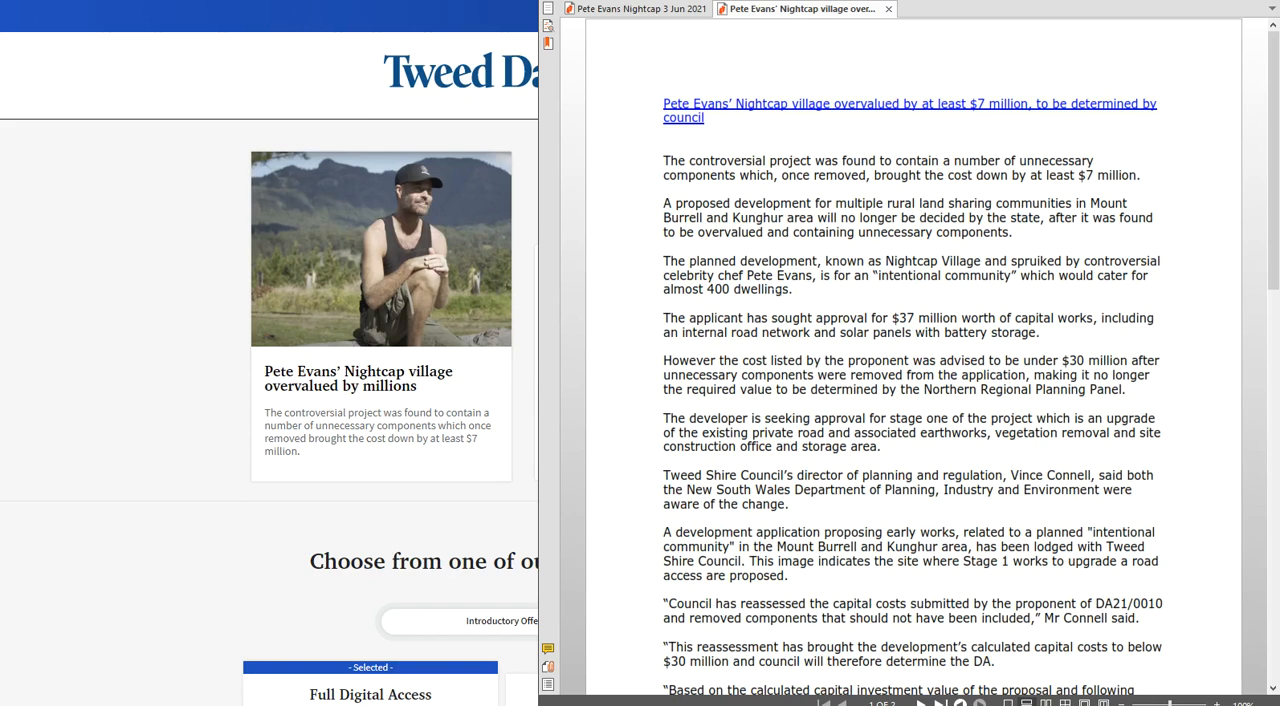
# Scroll the member-only Nightcap village story page showing the subscription offers
pyautogui.scroll(-3)
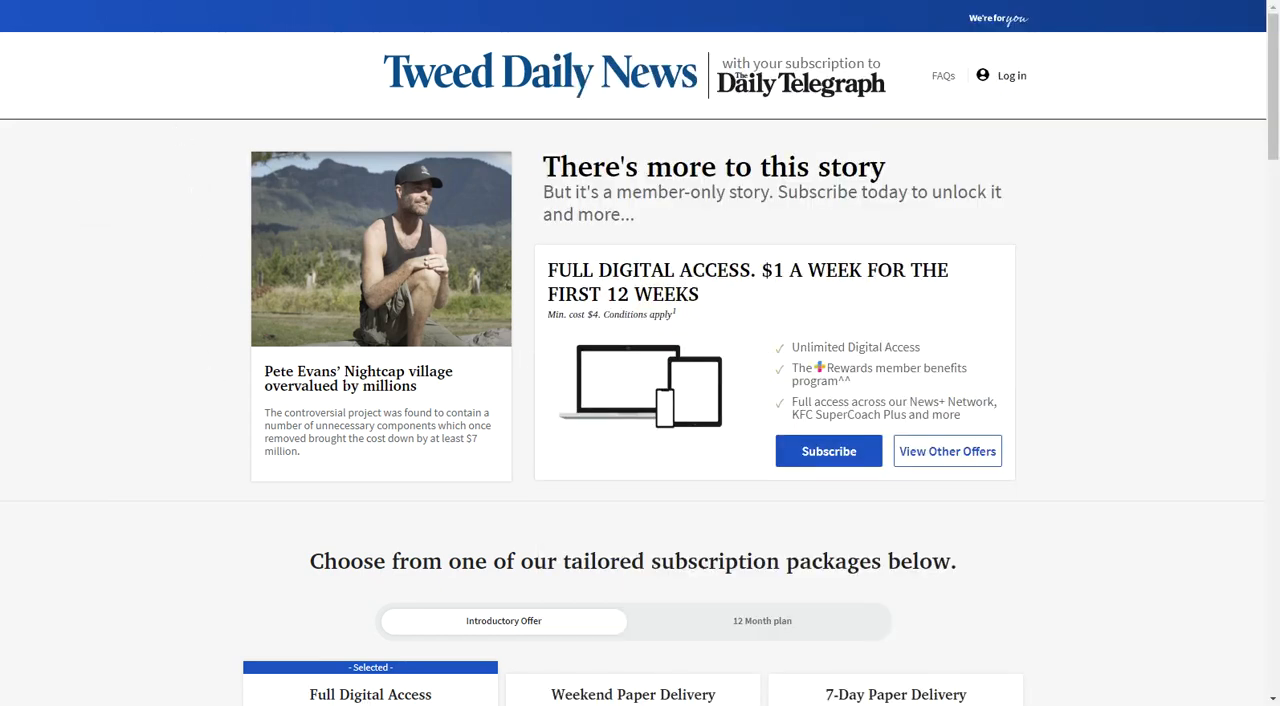
pyautogui.moveTo(210, 224)
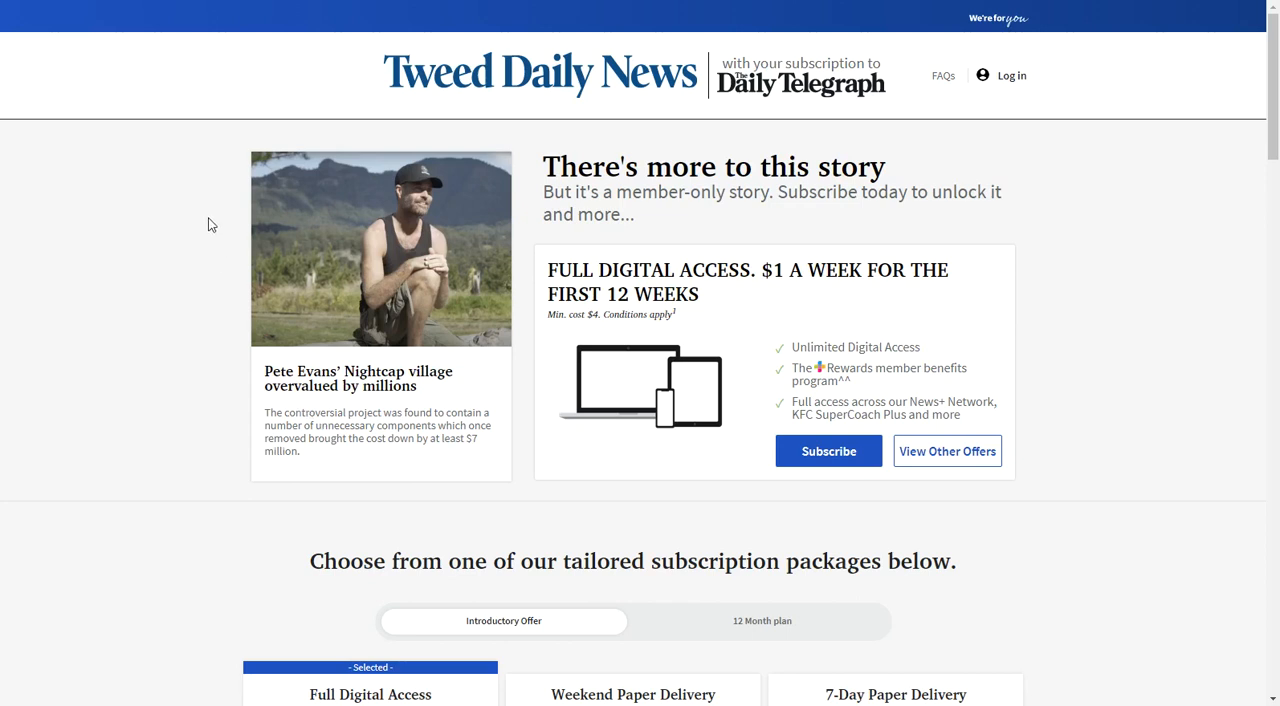
pyautogui.moveTo(190, 238)
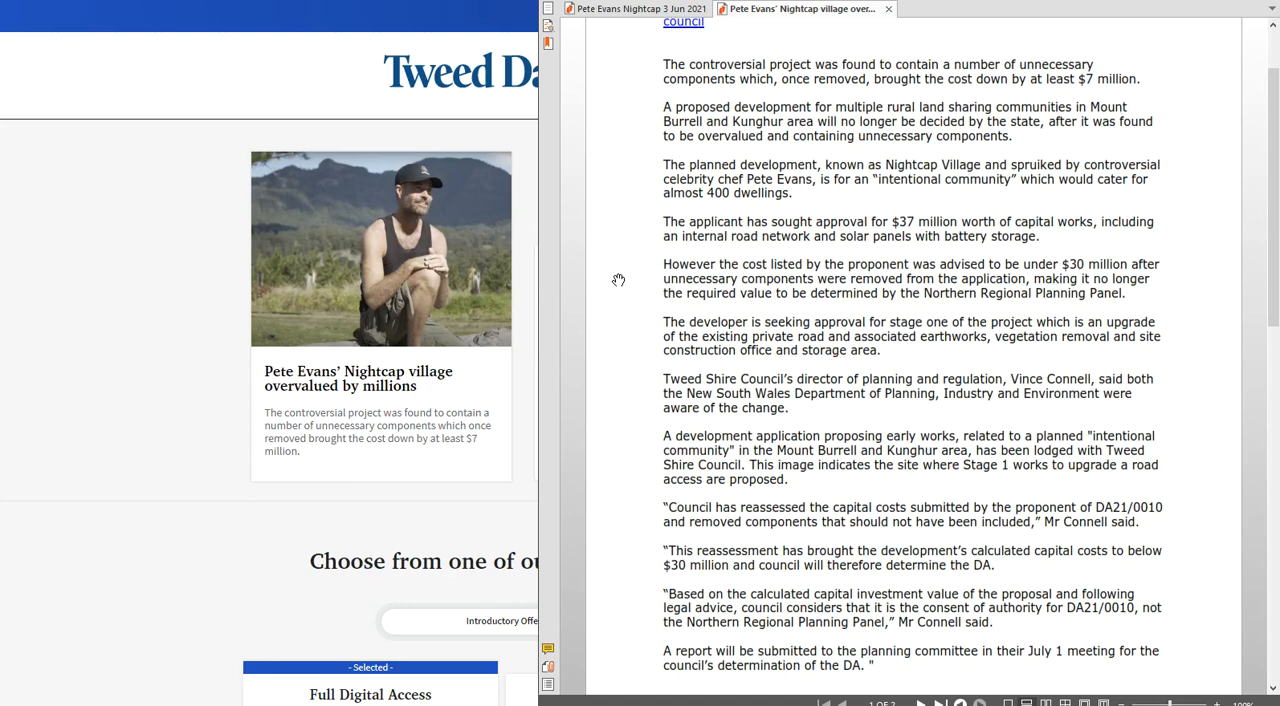
pyautogui.moveTo(768, 292)
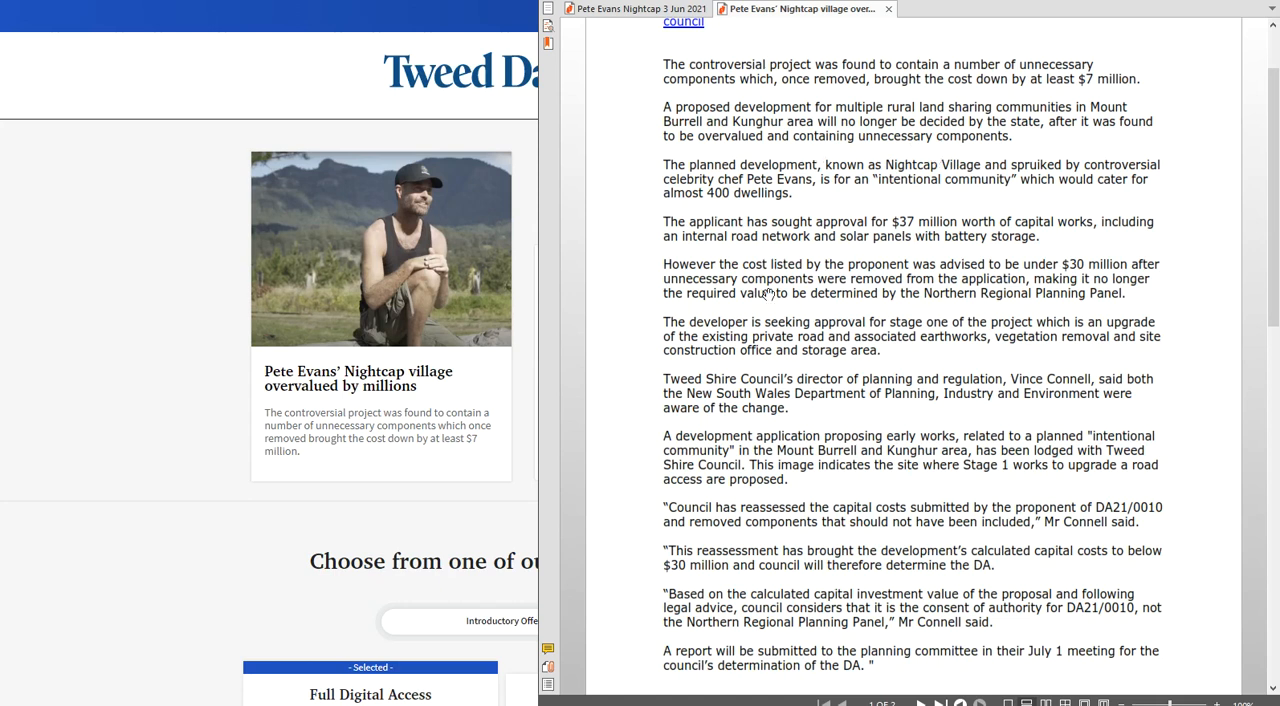
pyautogui.moveTo(956, 324)
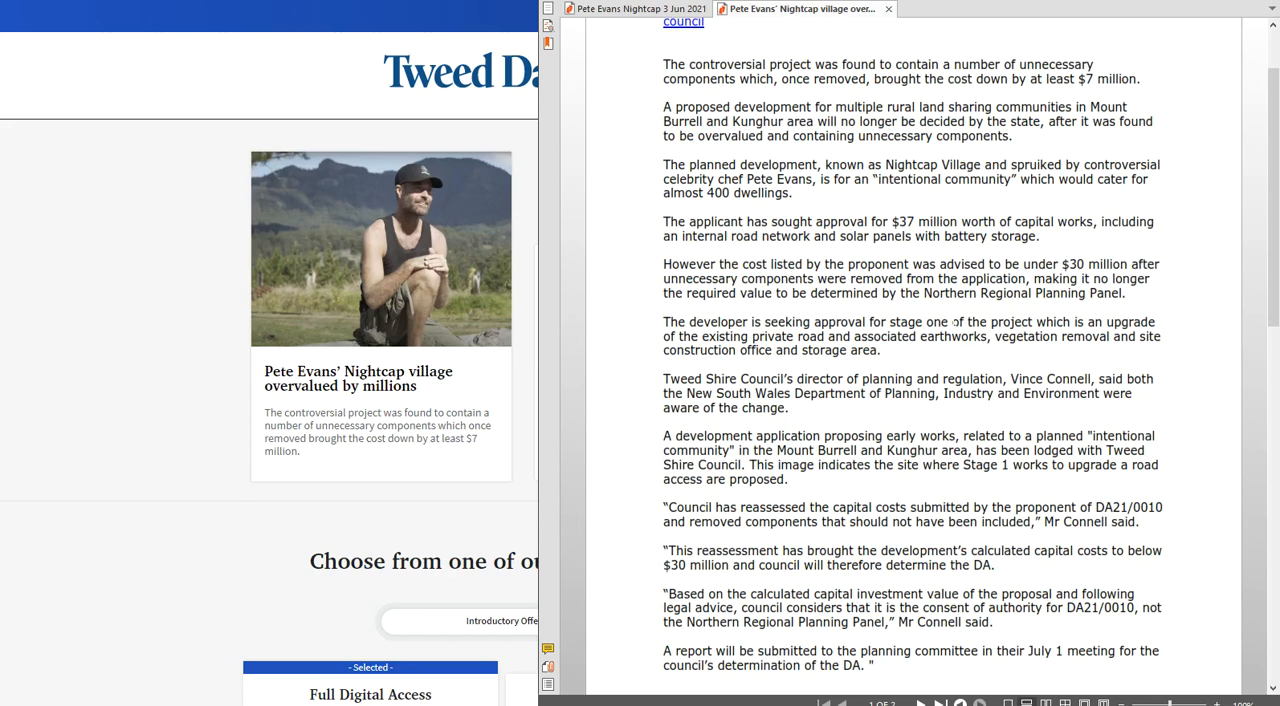
pyautogui.moveTo(464, 336)
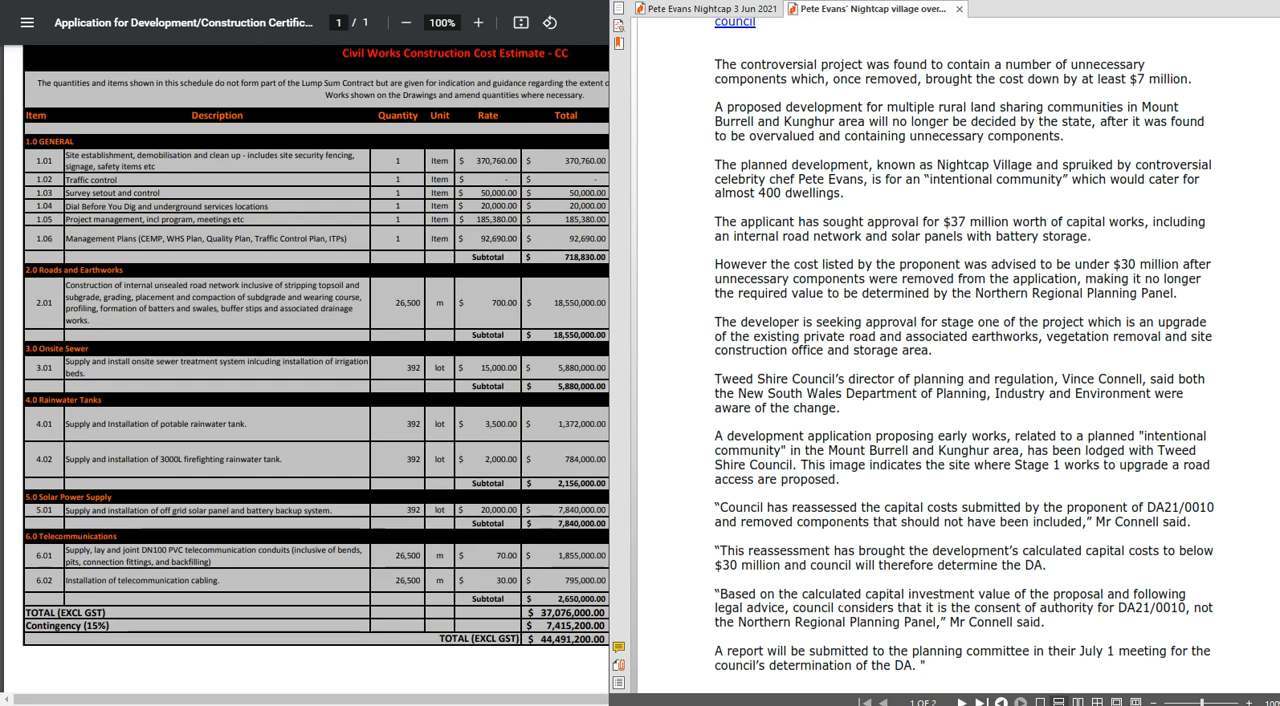
pyautogui.moveTo(994, 626)
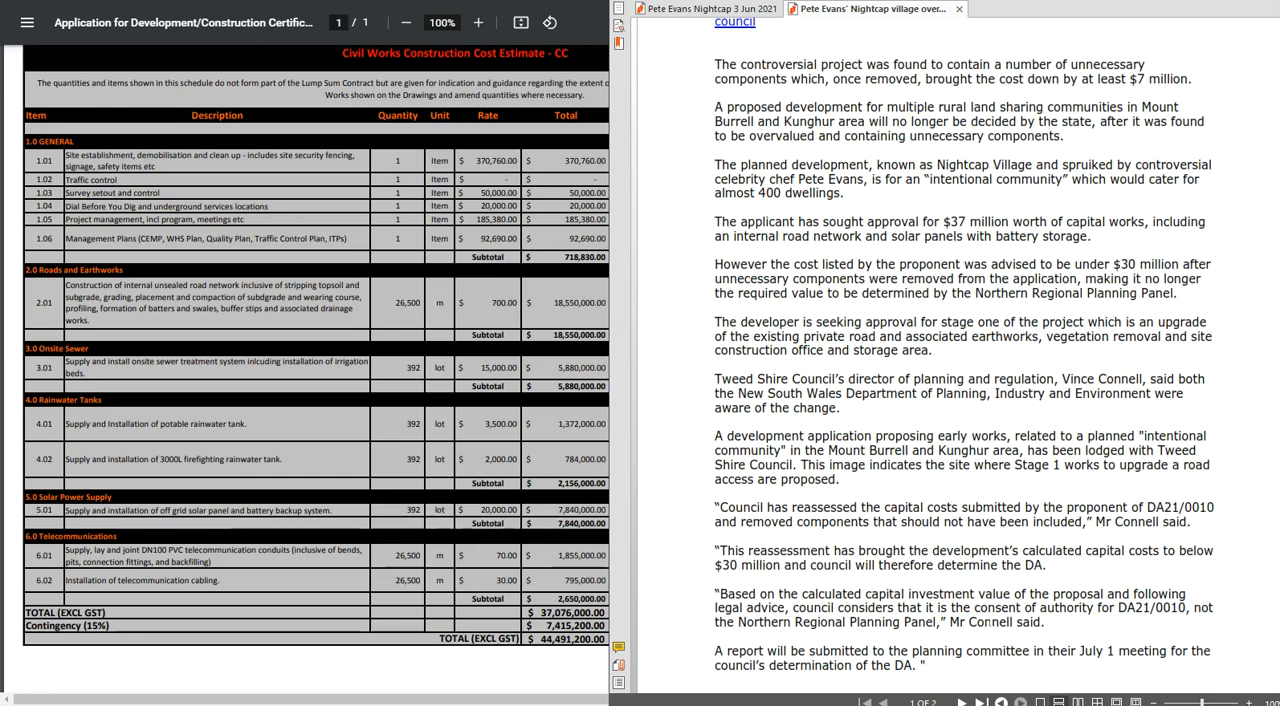
pyautogui.moveTo(1212, 238)
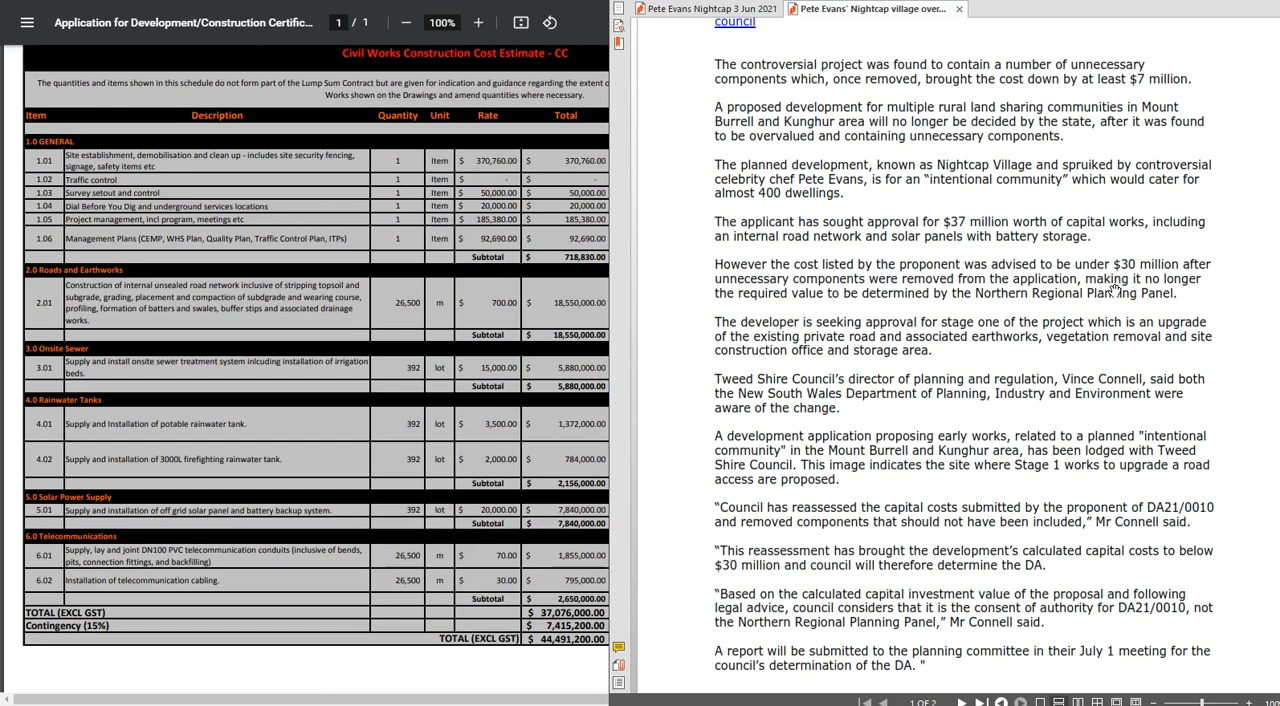
pyautogui.moveTo(822, 310)
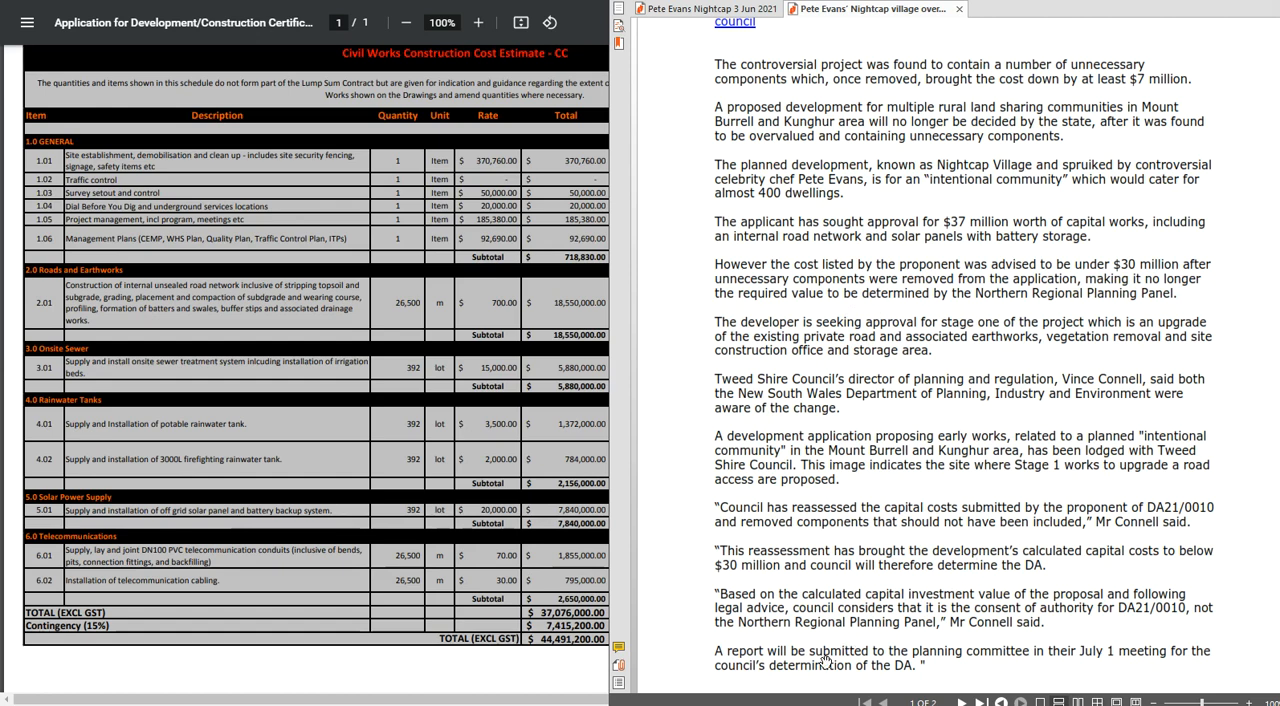
pyautogui.moveTo(1164, 512)
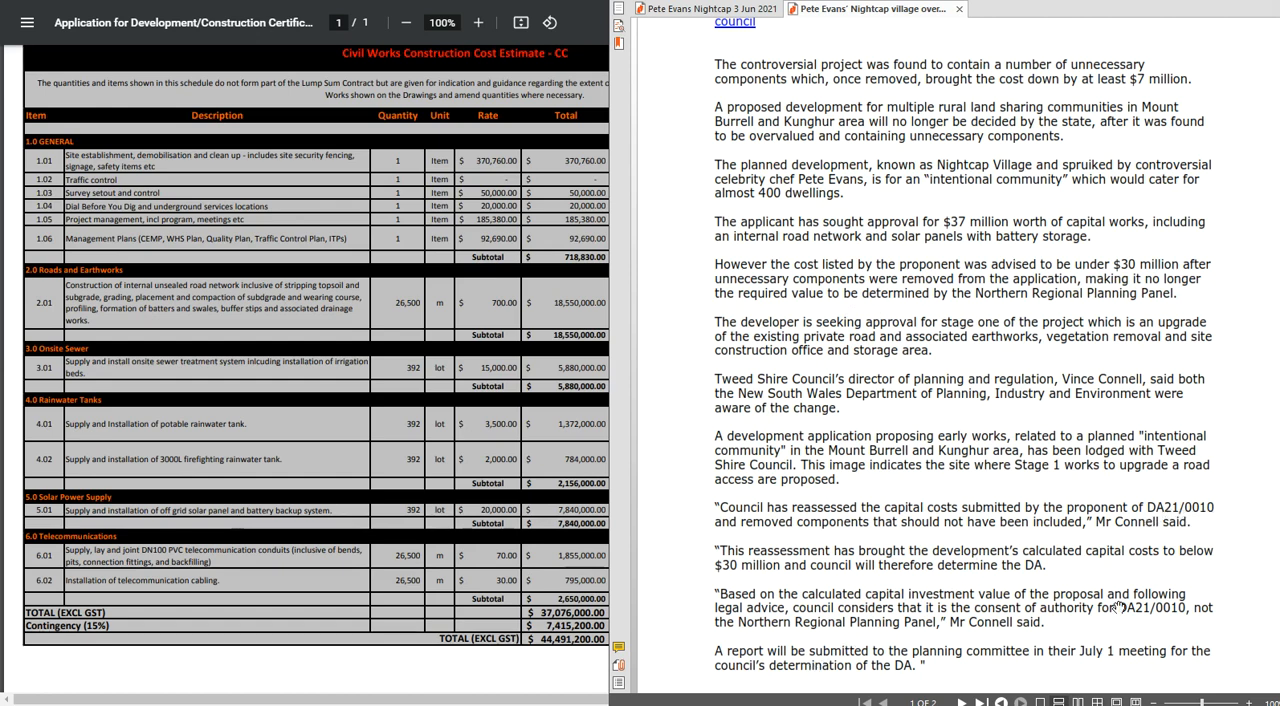
pyautogui.moveTo(1108, 664)
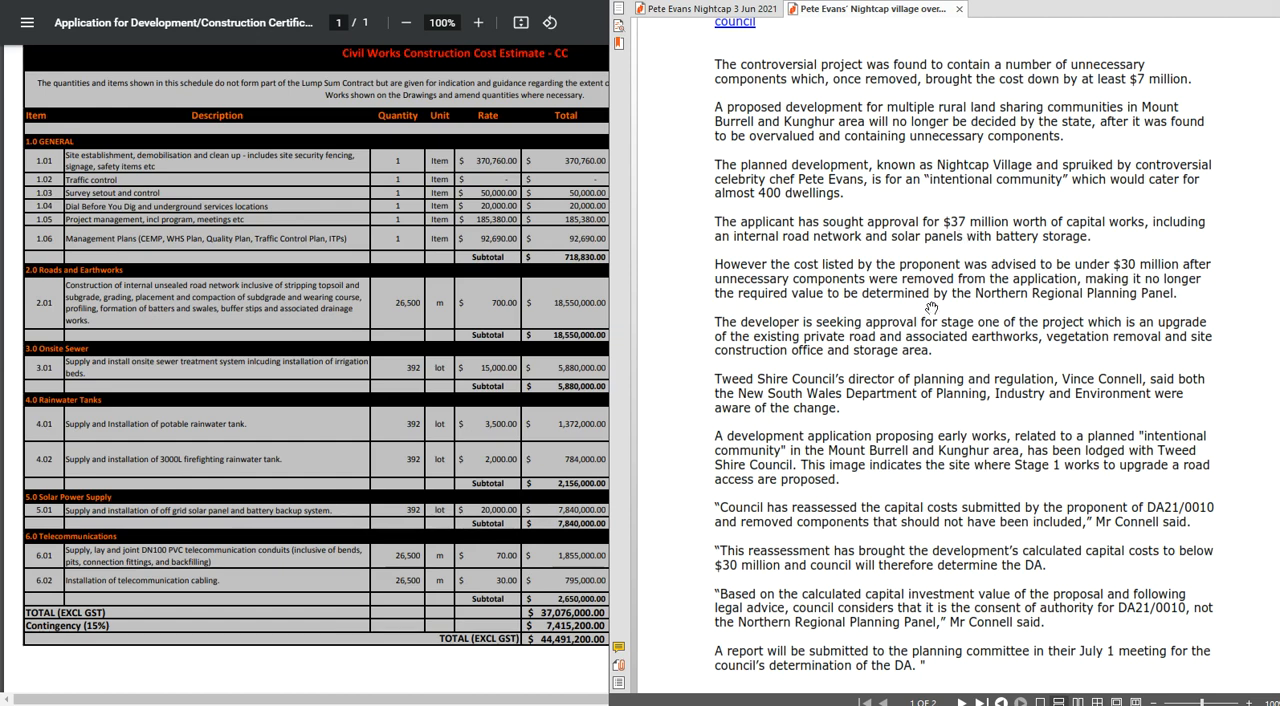
pyautogui.moveTo(930, 310)
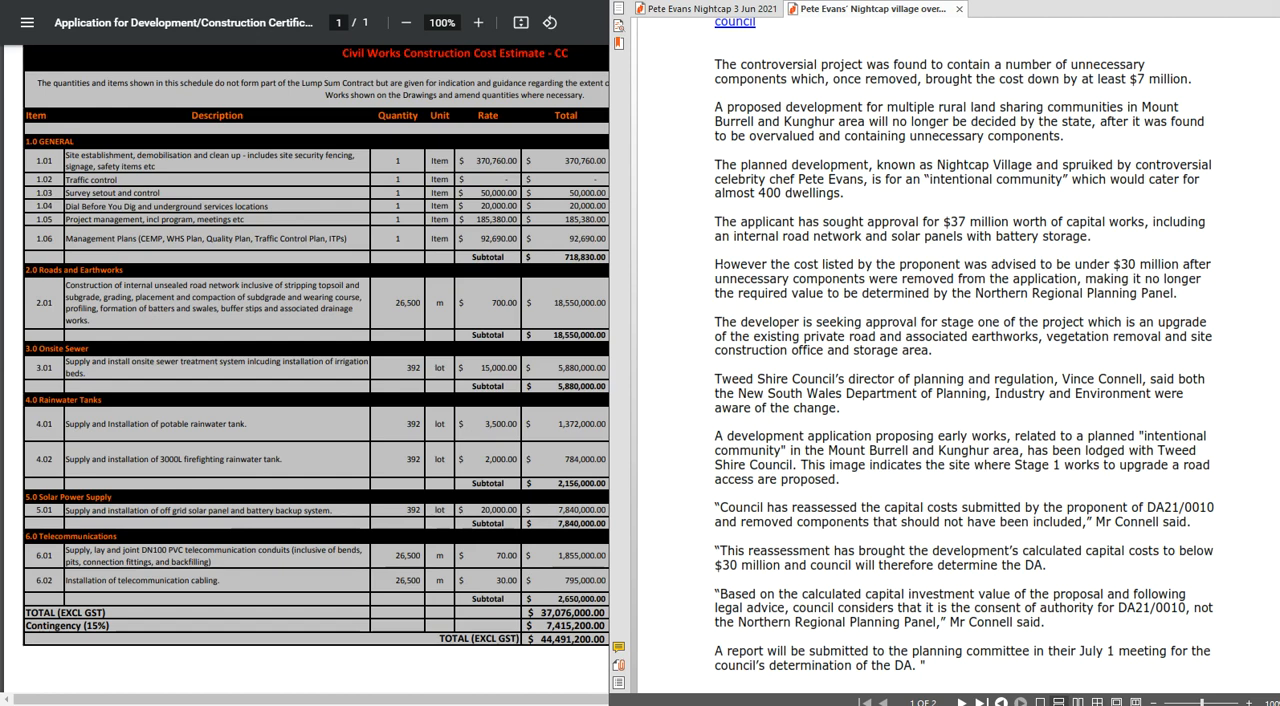
pyautogui.moveTo(692, 252)
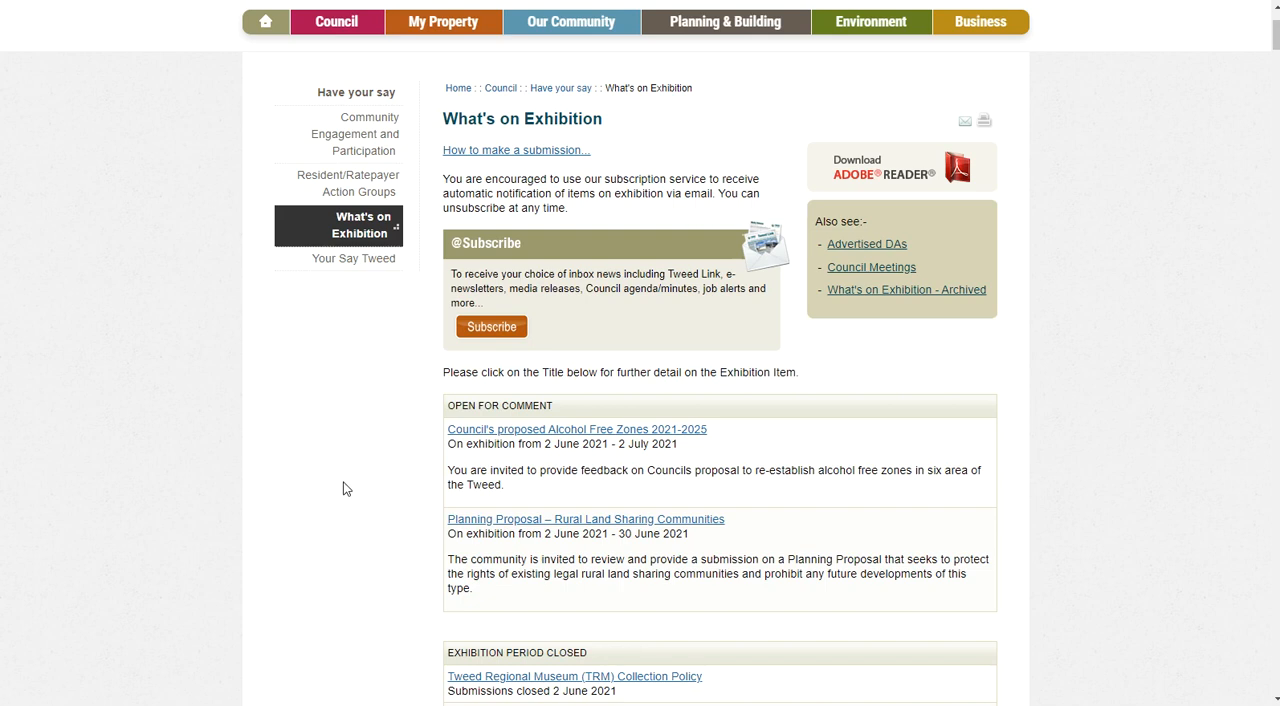
pyautogui.moveTo(376, 508)
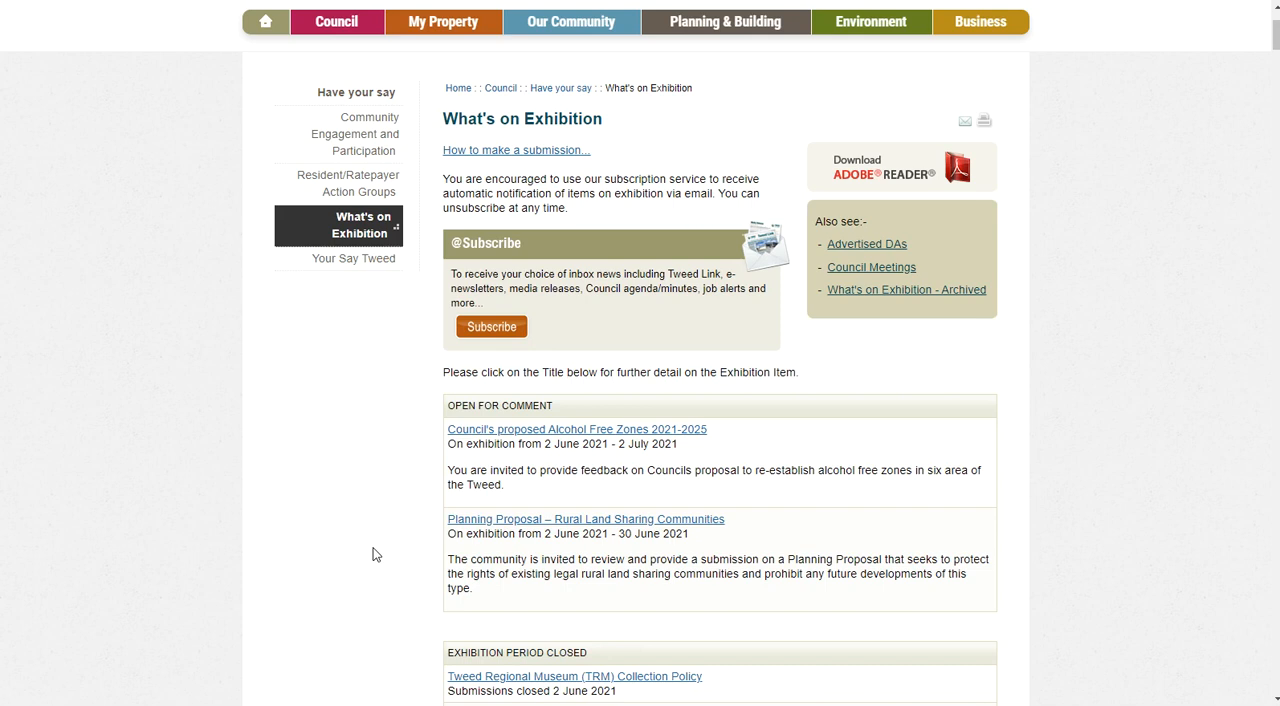
pyautogui.moveTo(448, 528)
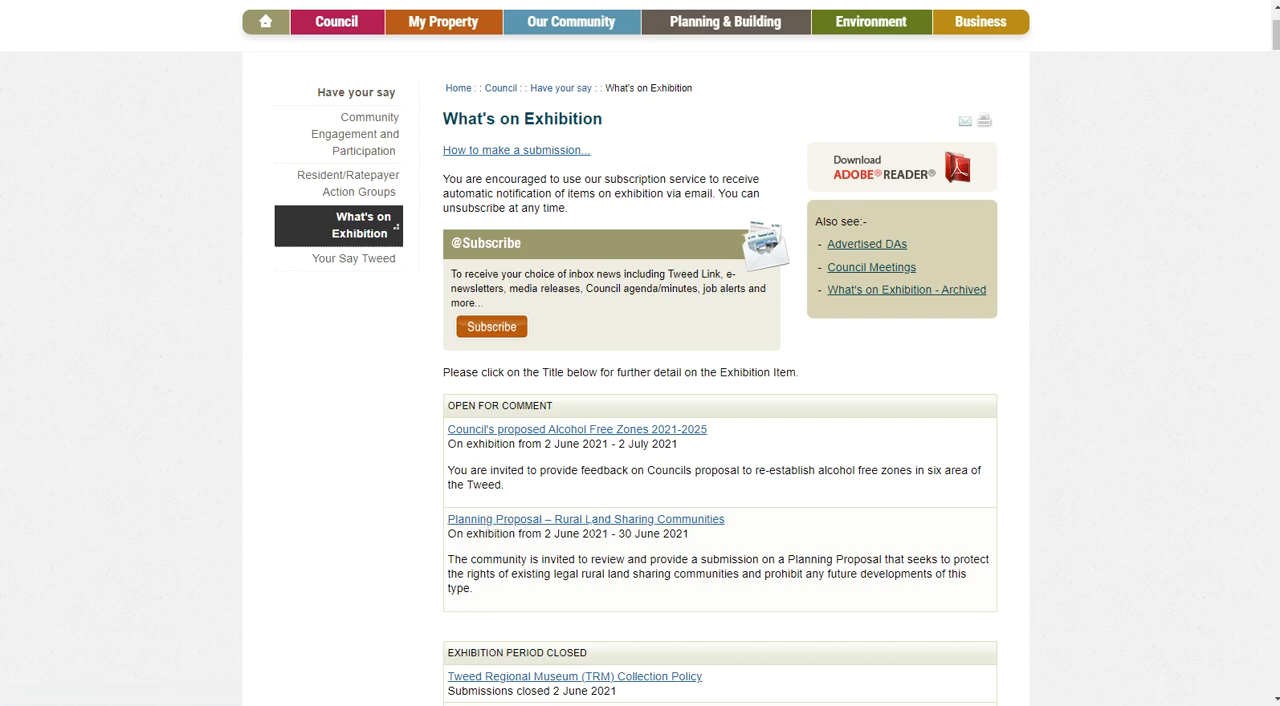
pyautogui.moveTo(712, 536)
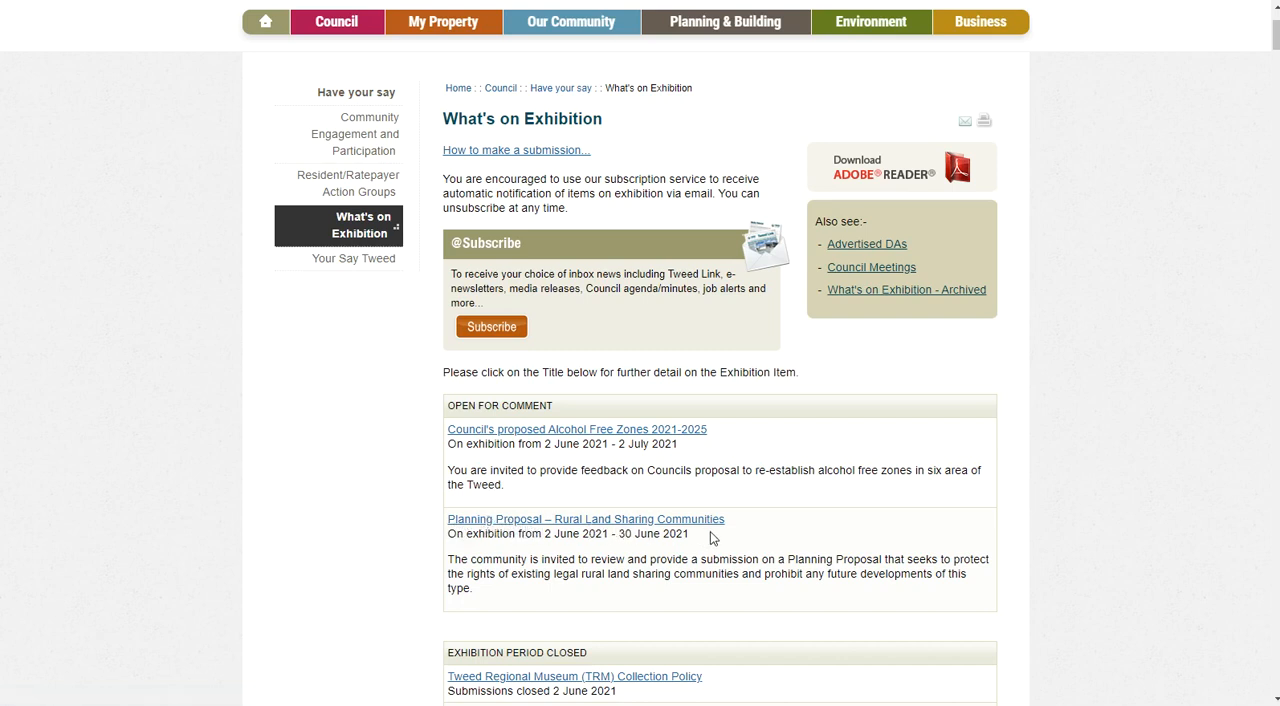
pyautogui.moveTo(520, 520)
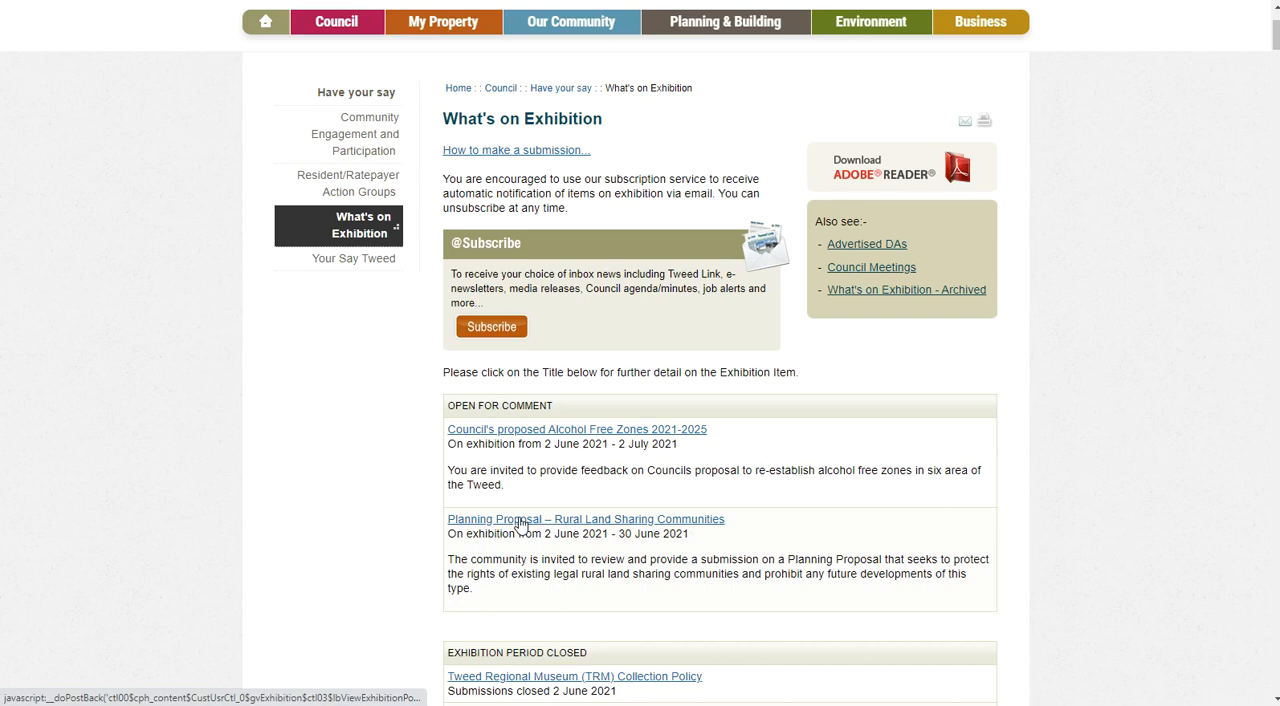
# Open the 'Planning Proposal – Rural Land Sharing Communities' notice with exhibition dates and submission links
pyautogui.click(584, 520)
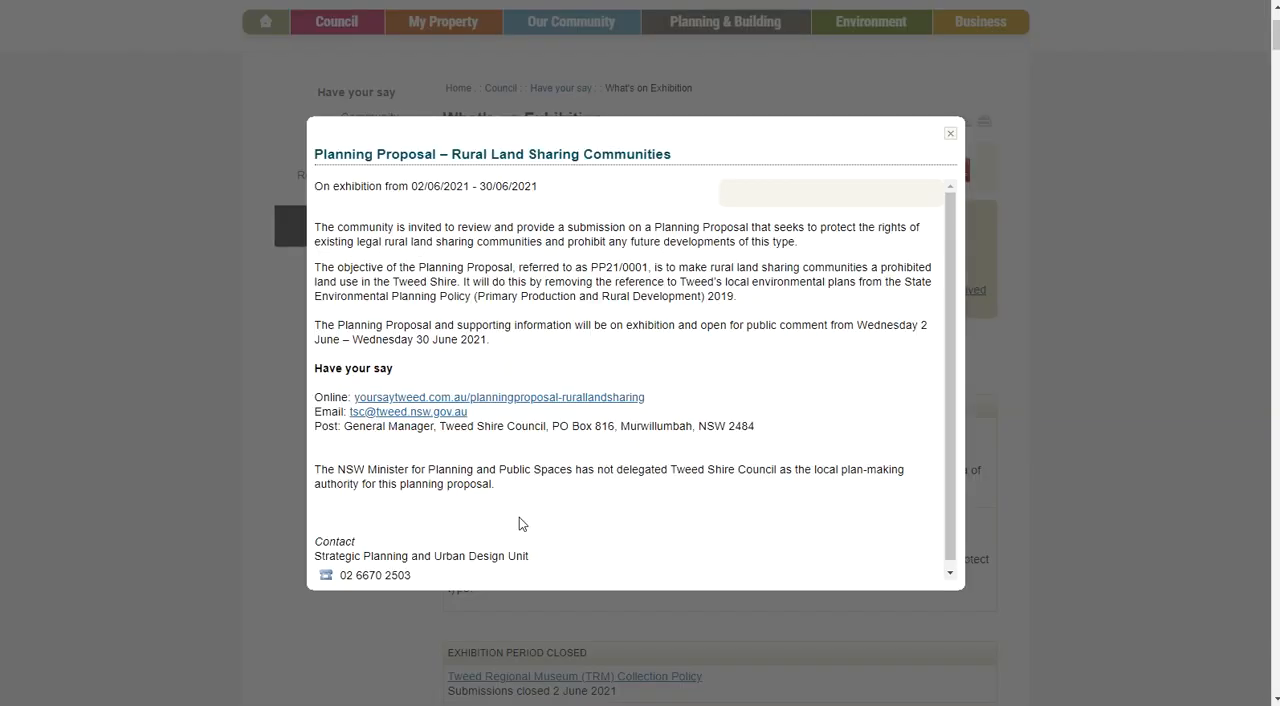
pyautogui.moveTo(568, 396)
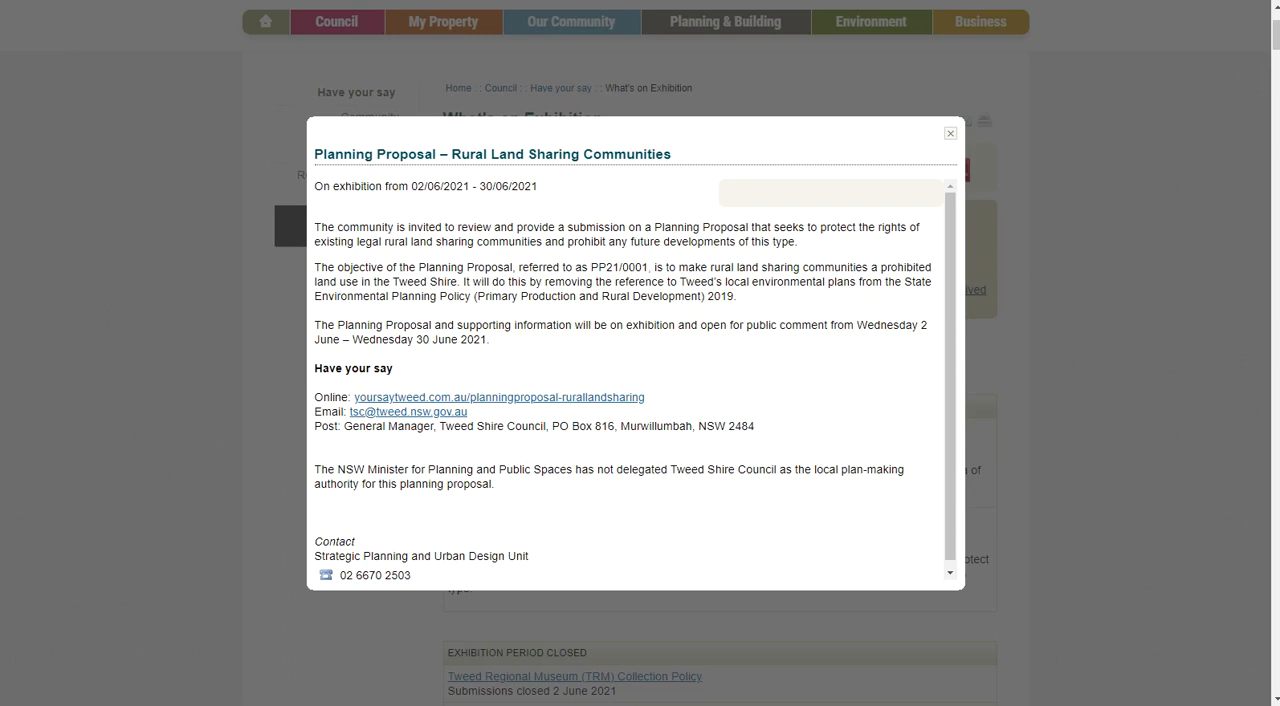
pyautogui.moveTo(384, 402)
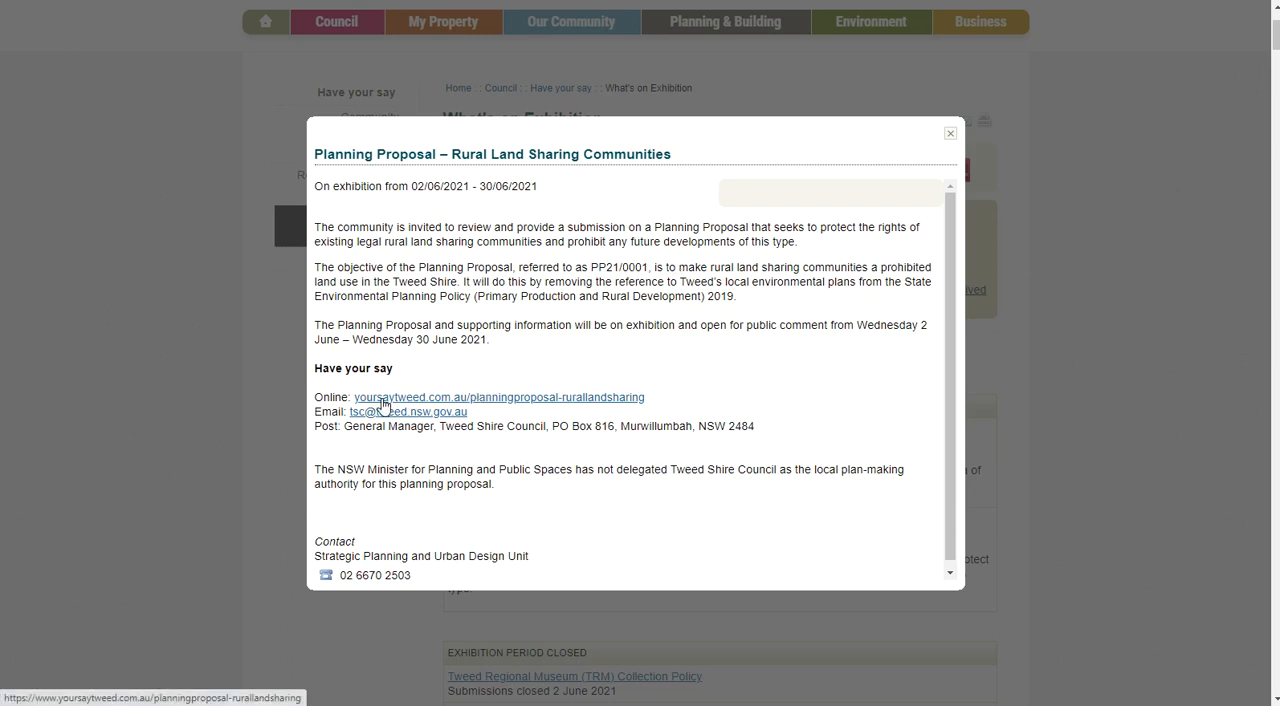
pyautogui.moveTo(390, 408)
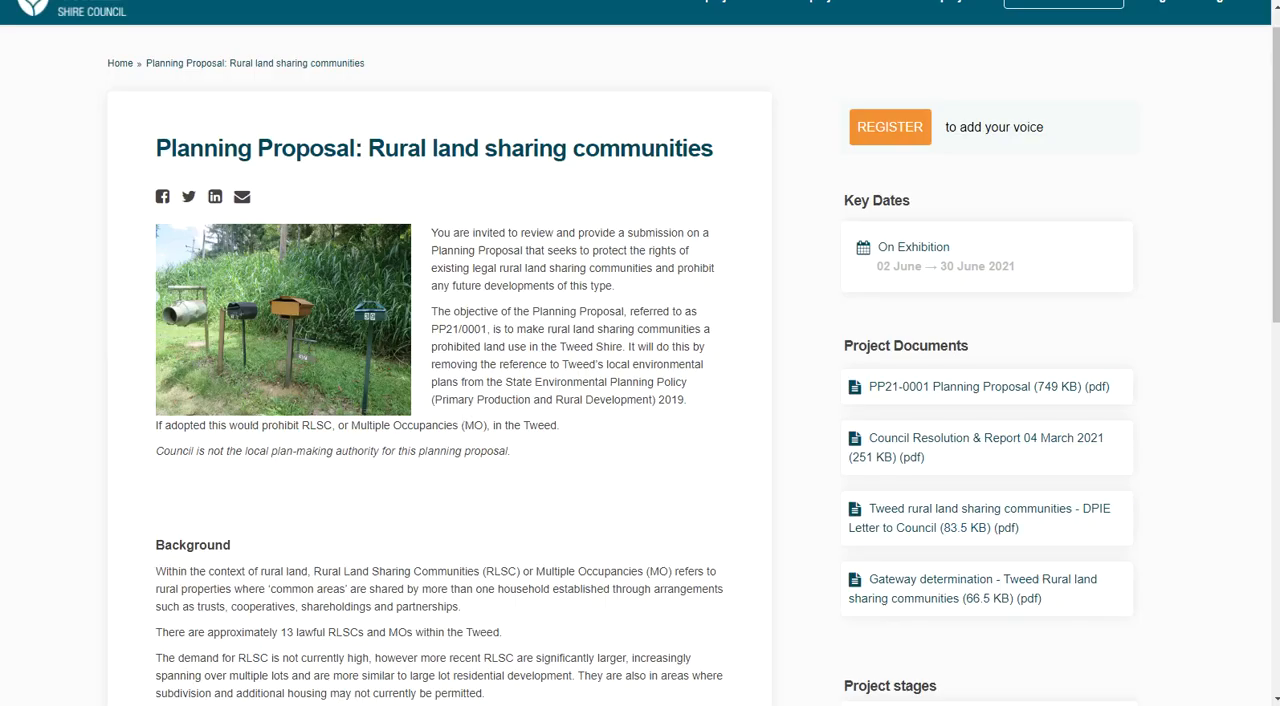
pyautogui.scroll(-3)
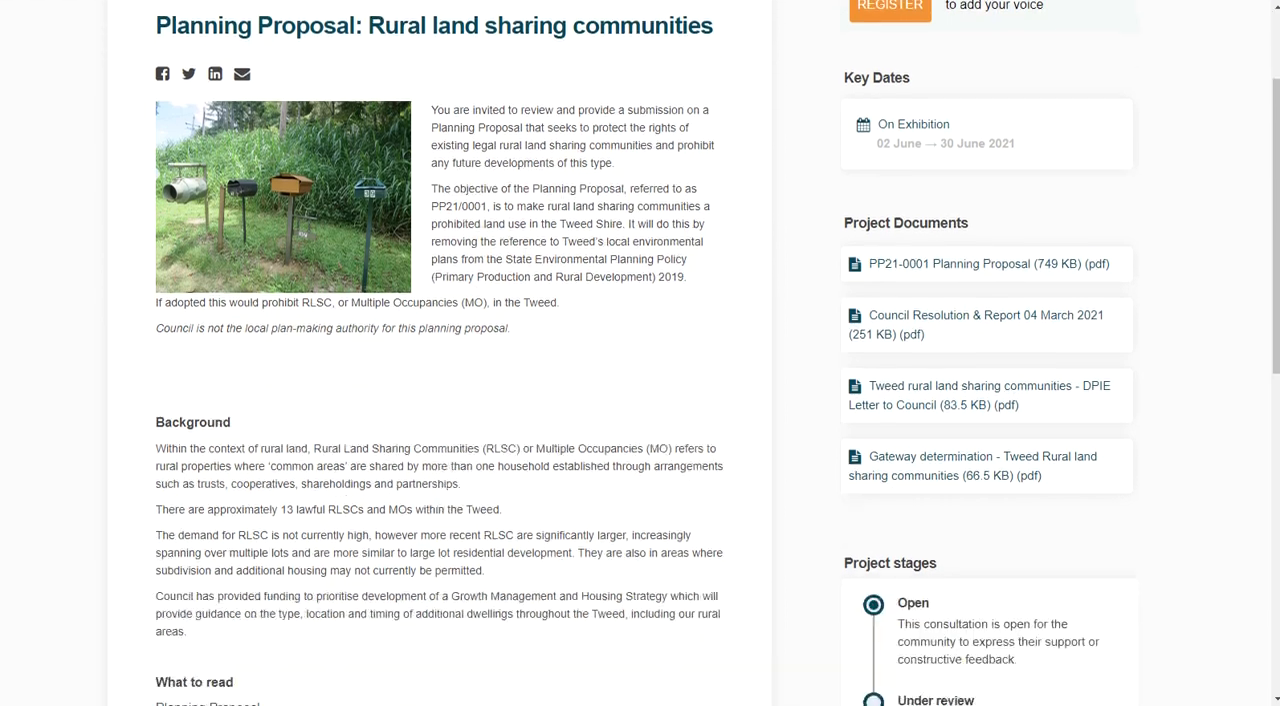
pyautogui.scroll(-3)
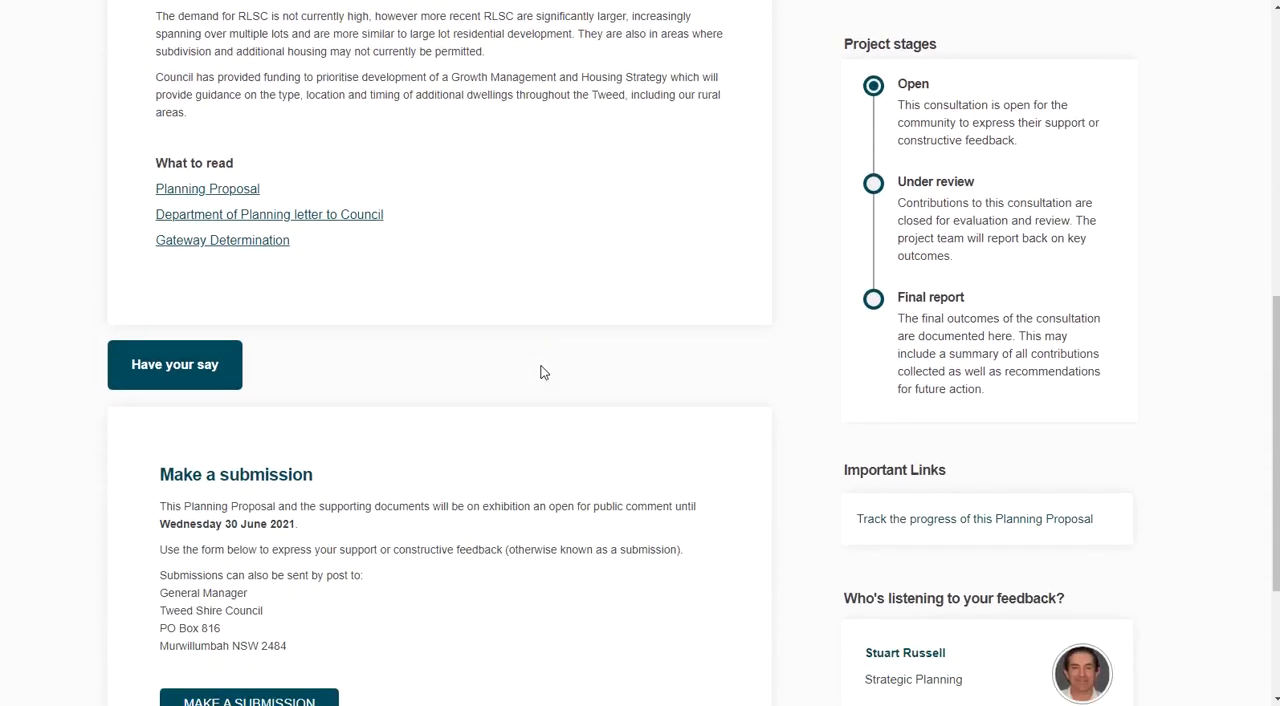
pyautogui.scroll(-3)
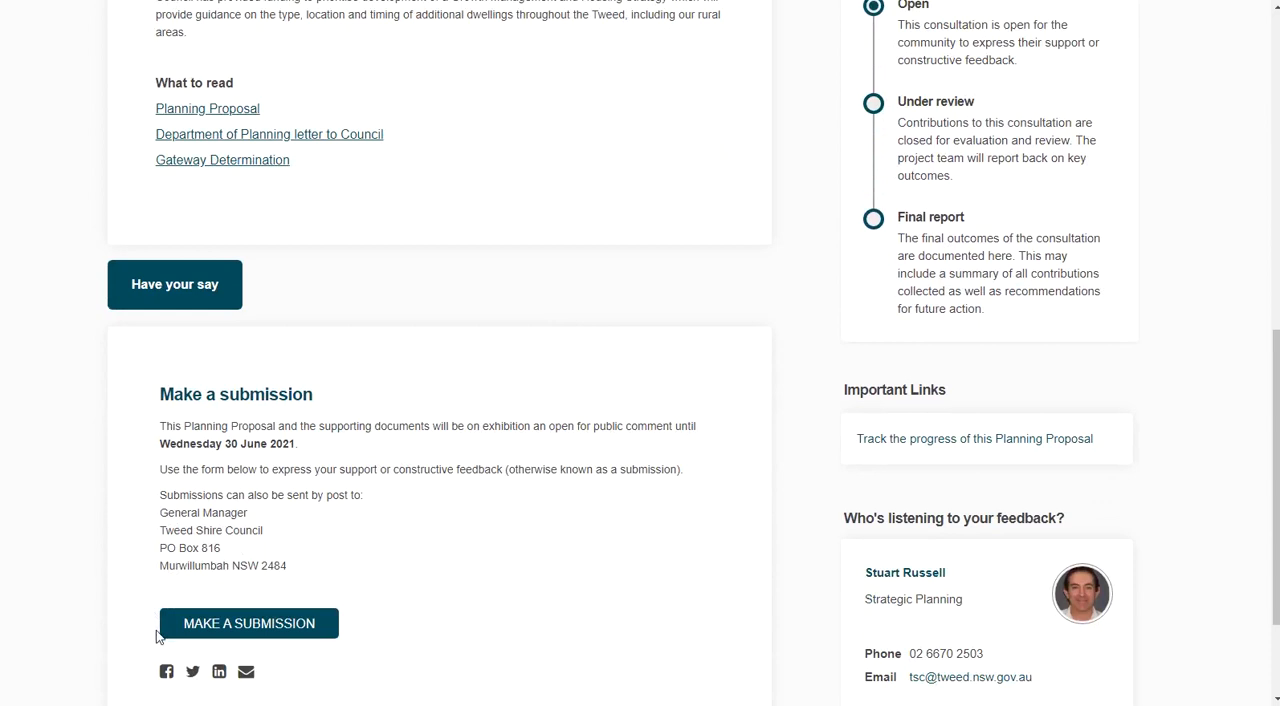
pyautogui.moveTo(226, 638)
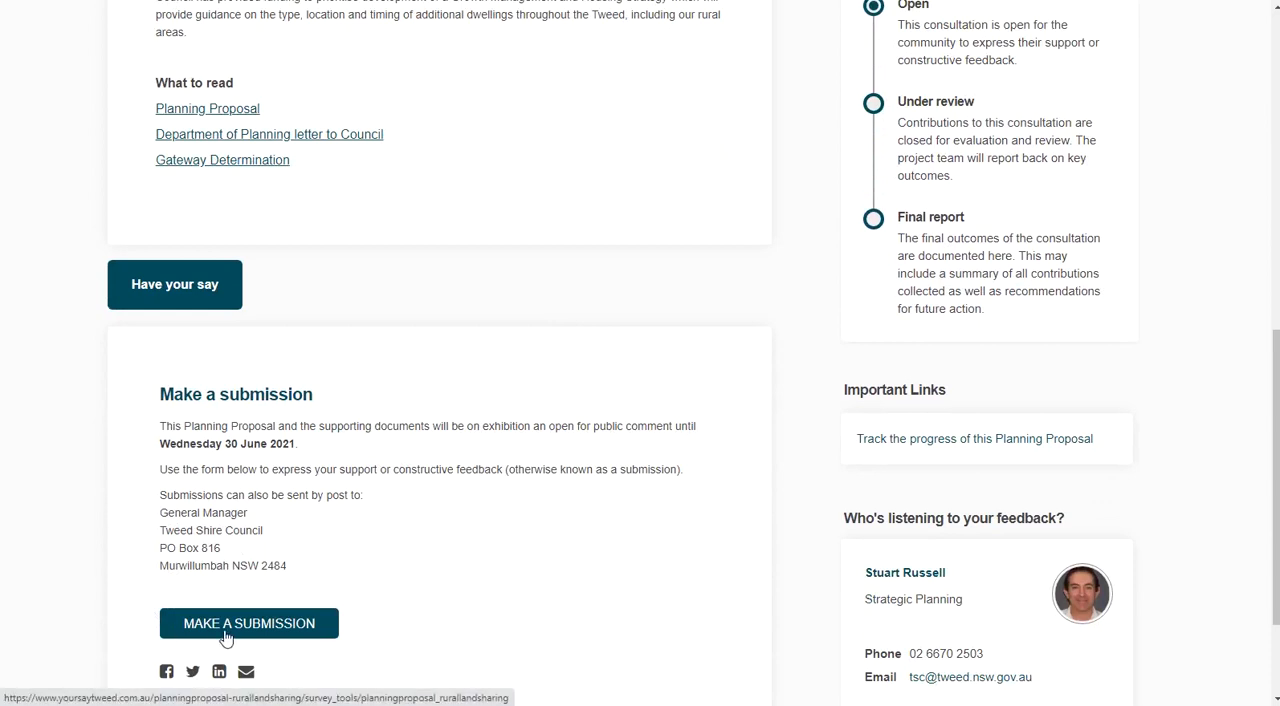
pyautogui.moveTo(360, 456)
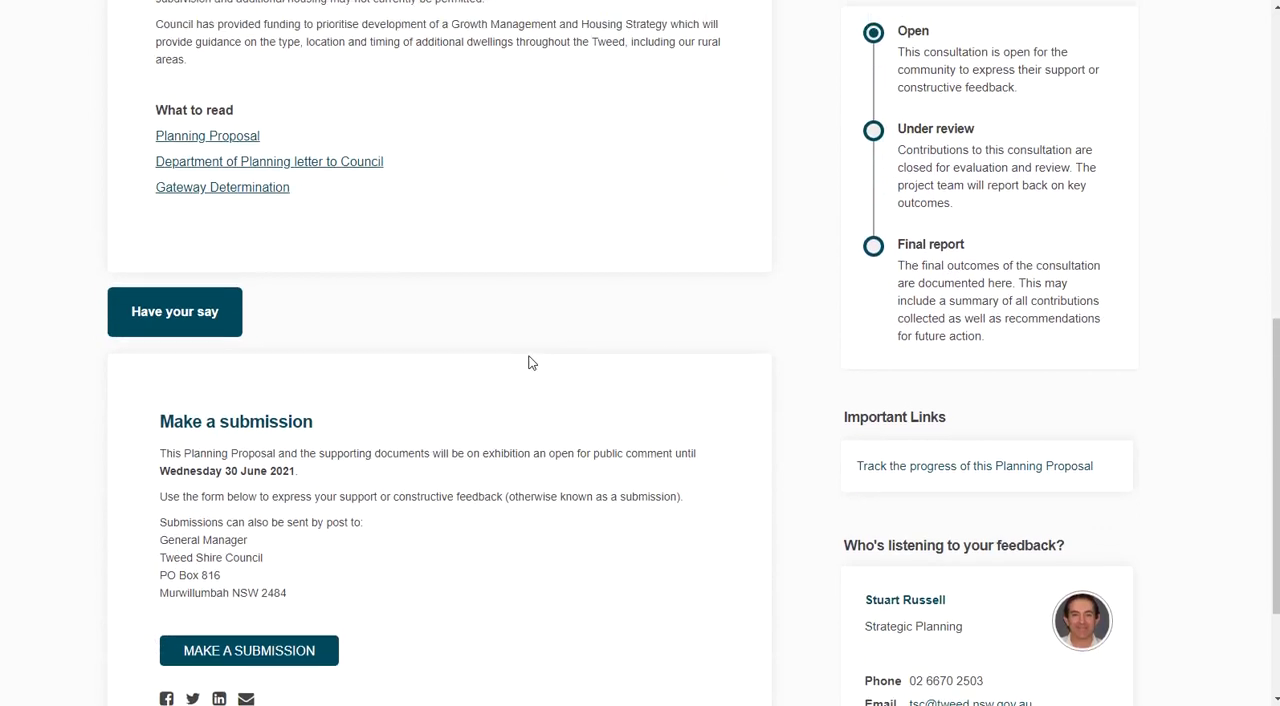
pyautogui.scroll(3)
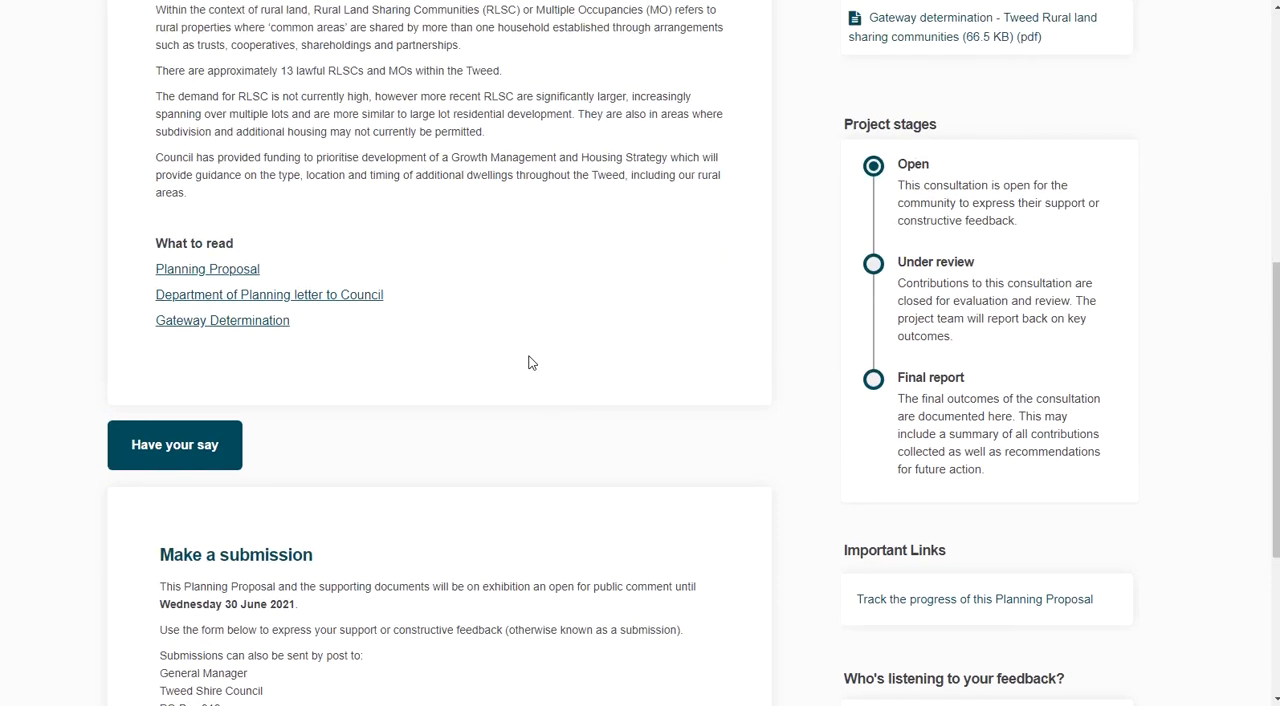
pyautogui.scroll(3)
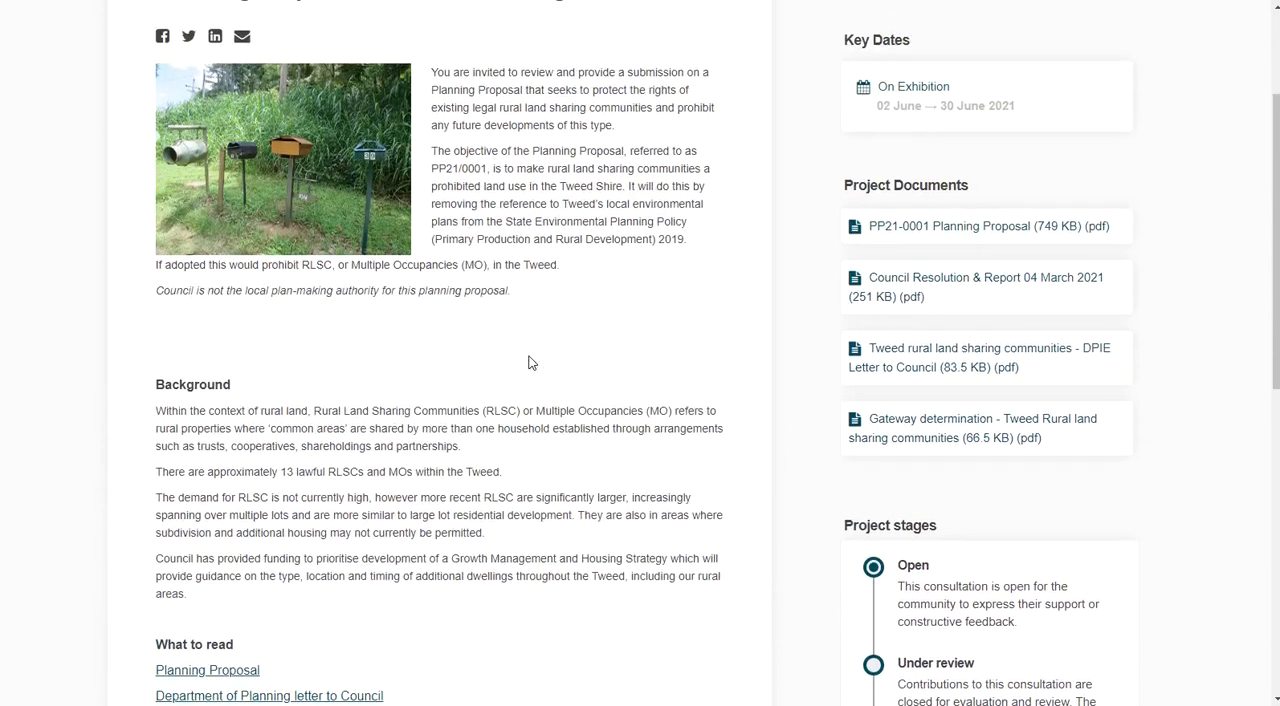
pyautogui.scroll(3)
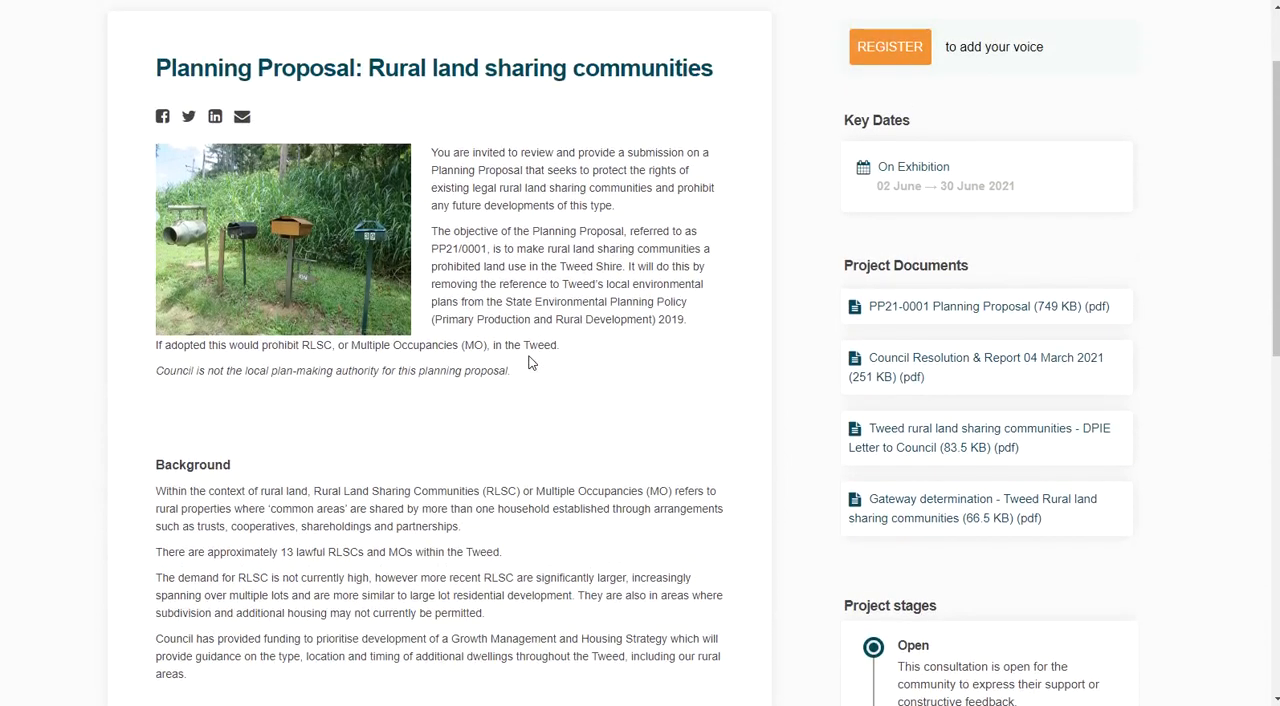
pyautogui.moveTo(584, 356)
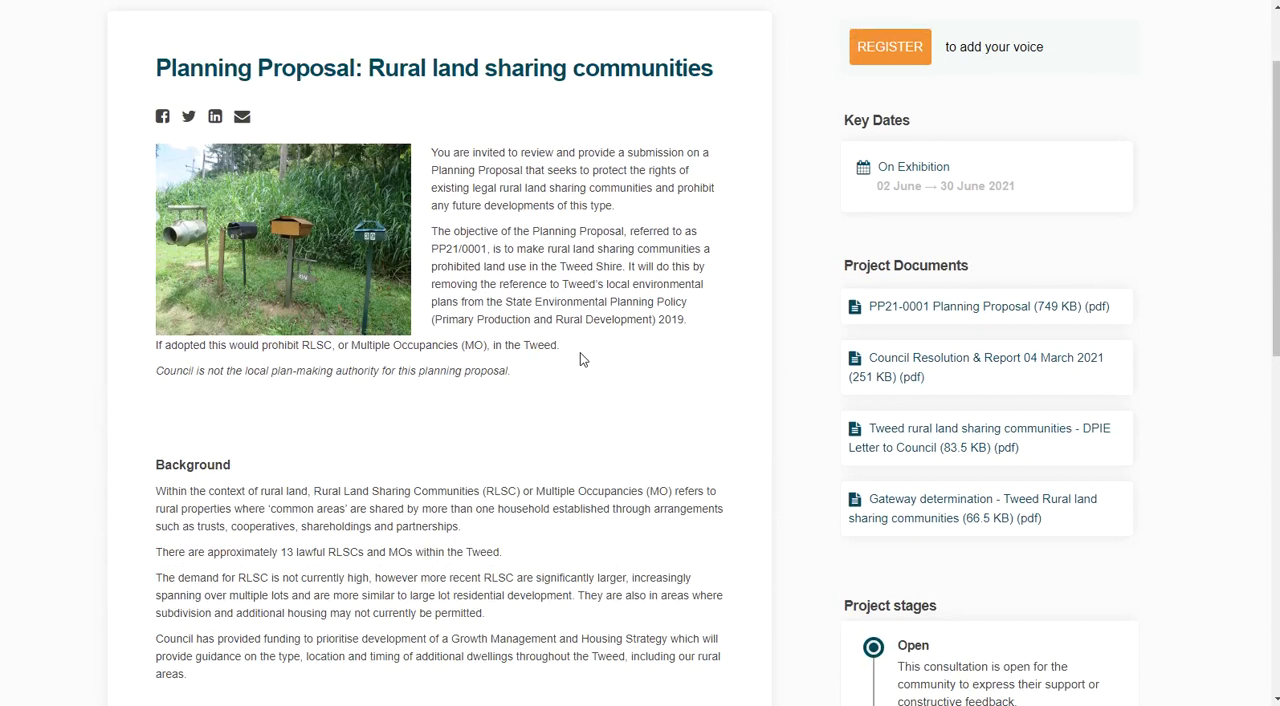
pyautogui.moveTo(604, 372)
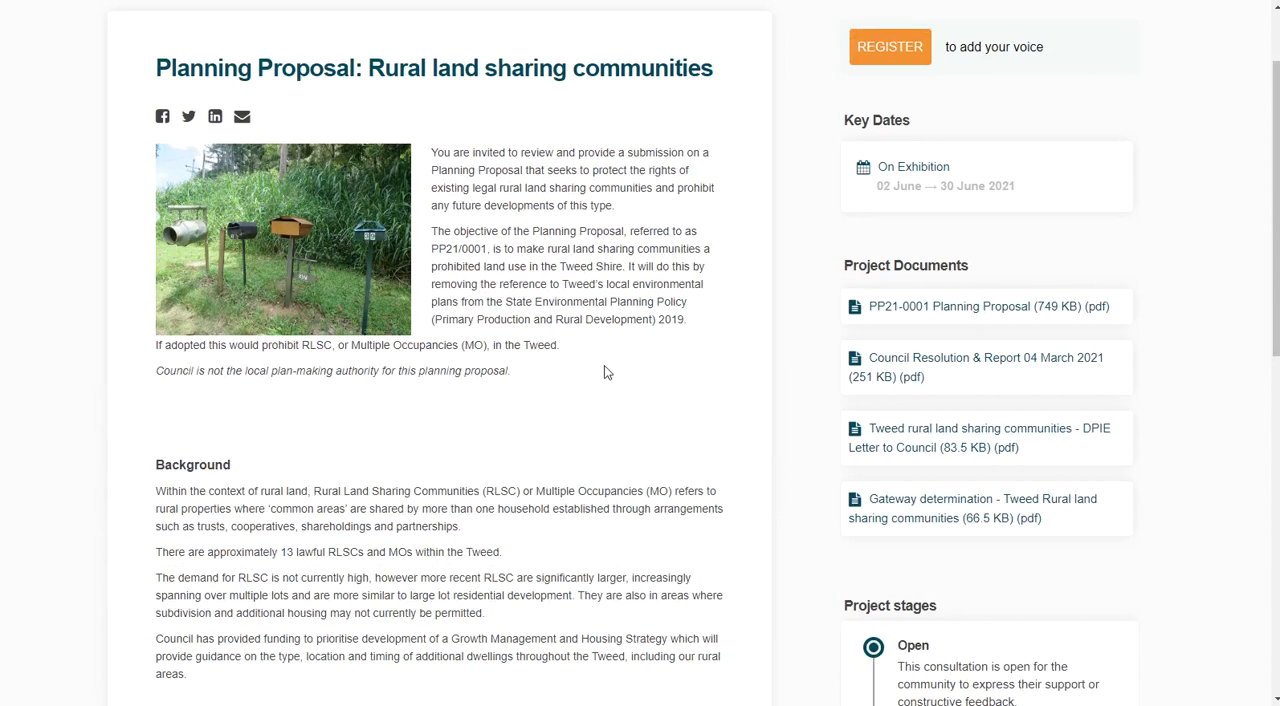
pyautogui.moveTo(496, 204)
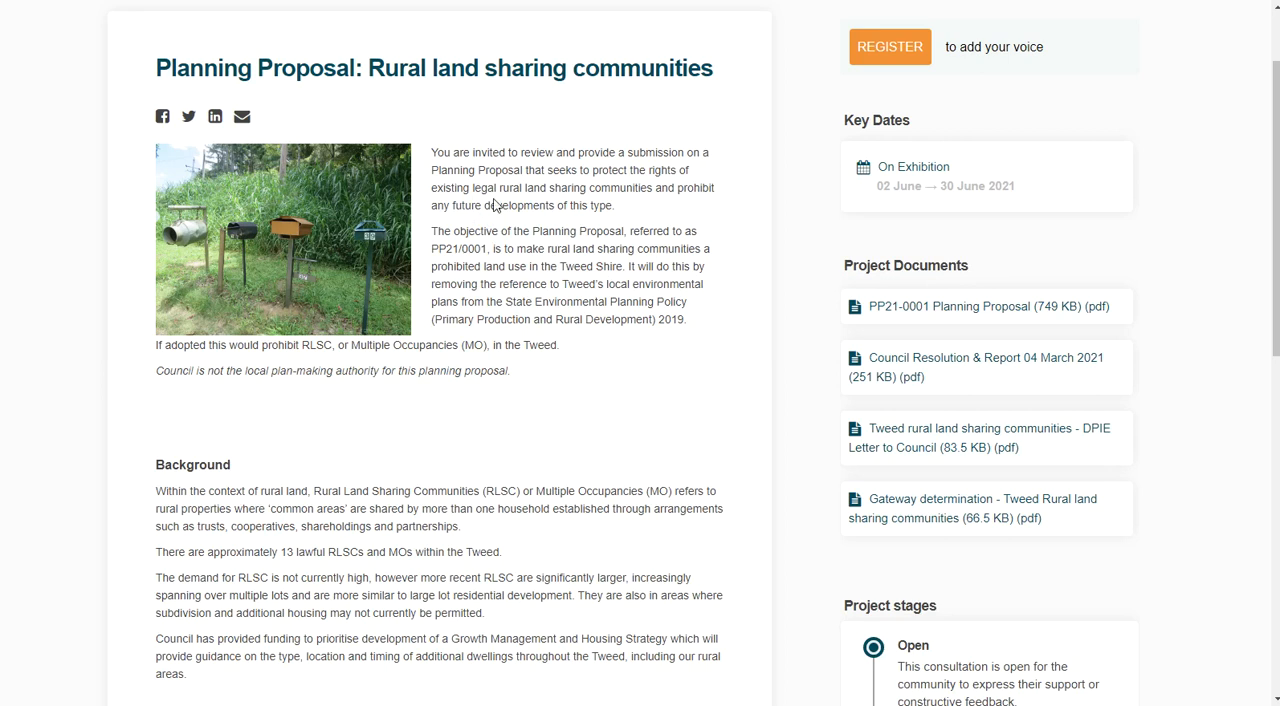
pyautogui.moveTo(492, 204)
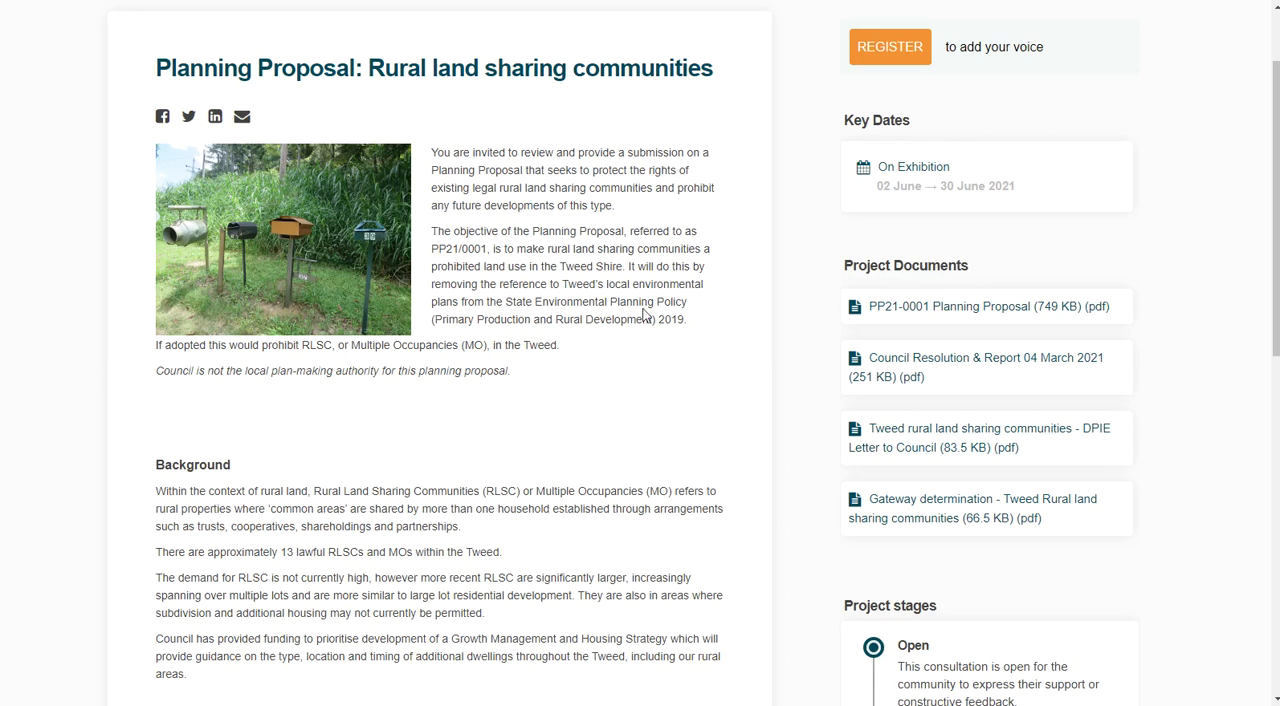
pyautogui.moveTo(644, 316)
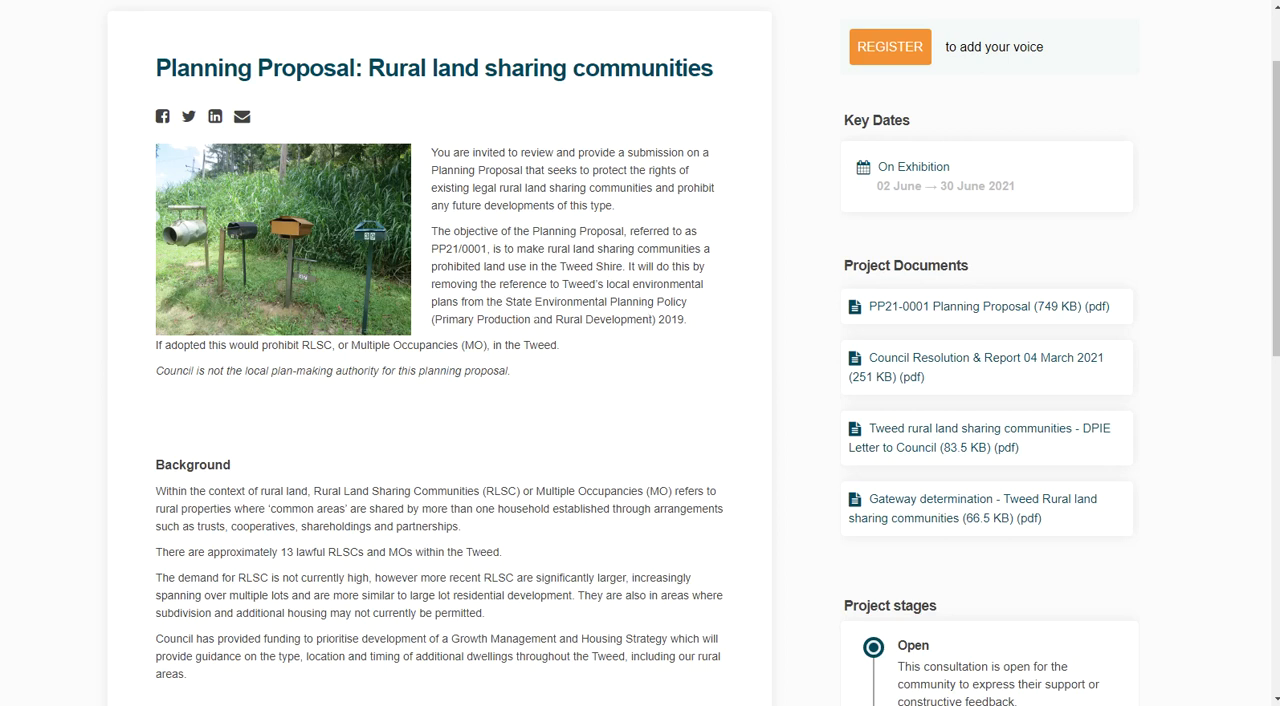
pyautogui.moveTo(696, 316)
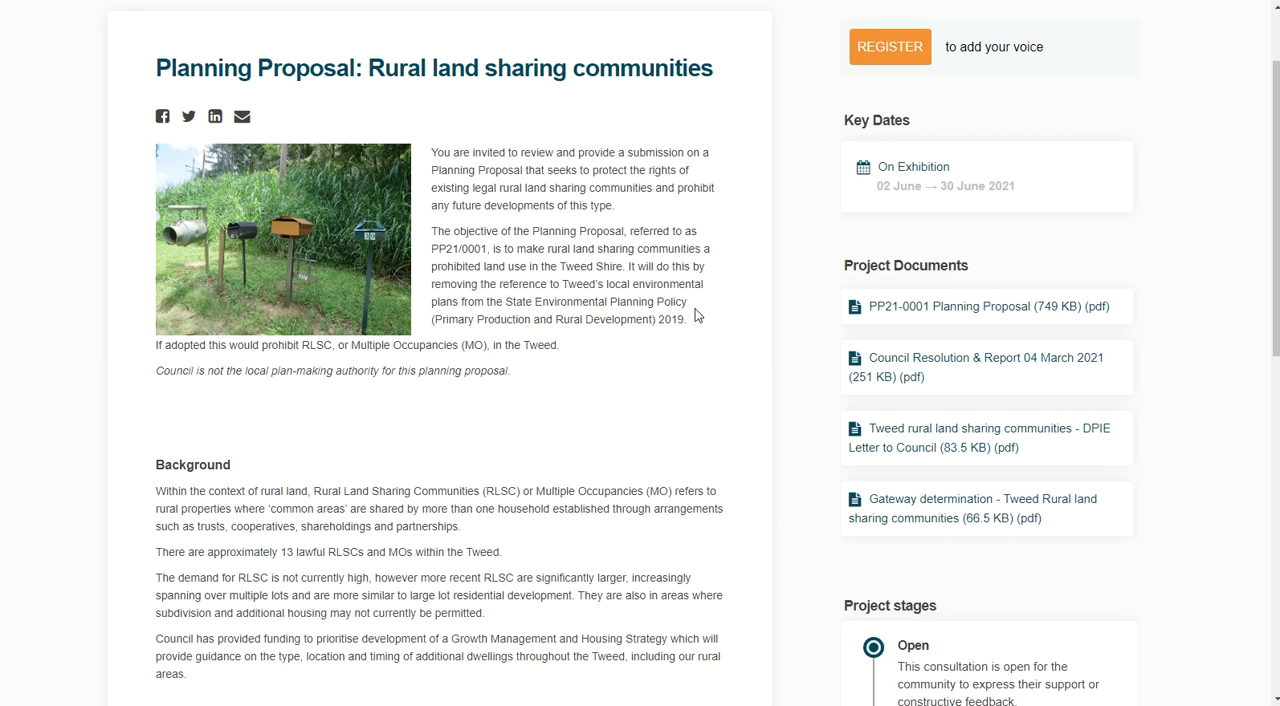
pyautogui.moveTo(936, 312)
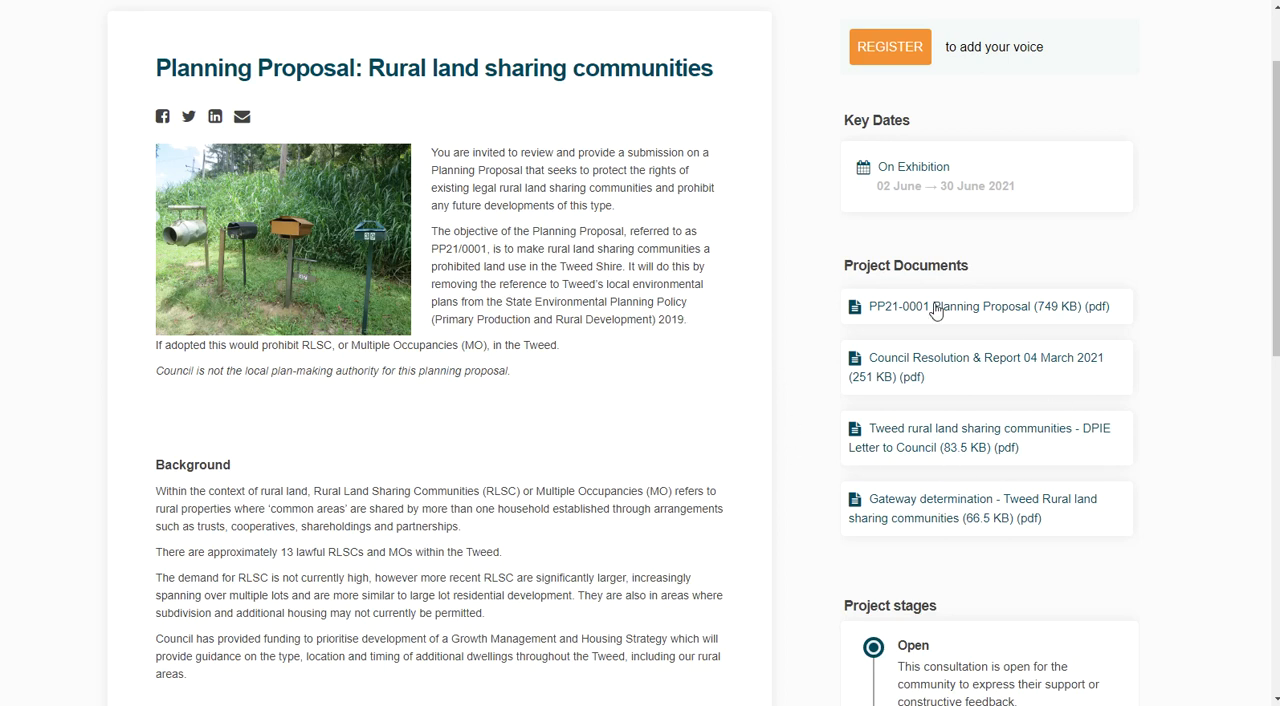
pyautogui.moveTo(848, 498)
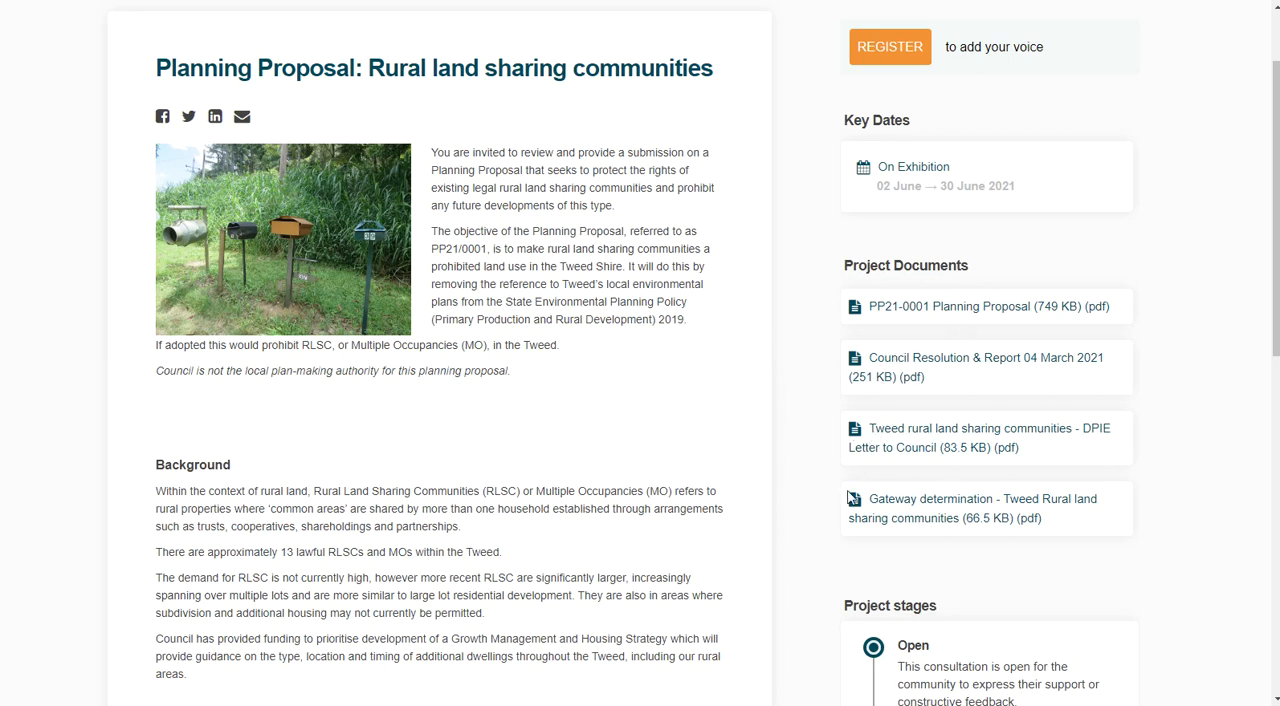
pyautogui.moveTo(812, 330)
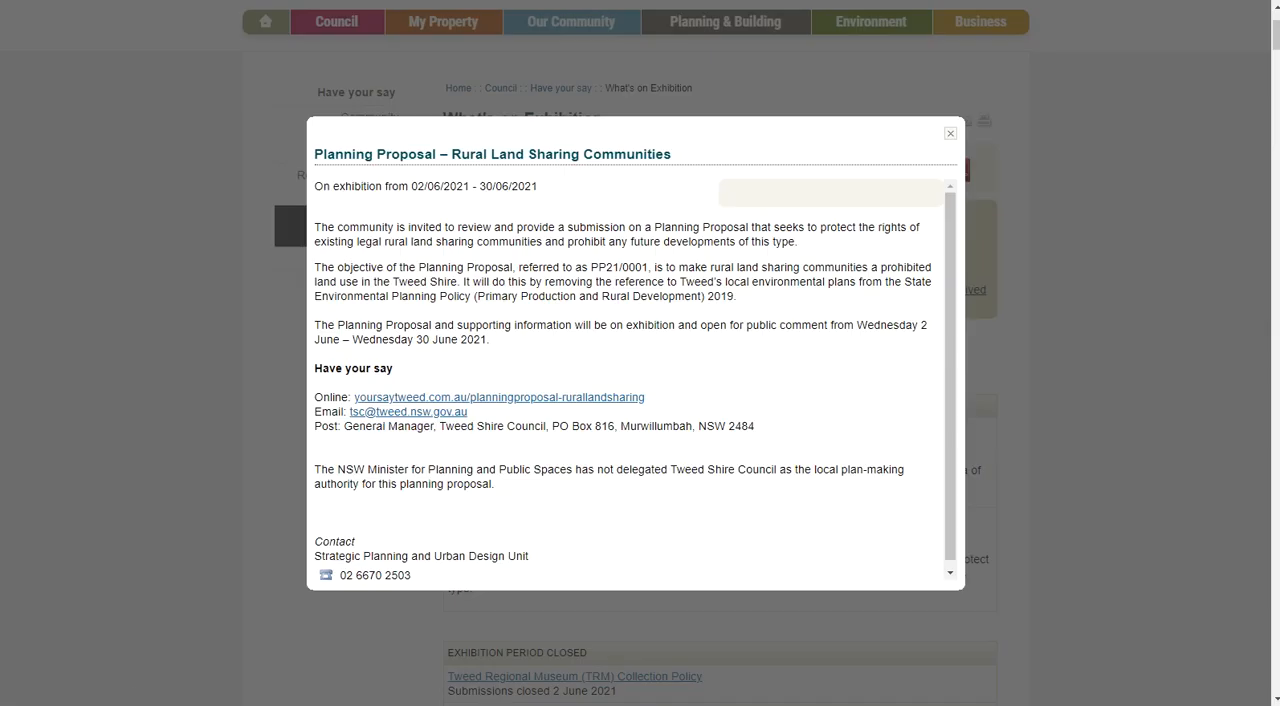
pyautogui.moveTo(422, 458)
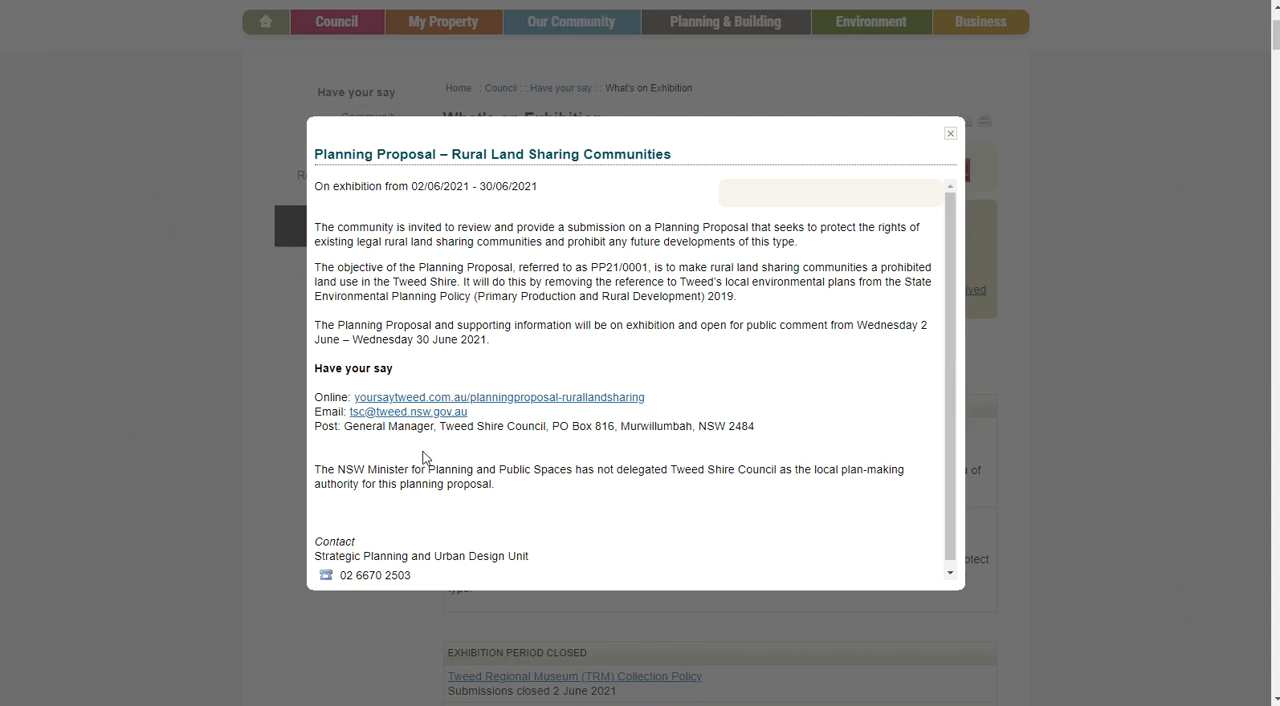